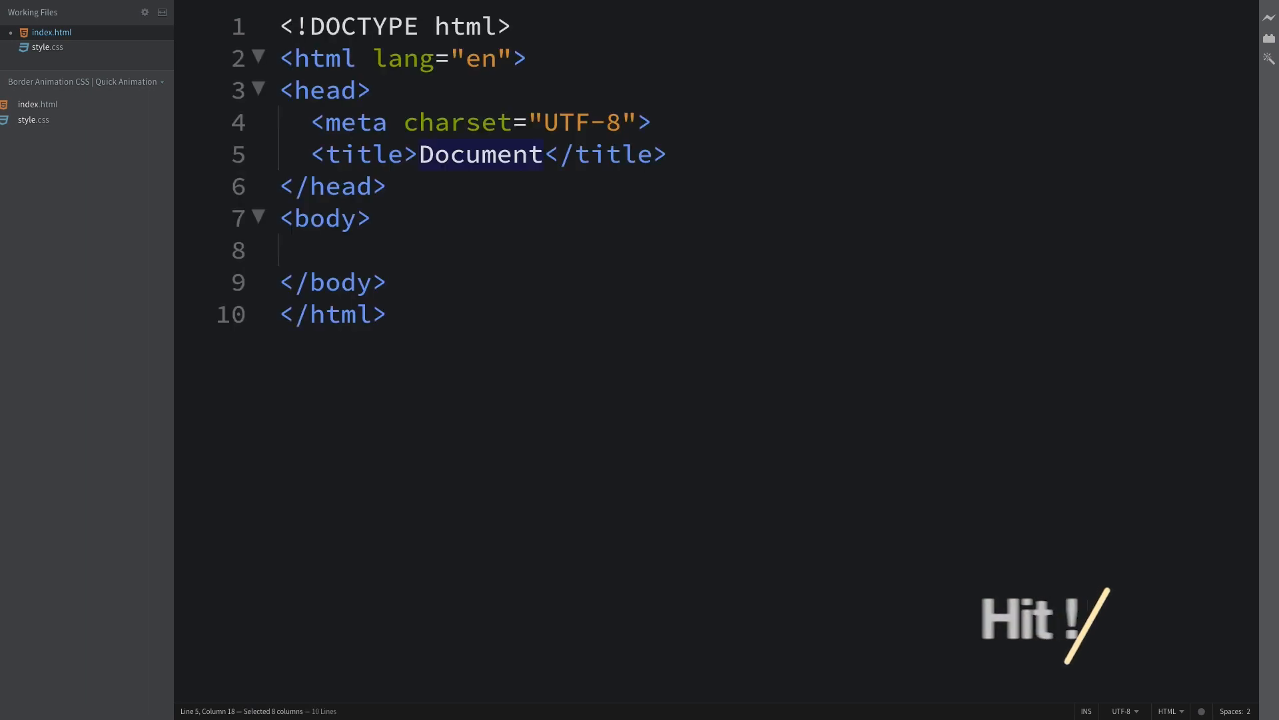
# - Title the page 'Border Animation CSS' and add a link to style.css
pyautogui.write('Border An')
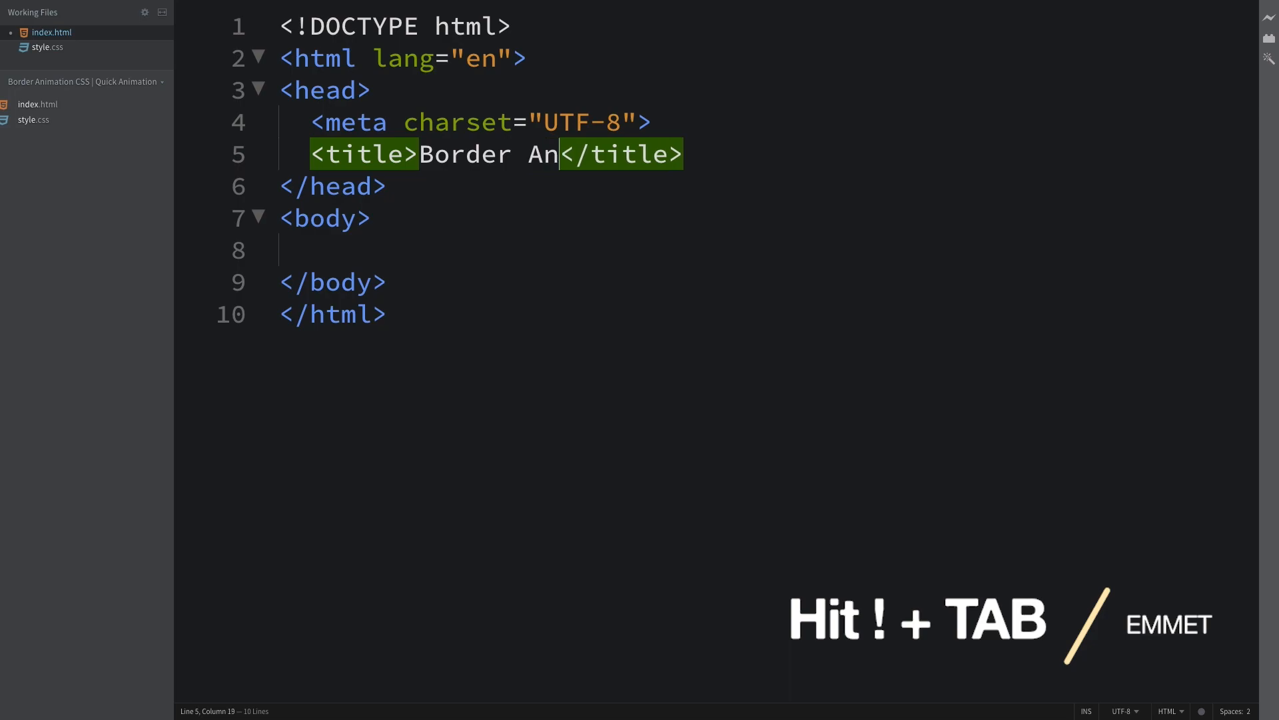
pyautogui.write('imation')
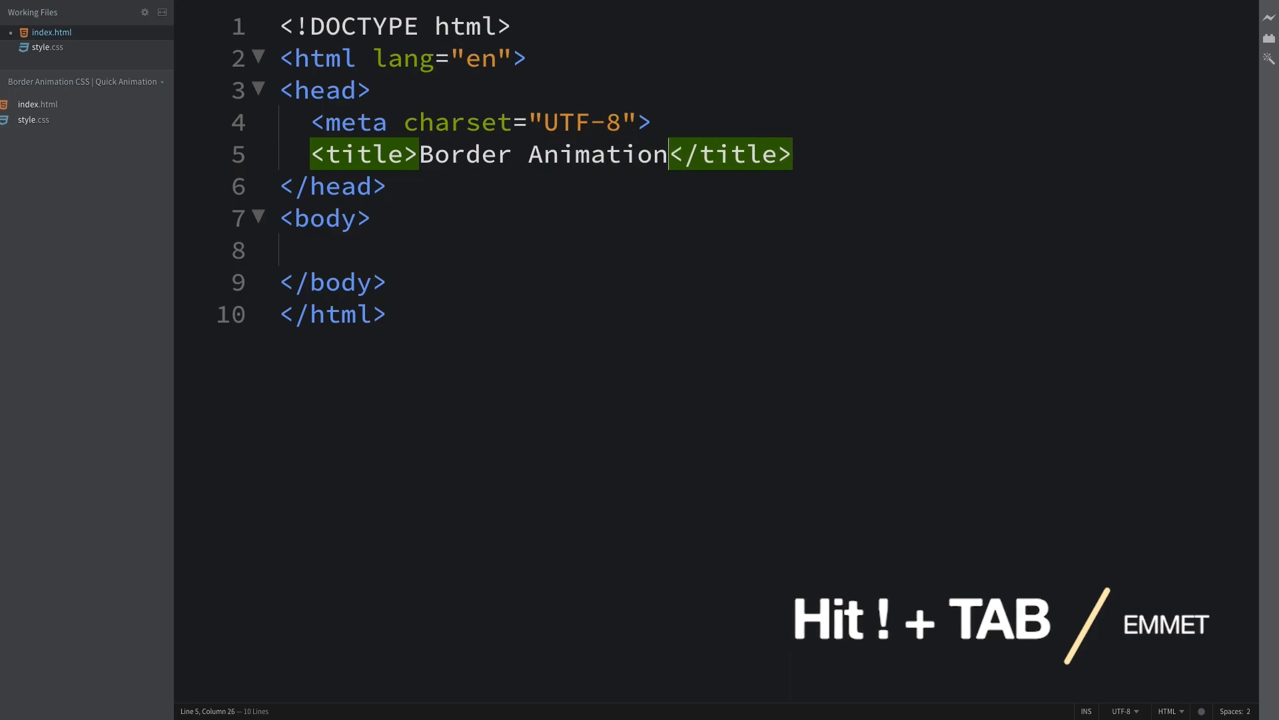
pyautogui.write('CSS')
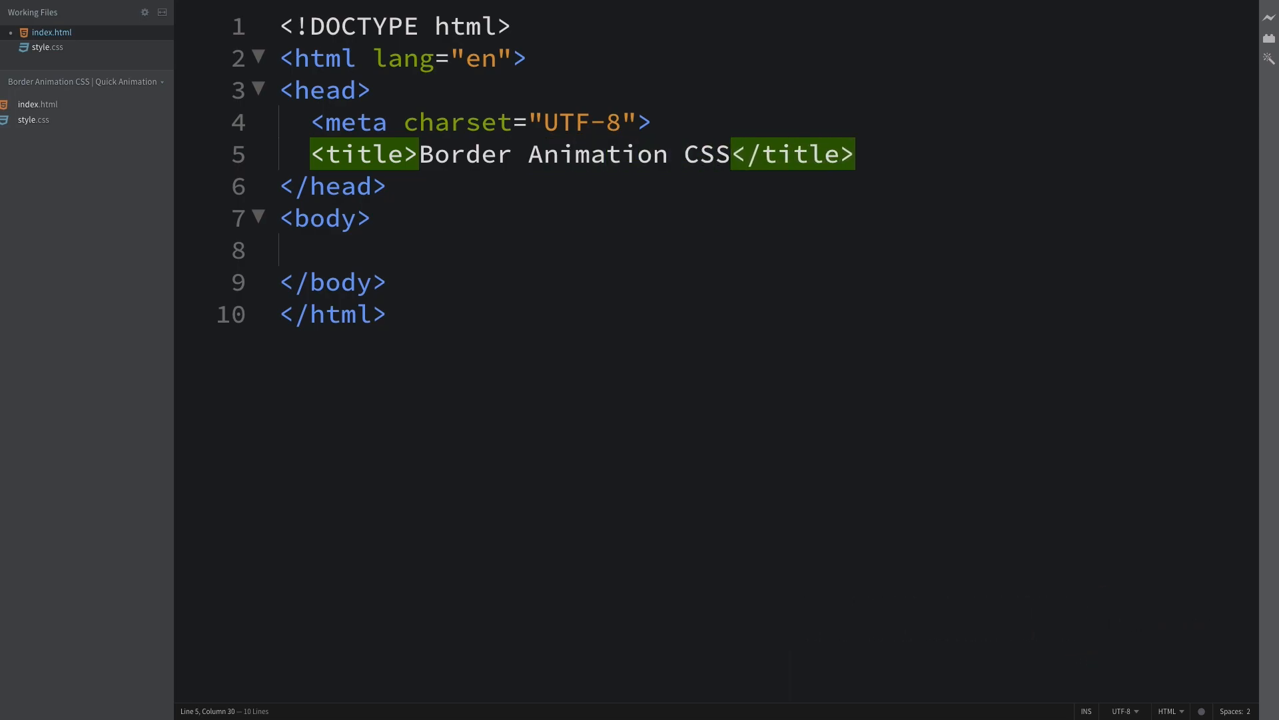
pyautogui.write('link rel="stylesheet" href="style.css">')
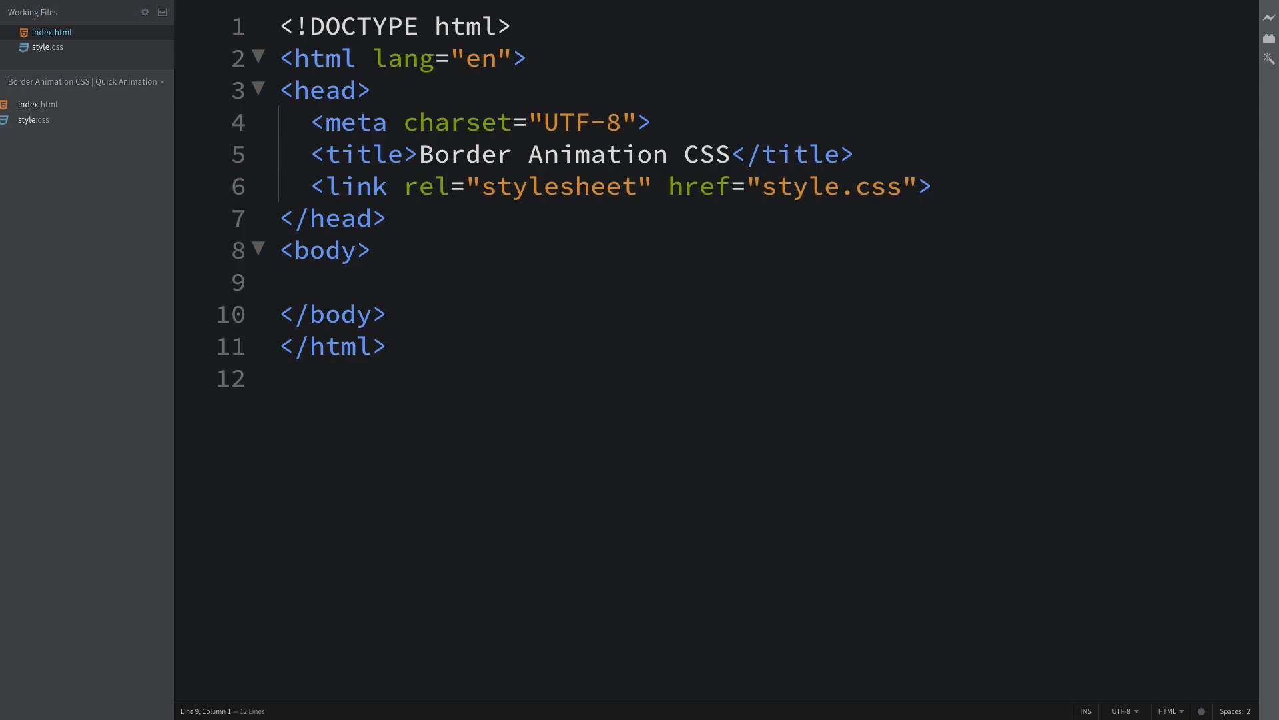
# - Expand the div.box abbreviation and add an h2 heading reading 'CSS'
pyautogui.press('enter')
pyautogui.write('<div class="box"></div>')
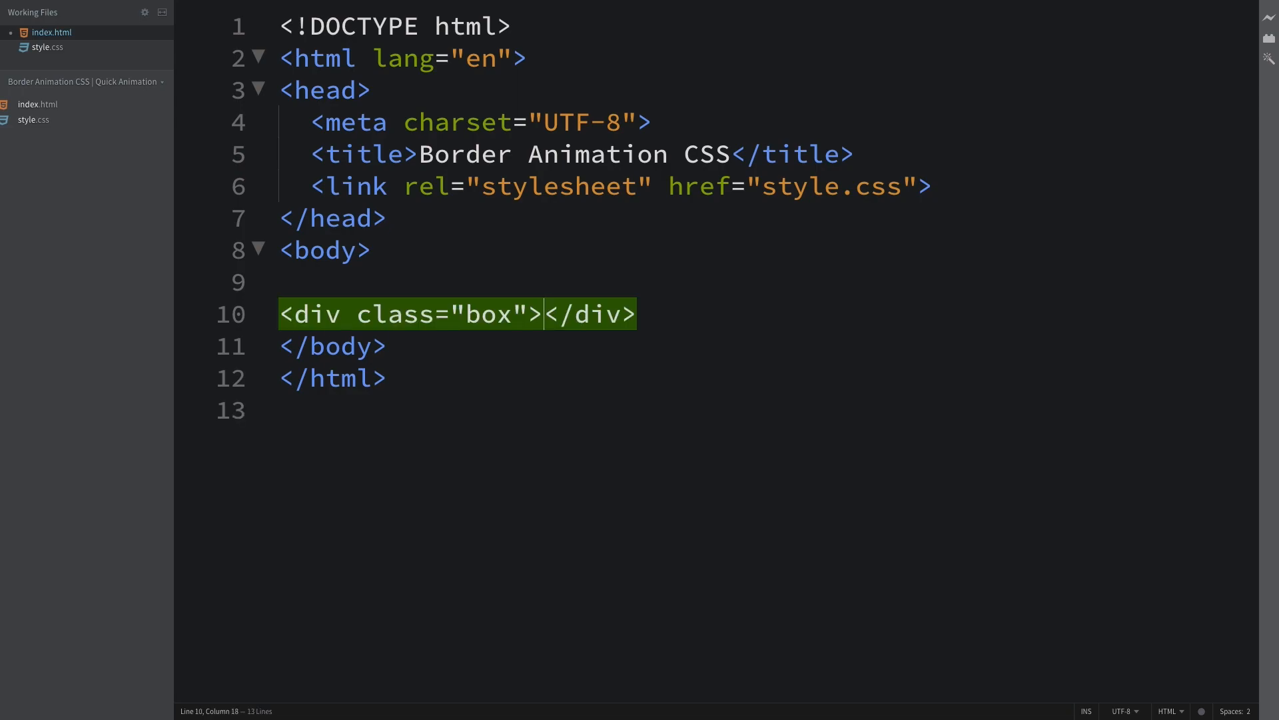
pyautogui.press('enter')
pyautogui.write('<h2></h2>')
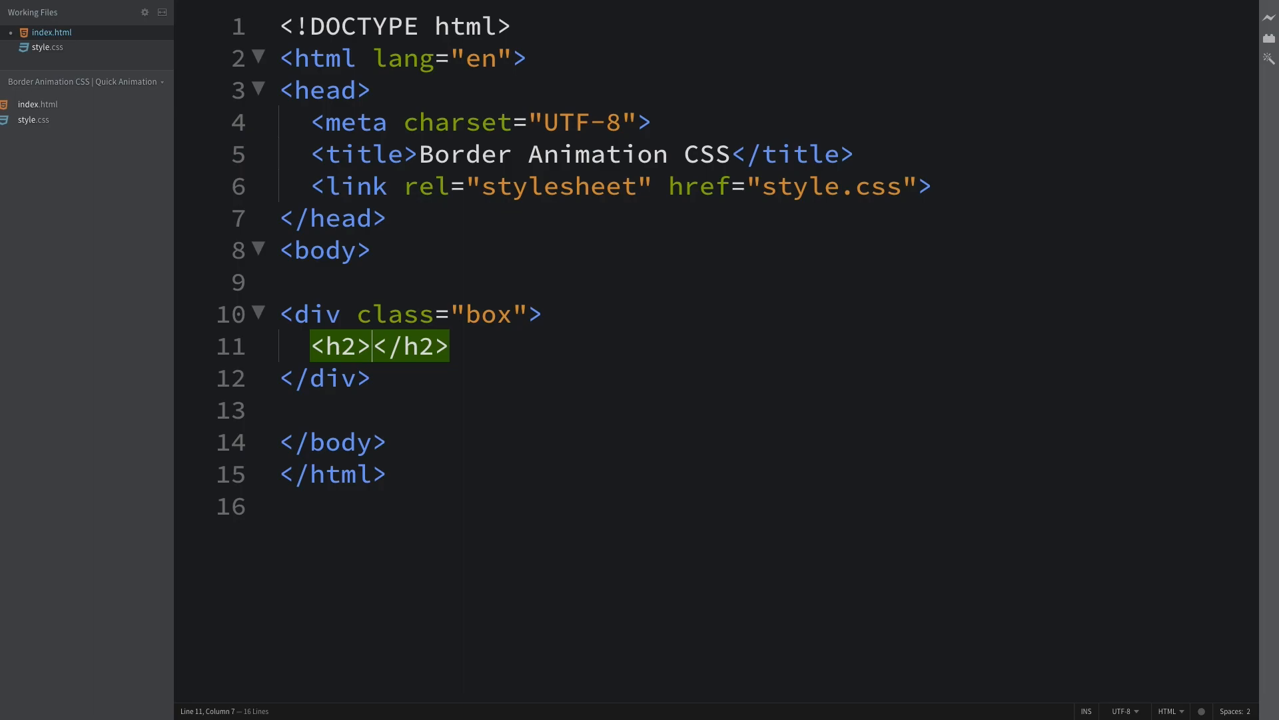
pyautogui.write('CSS')
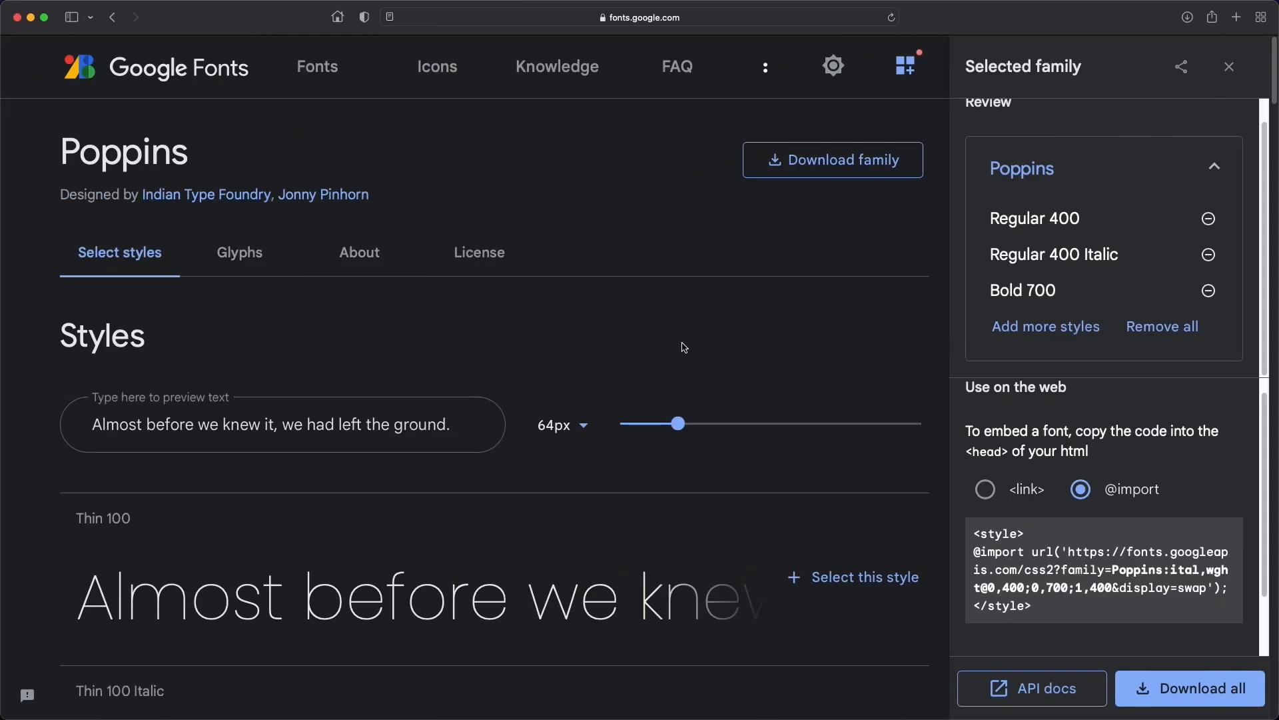
pyautogui.doubleClick(983, 551)
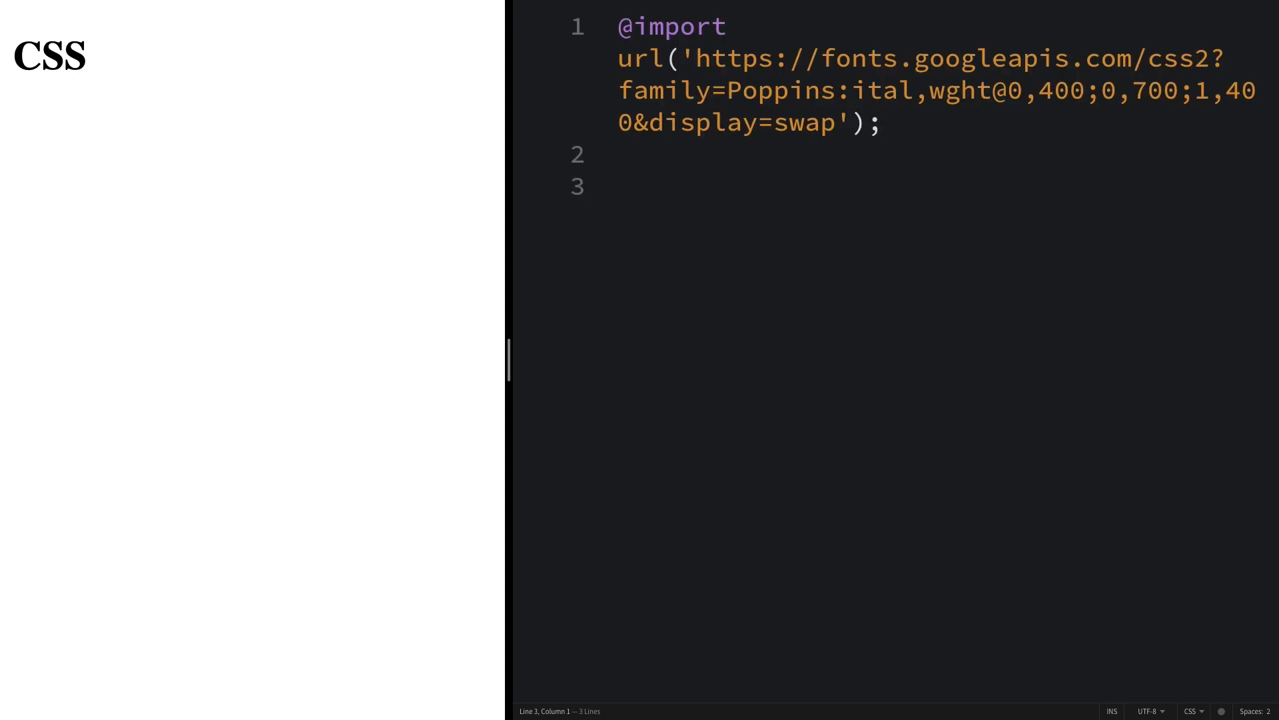
# - Add an empty * rule and a body rule with border: 3px solid orangered
pyautogui.write('*{}')
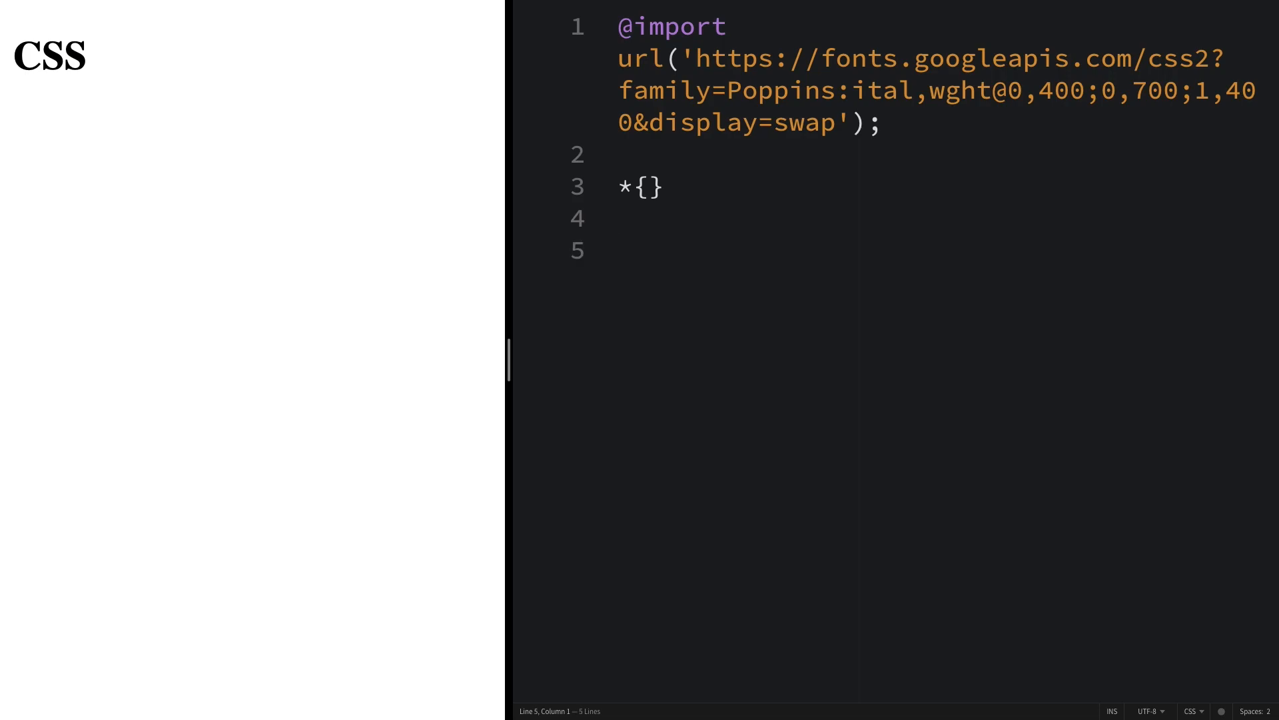
pyautogui.write('body{')
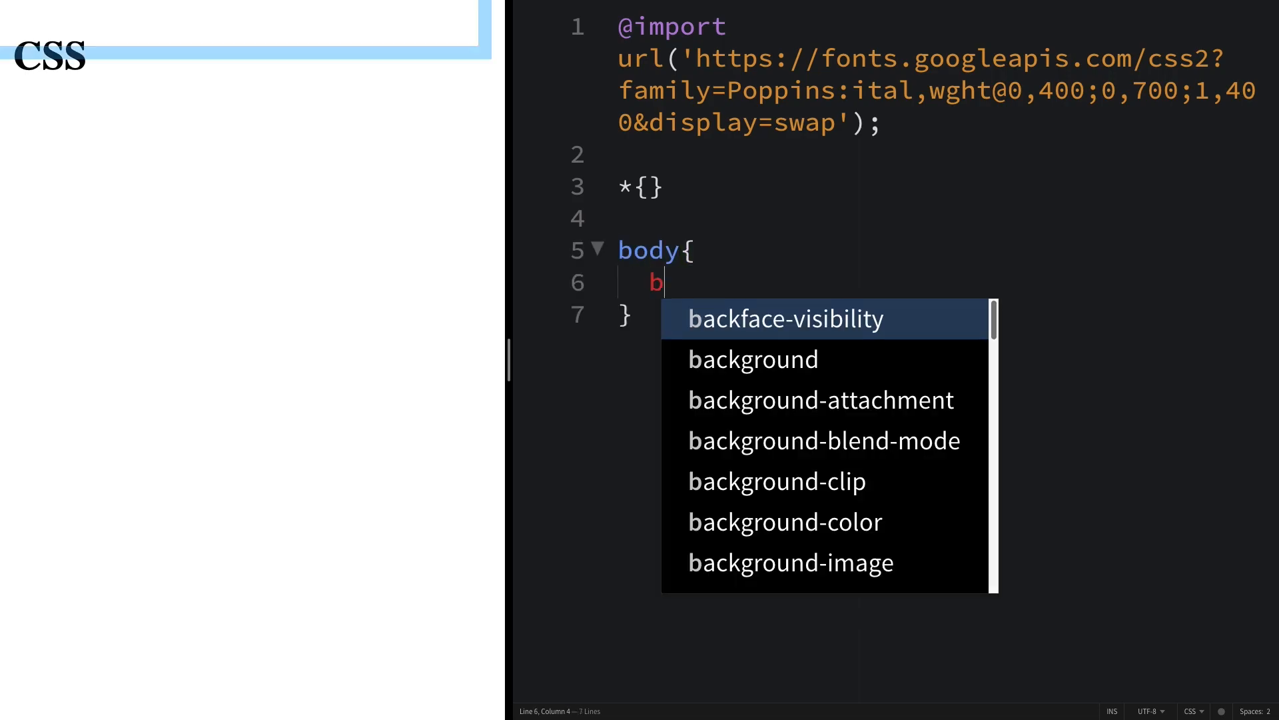
pyautogui.write('border: 1px solid #000;')
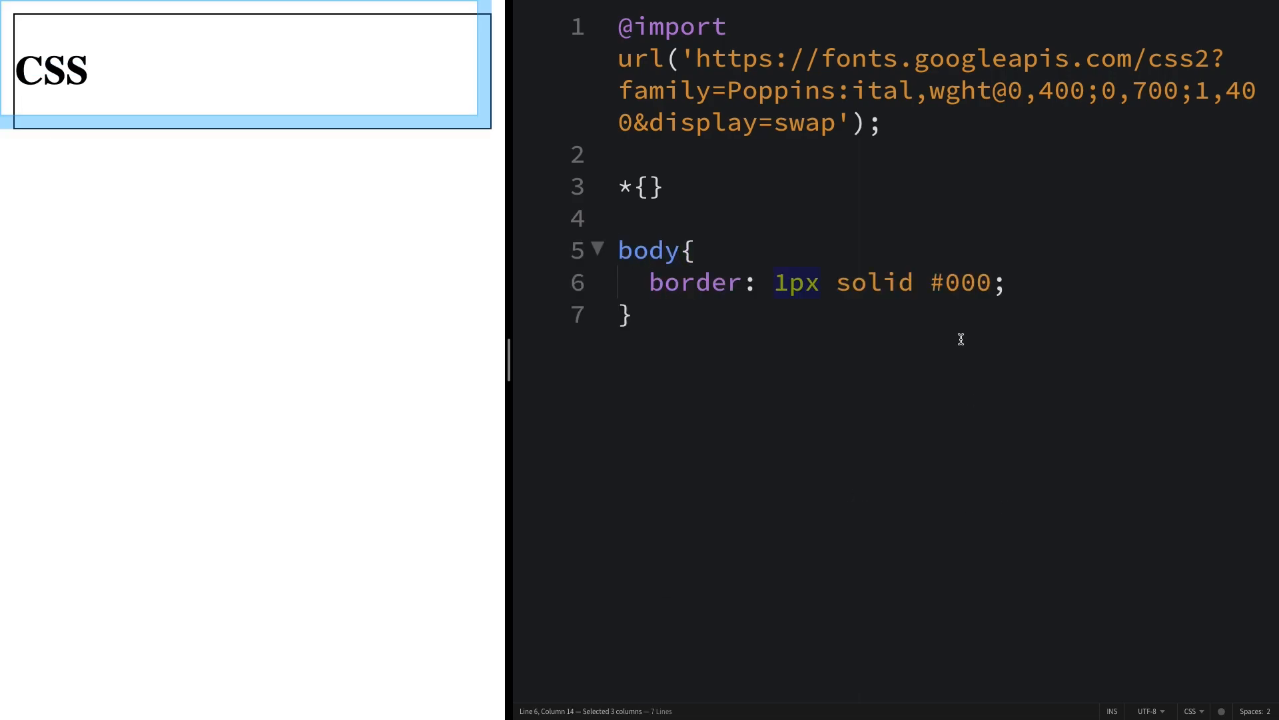
pyautogui.write('orange')
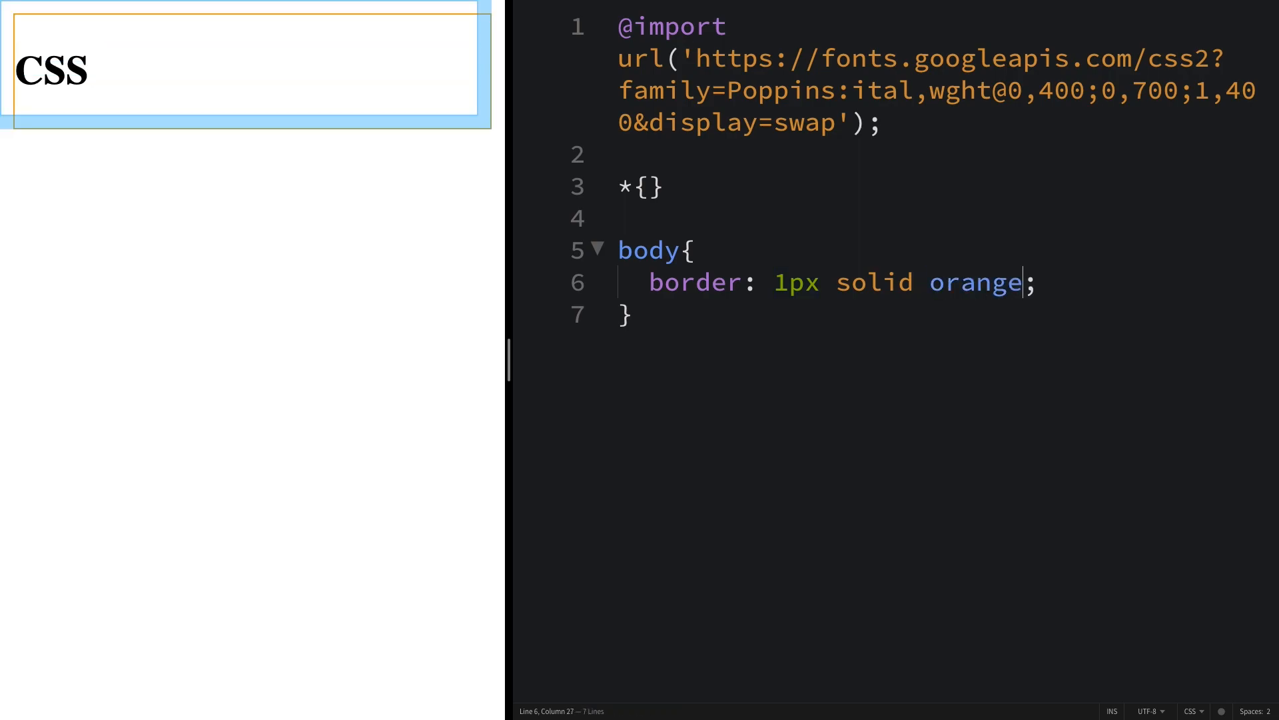
pyautogui.write('red')
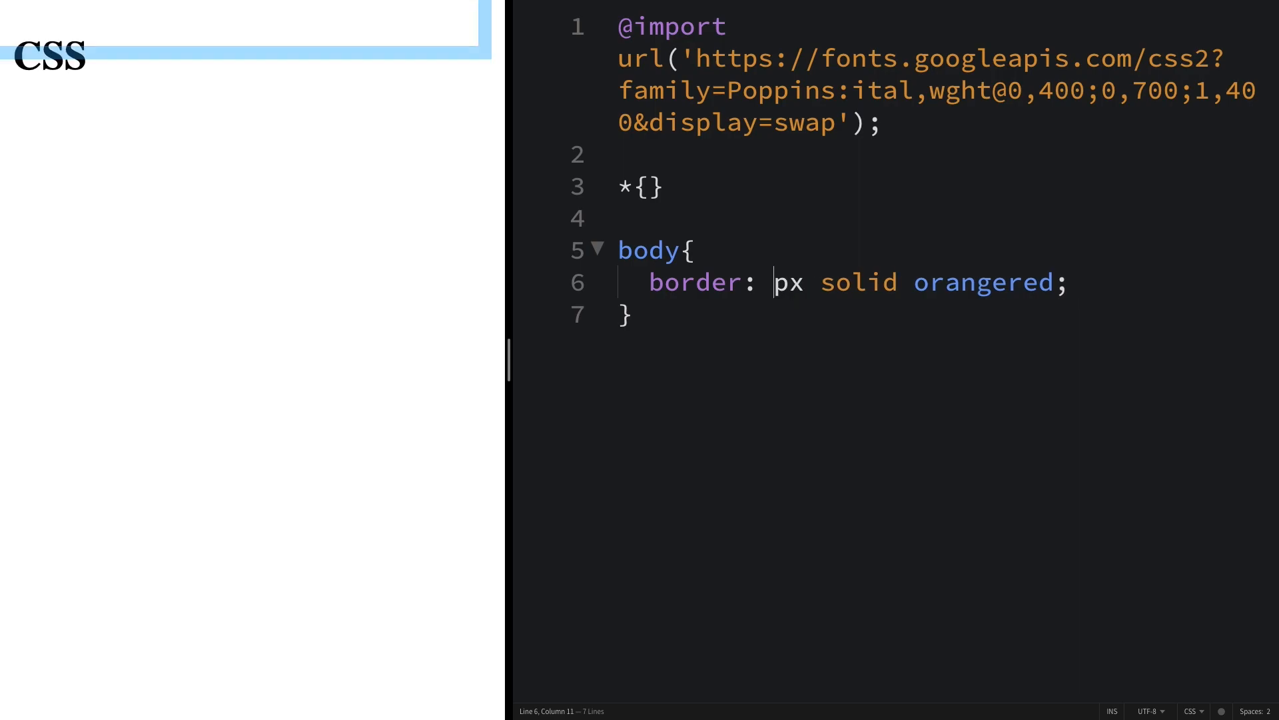
pyautogui.write('3')
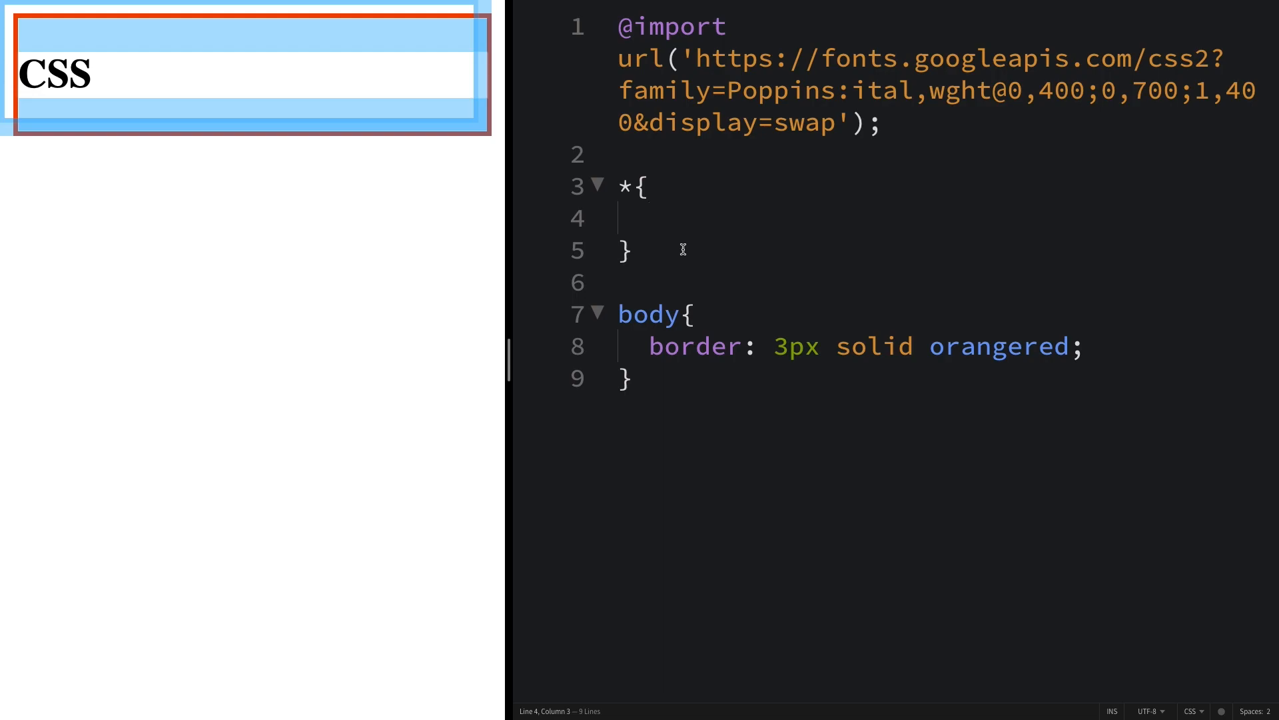
# - Give the * rule margin 0, padding 0, border-box sizing and font-family 'Poppins', sans-serif
pyautogui.write('margin: 0;')
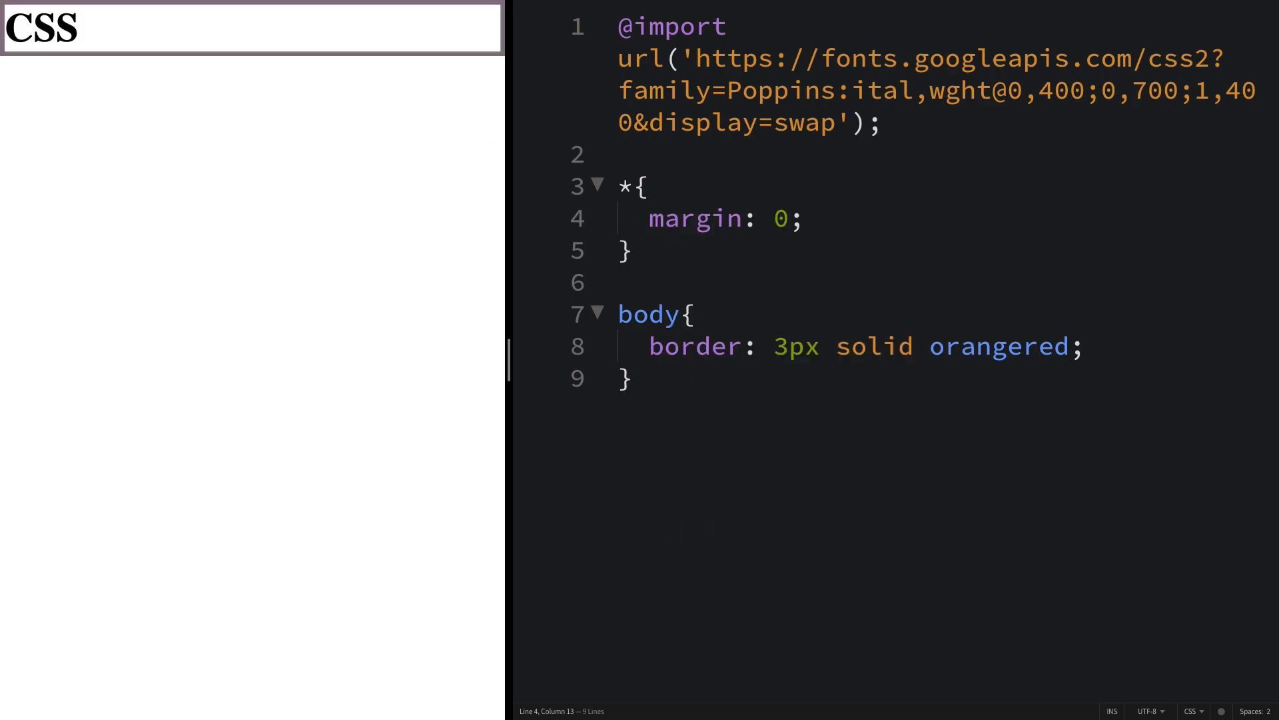
pyautogui.write('padding: 0;')
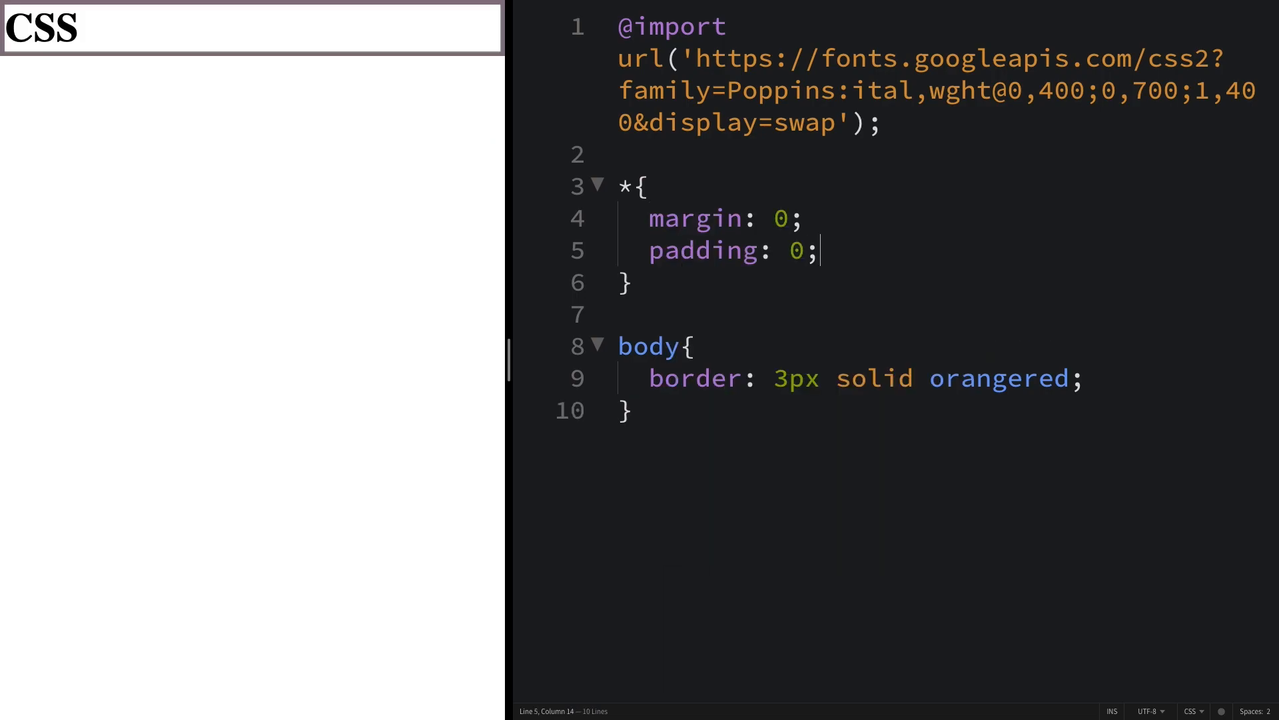
pyautogui.write('b')
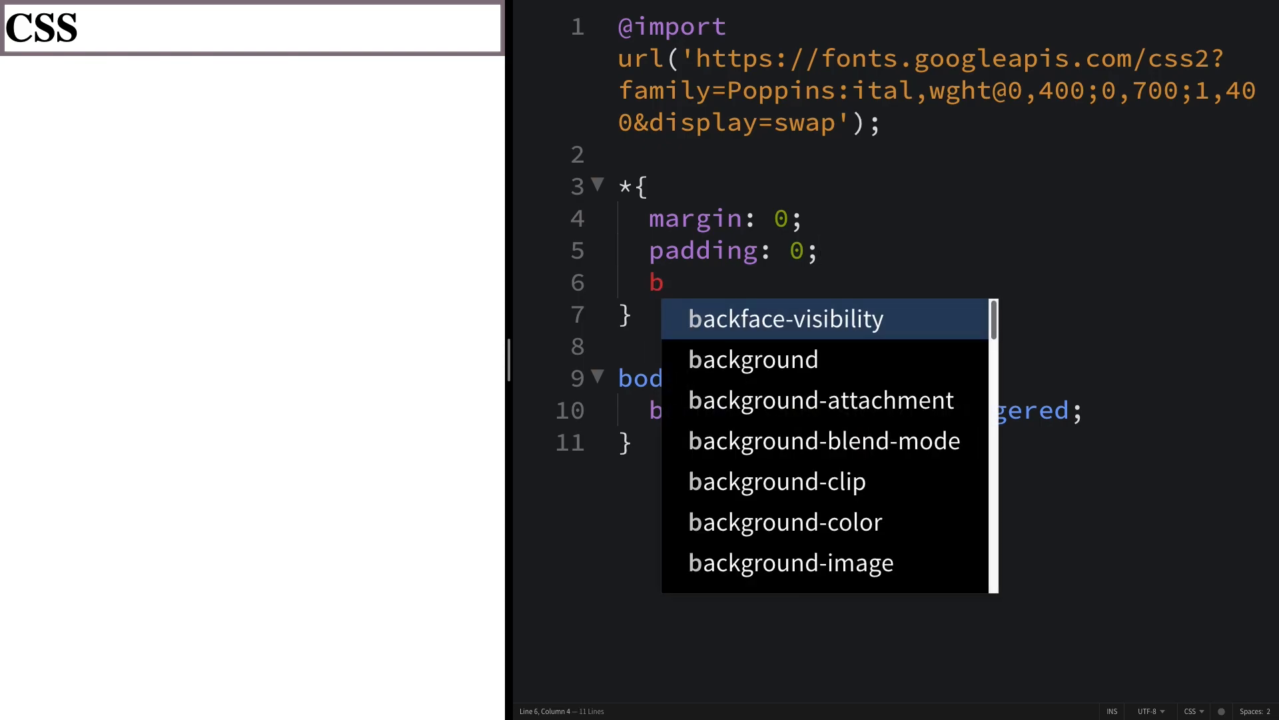
pyautogui.write('-webkit-box-sizing: border-box;')
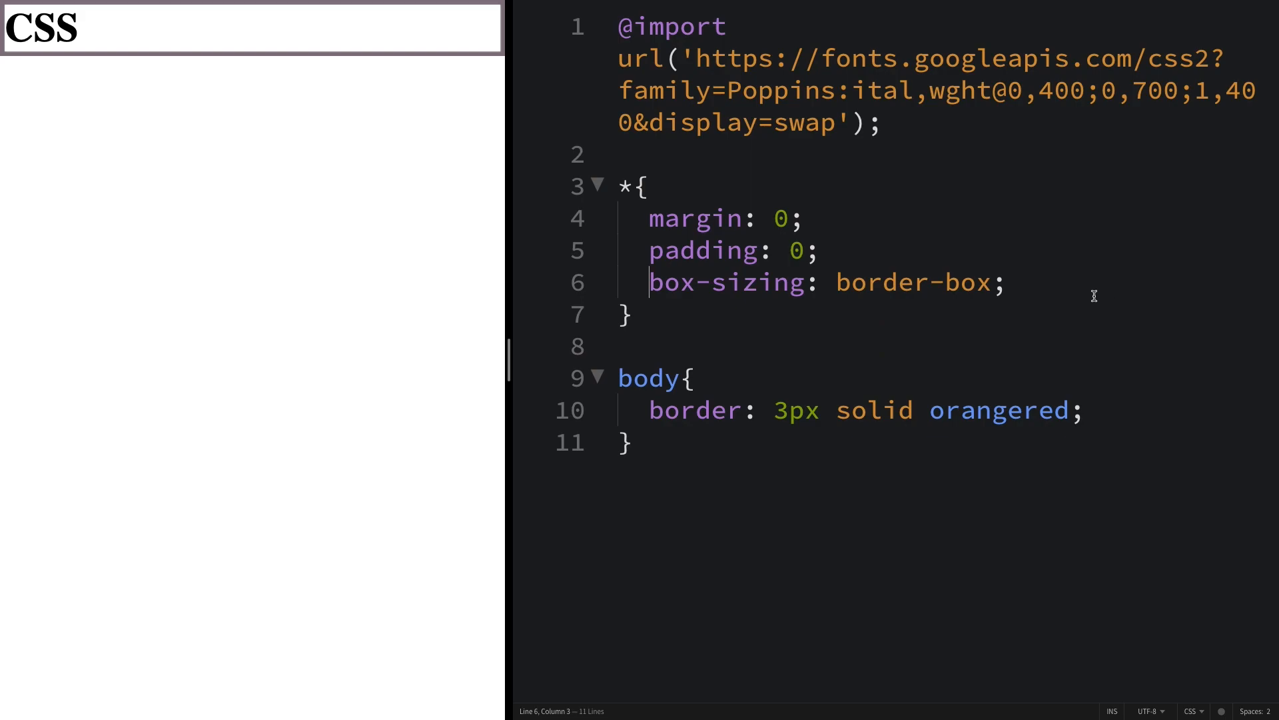
pyautogui.press('Enter')
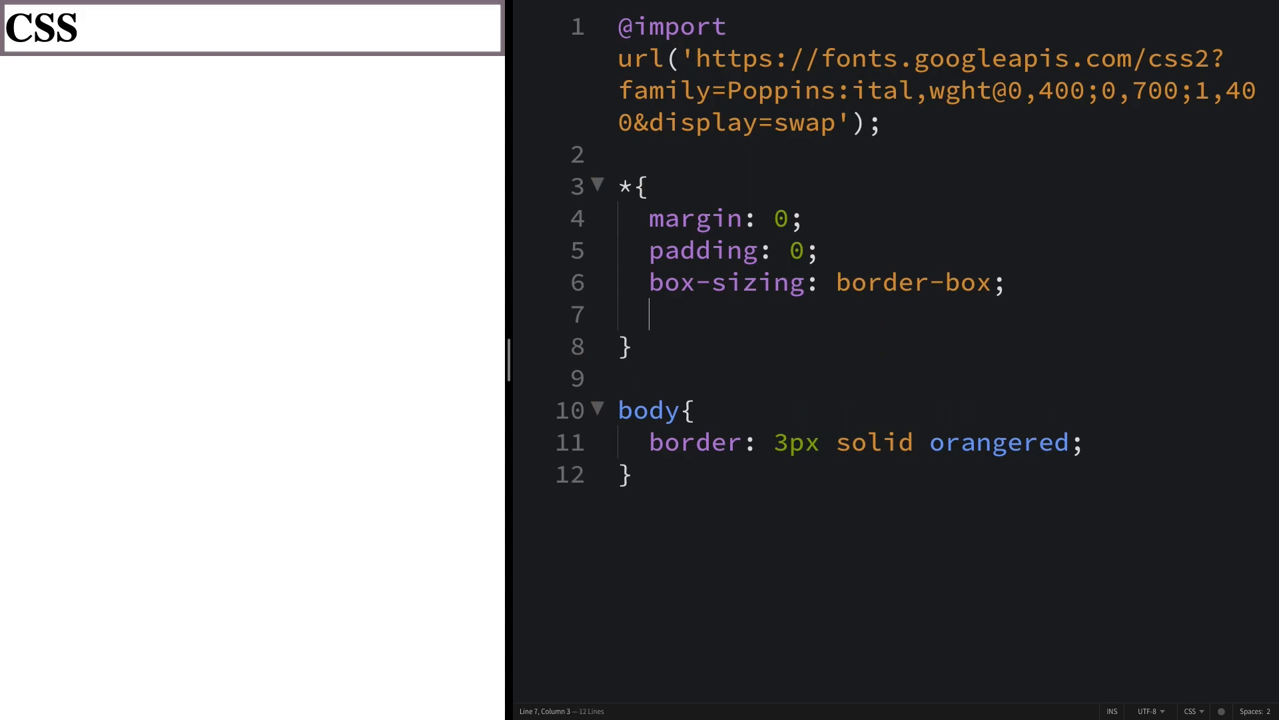
pyautogui.write('font-family: ;')
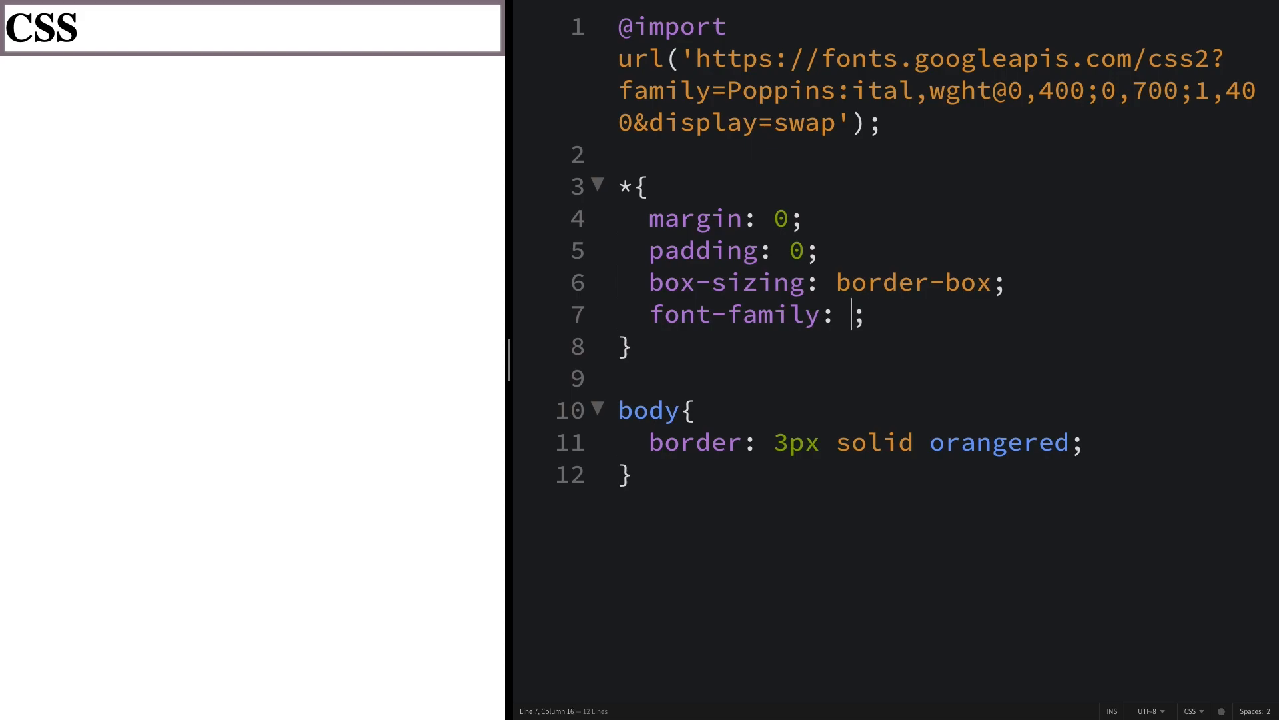
pyautogui.write("'Pop")
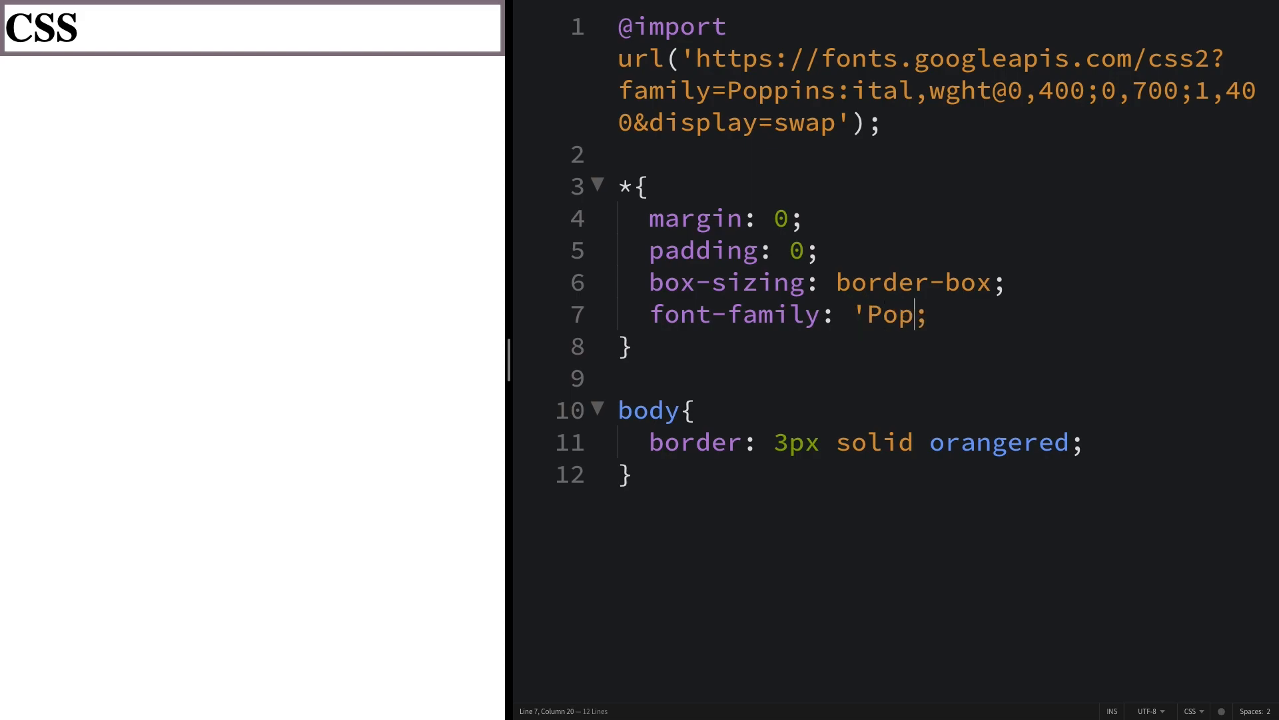
pyautogui.write("pins', sans-serif")
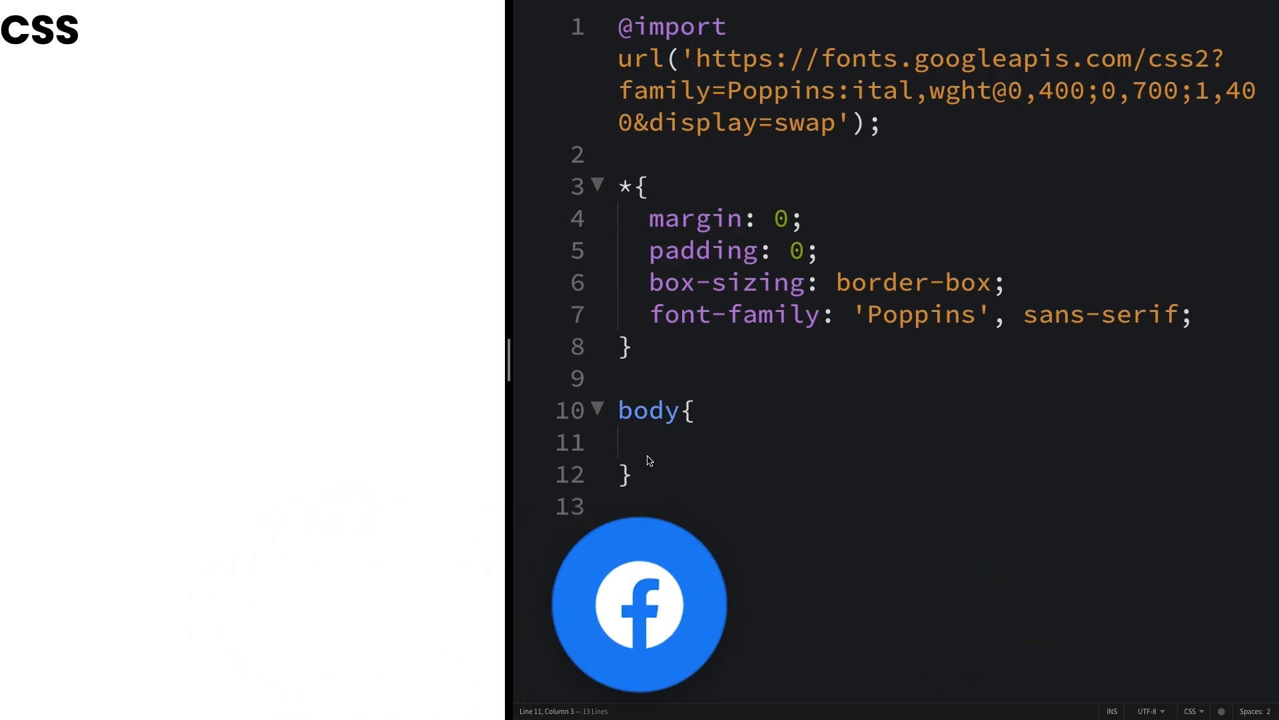
# - Make the body a flex container centring content with min-height 100vh
pyautogui.write('display: flex')
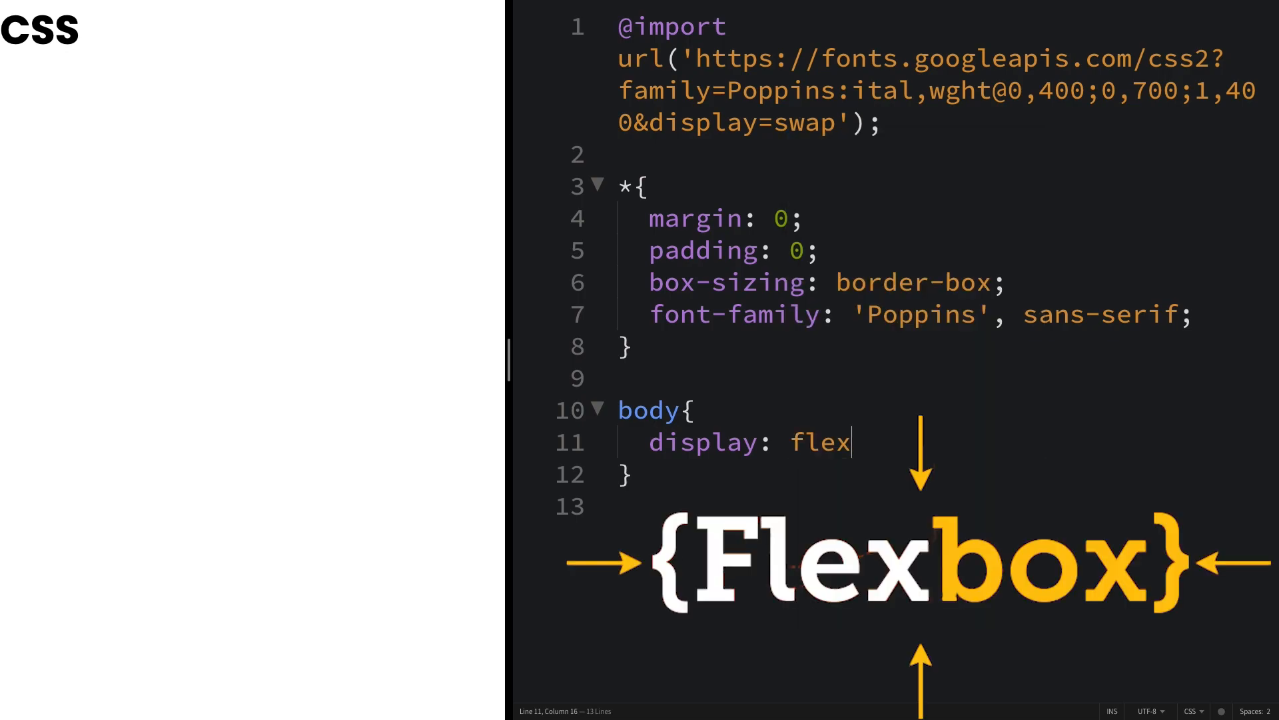
pyautogui.write('justify-content: center;')
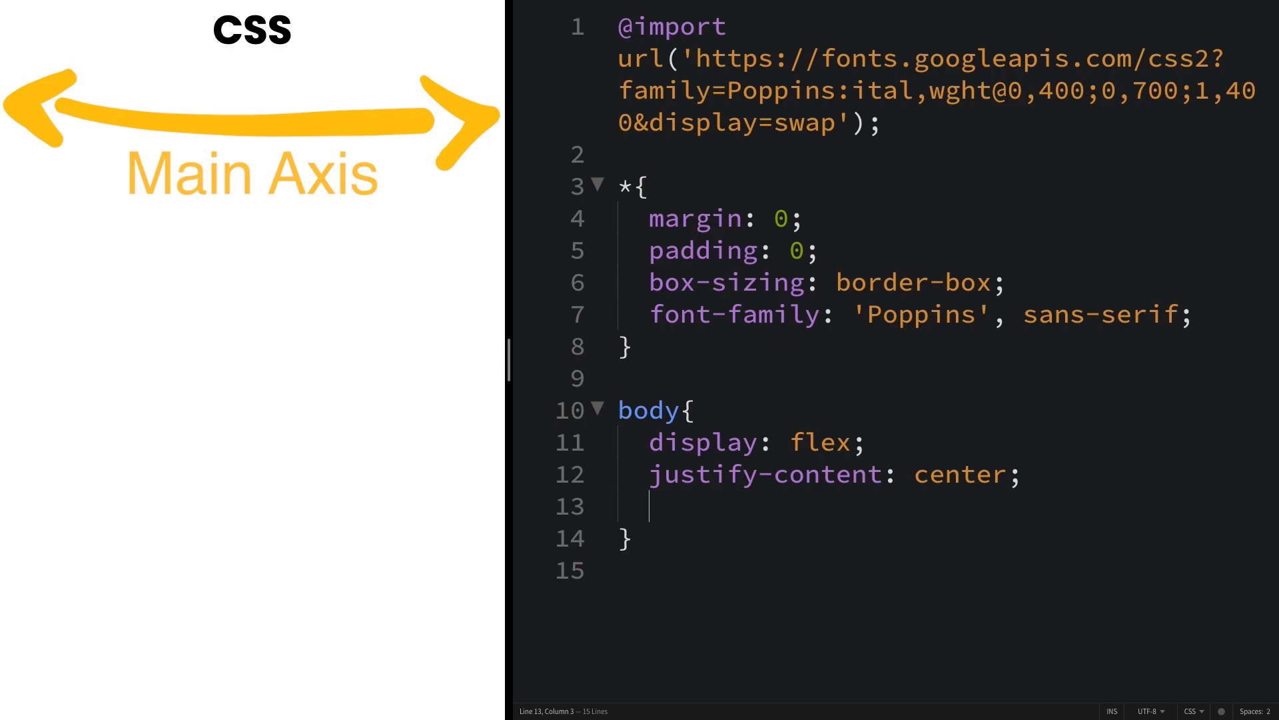
pyautogui.write('ai:c')
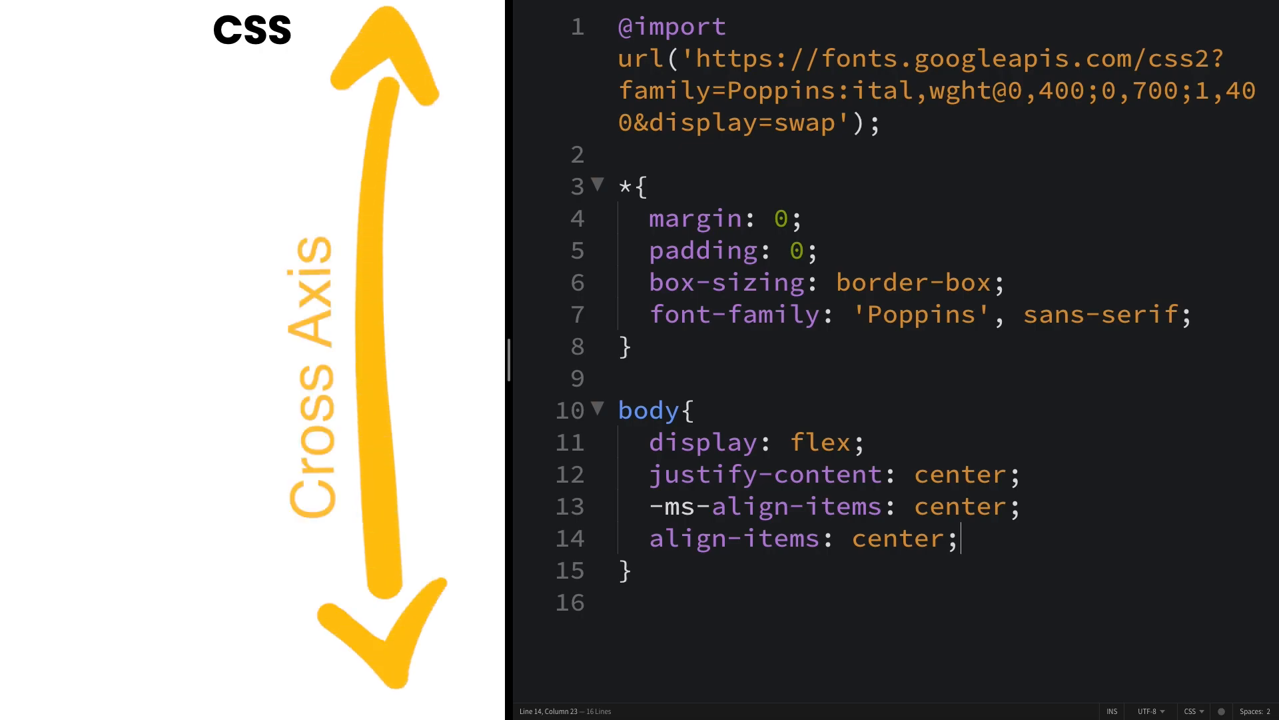
pyautogui.write('min-height:')
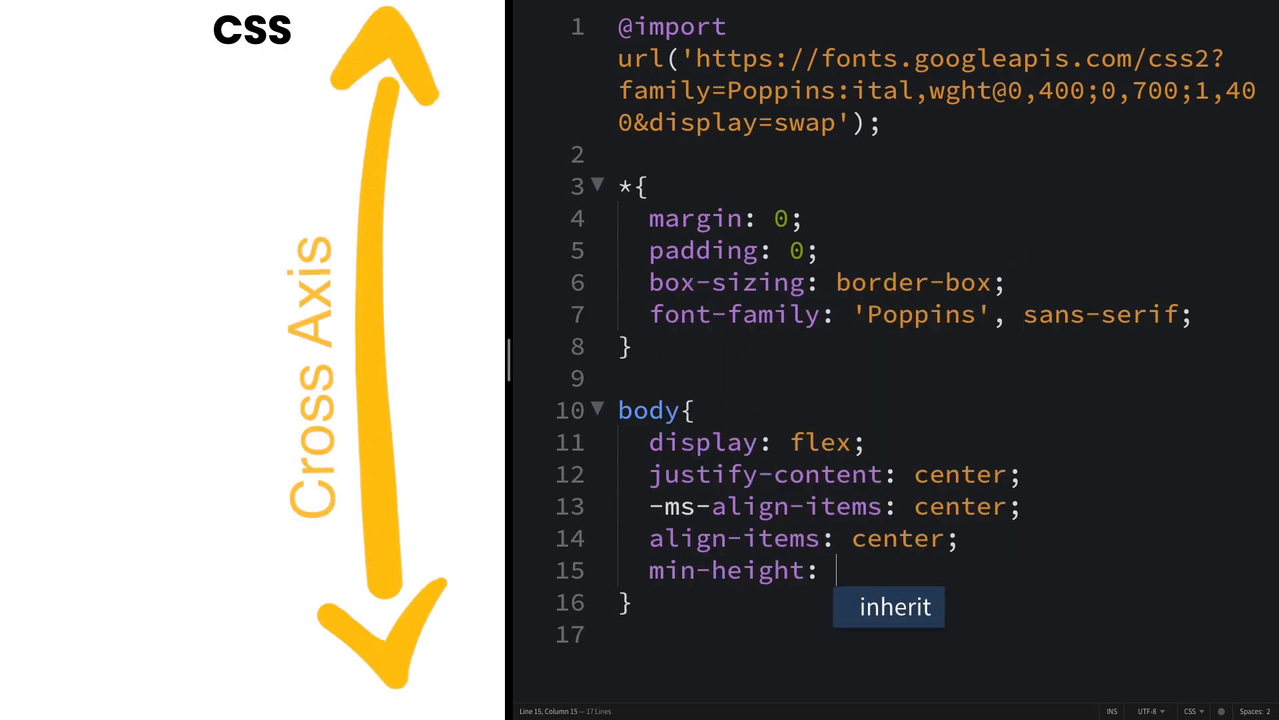
pyautogui.write('100vh')
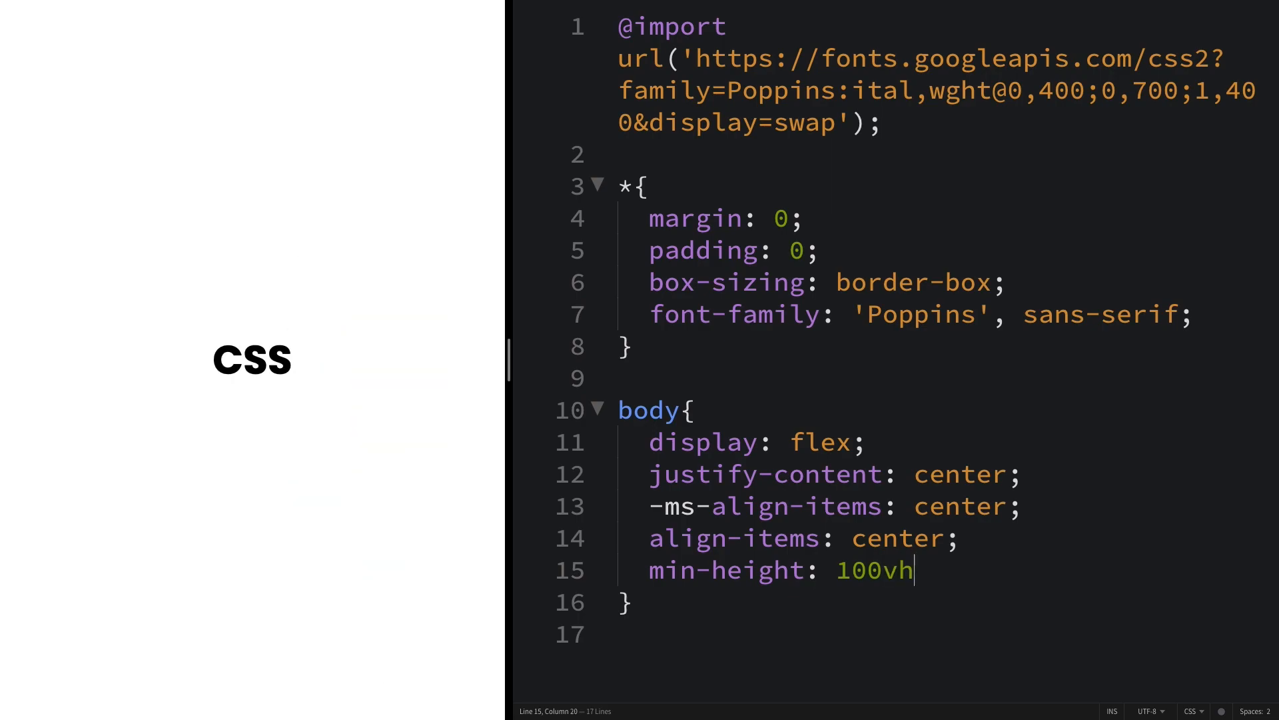
pyautogui.write(';')
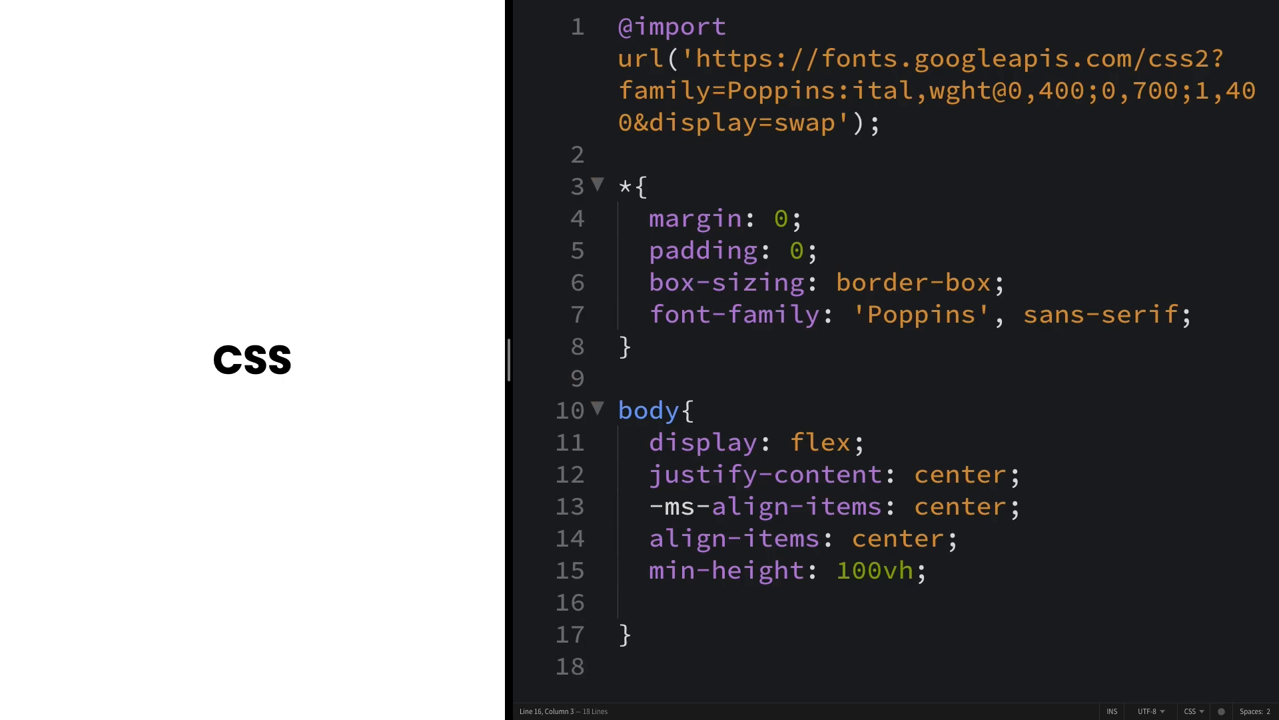
# - Add background-color #0e1538 to the body via the bgc shortcut
pyautogui.write('bgc')
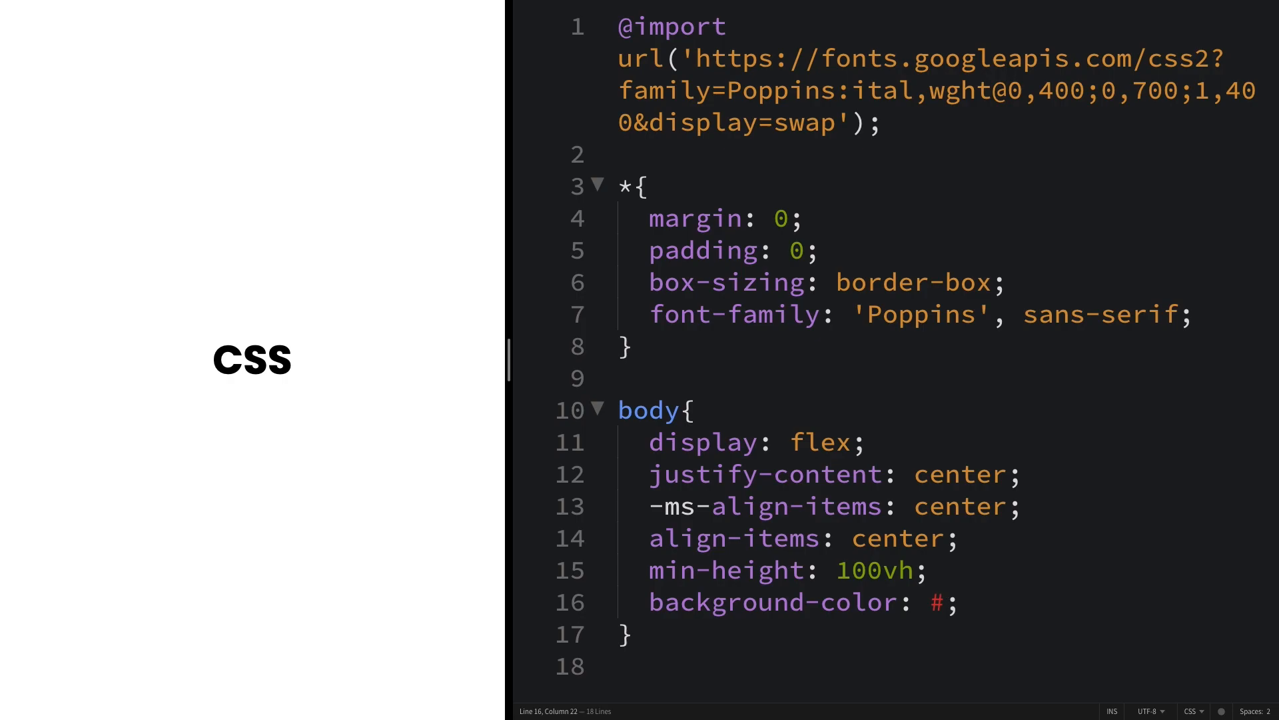
pyautogui.write('0e')
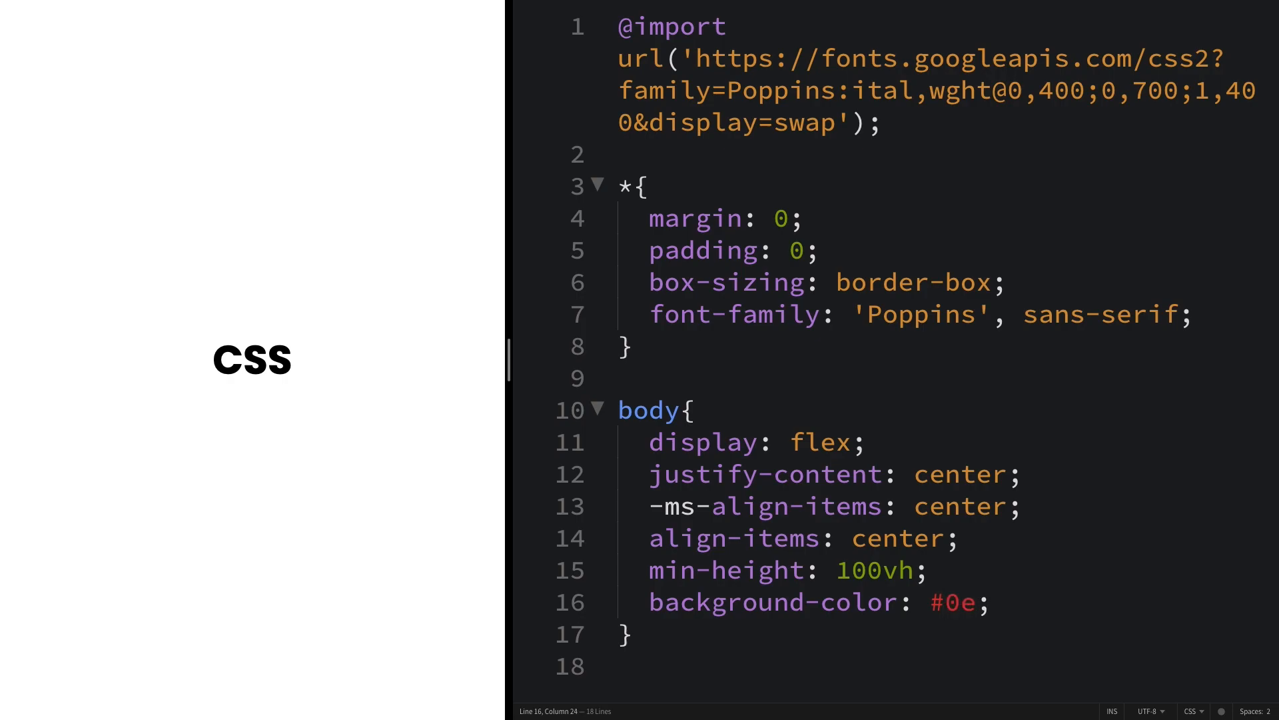
pyautogui.write('1538')
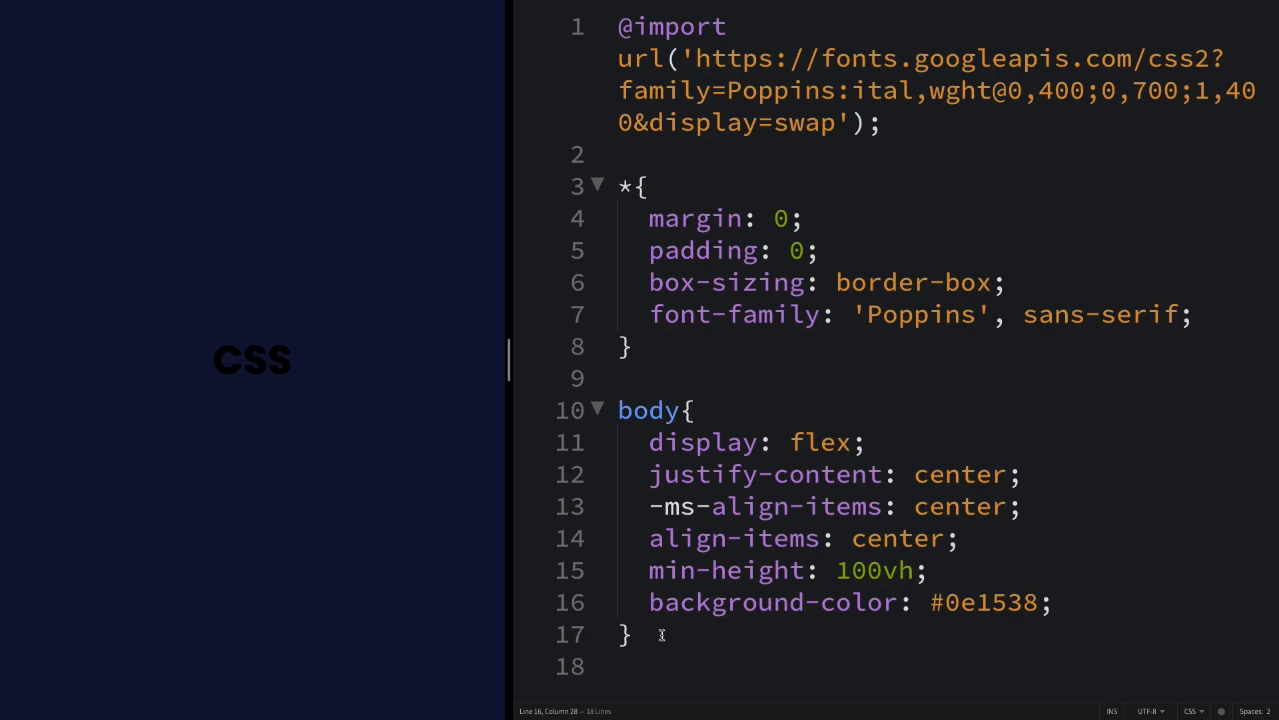
pyautogui.press('Enter')
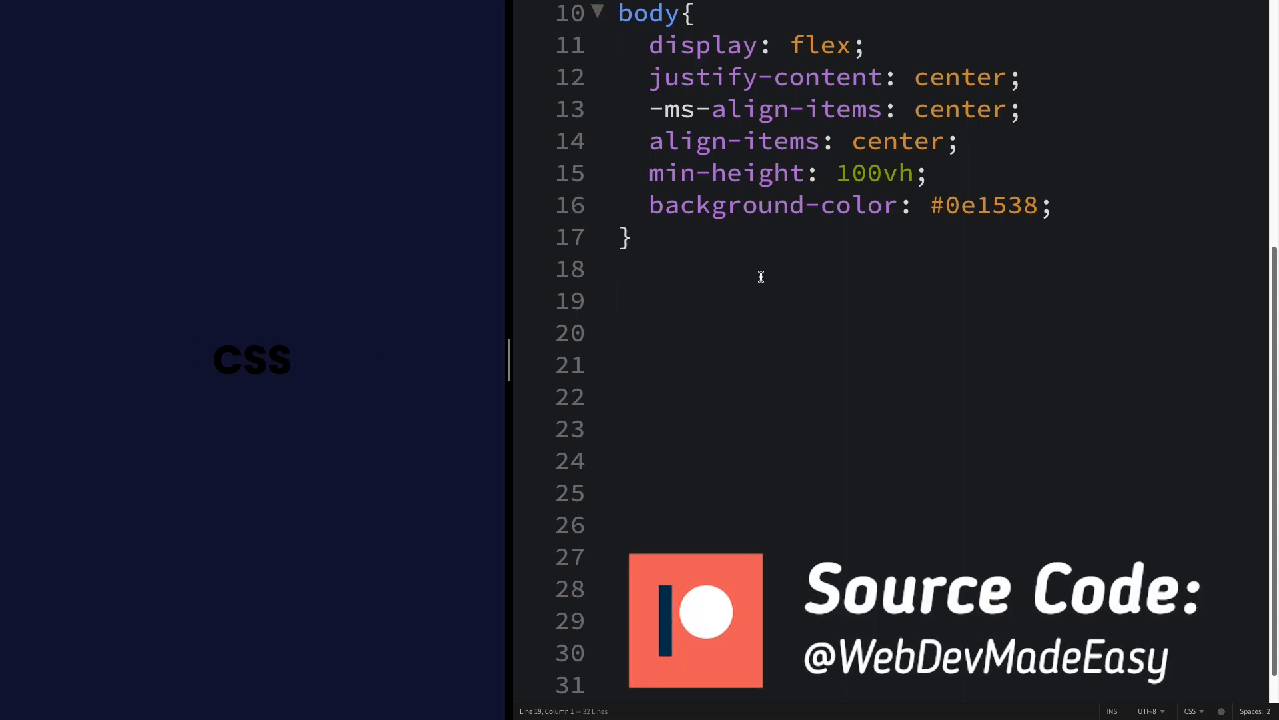
# - Add a .box rule: relative, 300px wide, 400px tall, flex with centred content
pyautogui.write('.box{')
pyautogui.write('position: relative;')
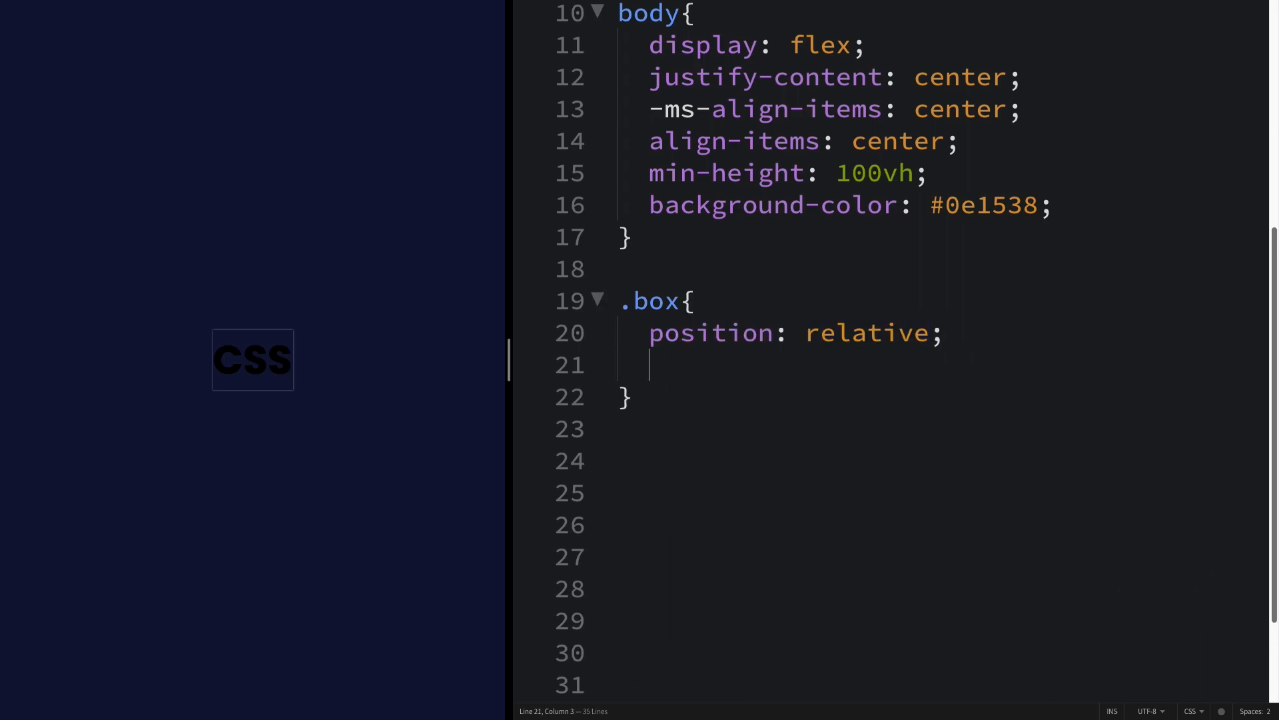
pyautogui.write('width: 300px;')
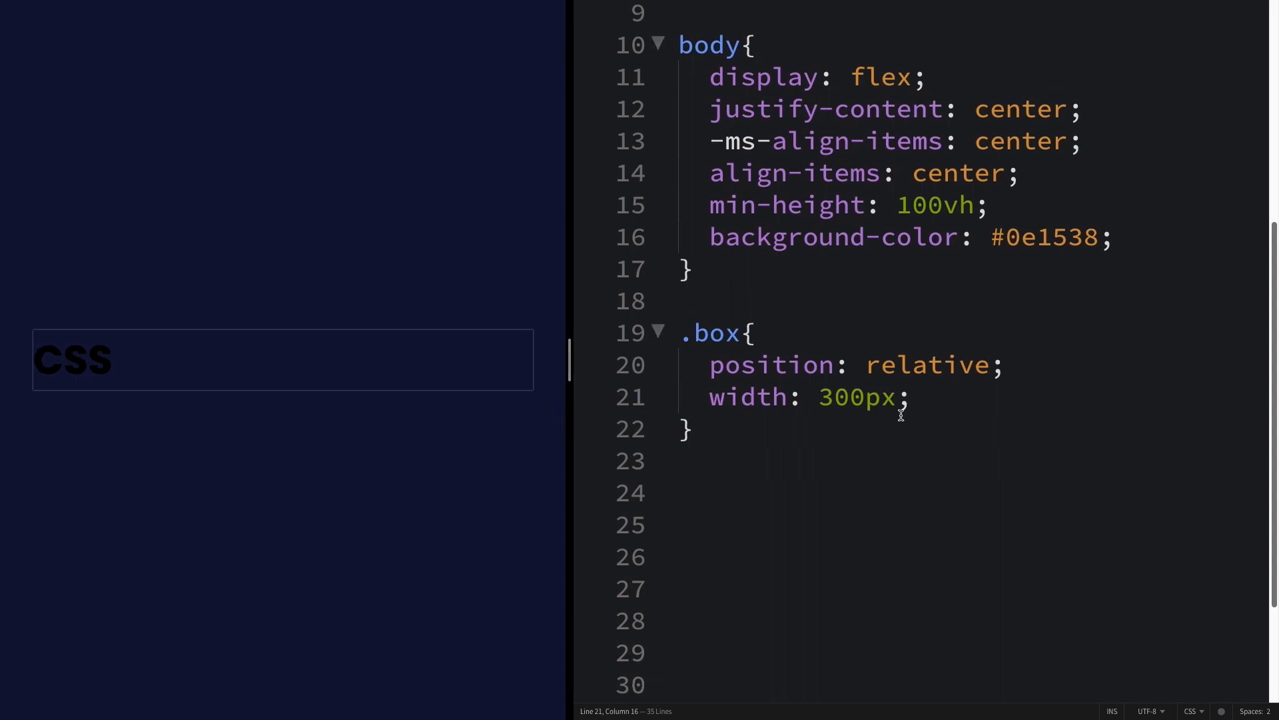
pyautogui.write('height: 400px;')
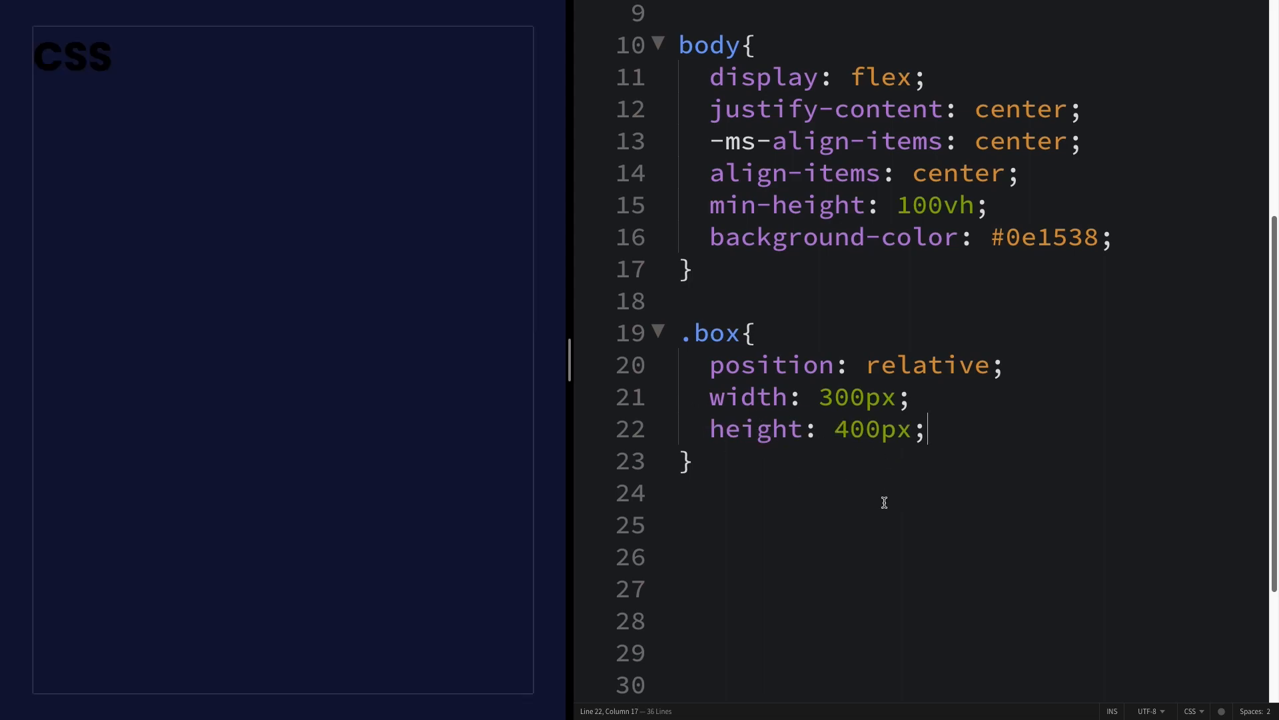
pyautogui.write('display: flex;')
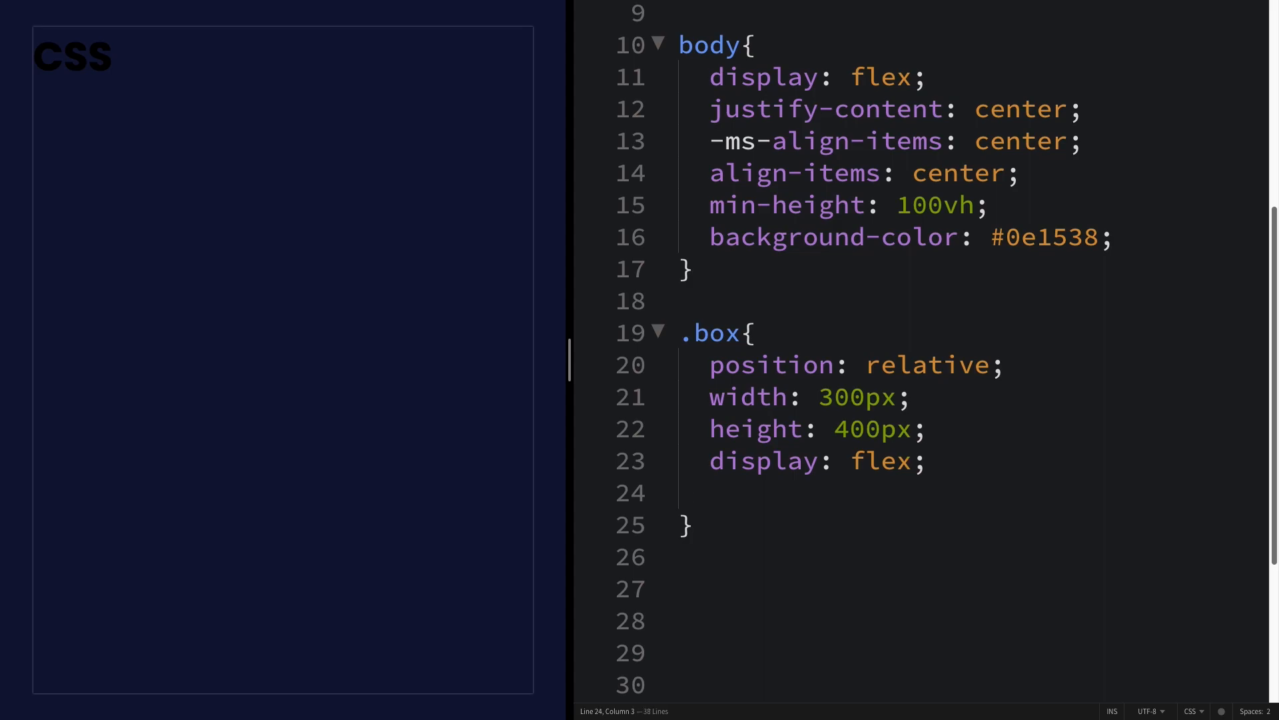
pyautogui.write('justify-content: center;')
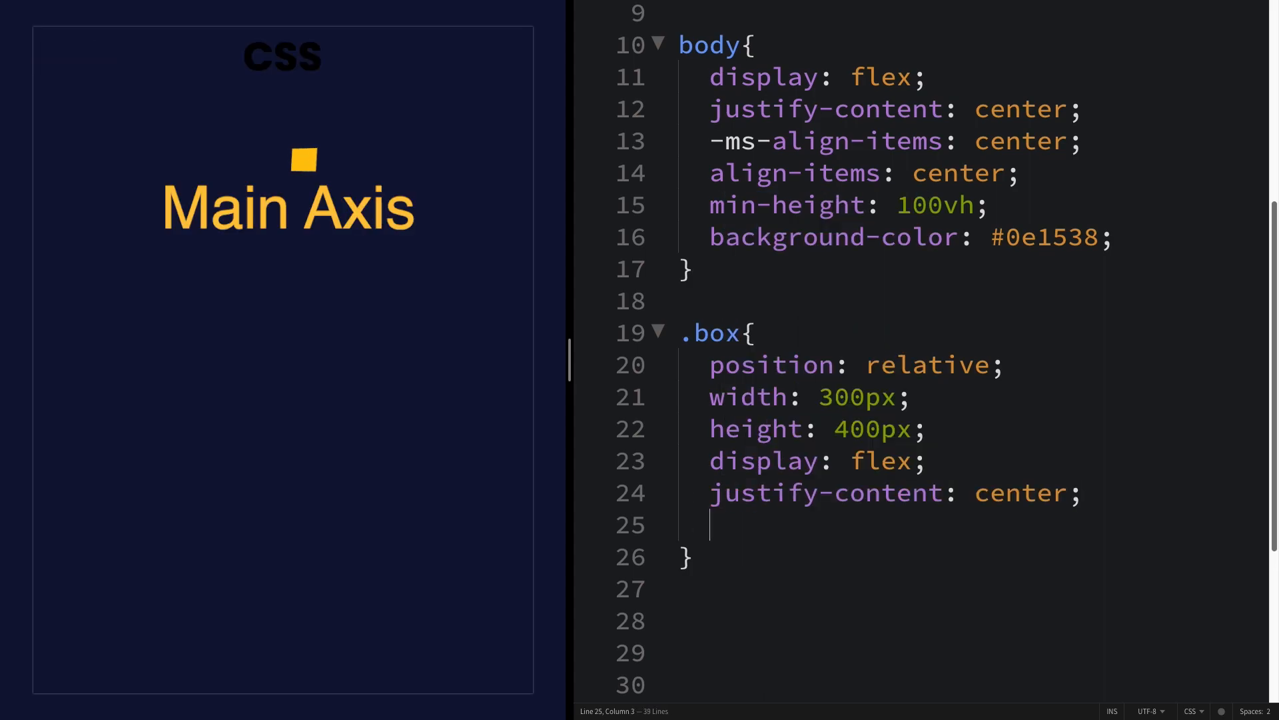
pyautogui.write('ai:c')
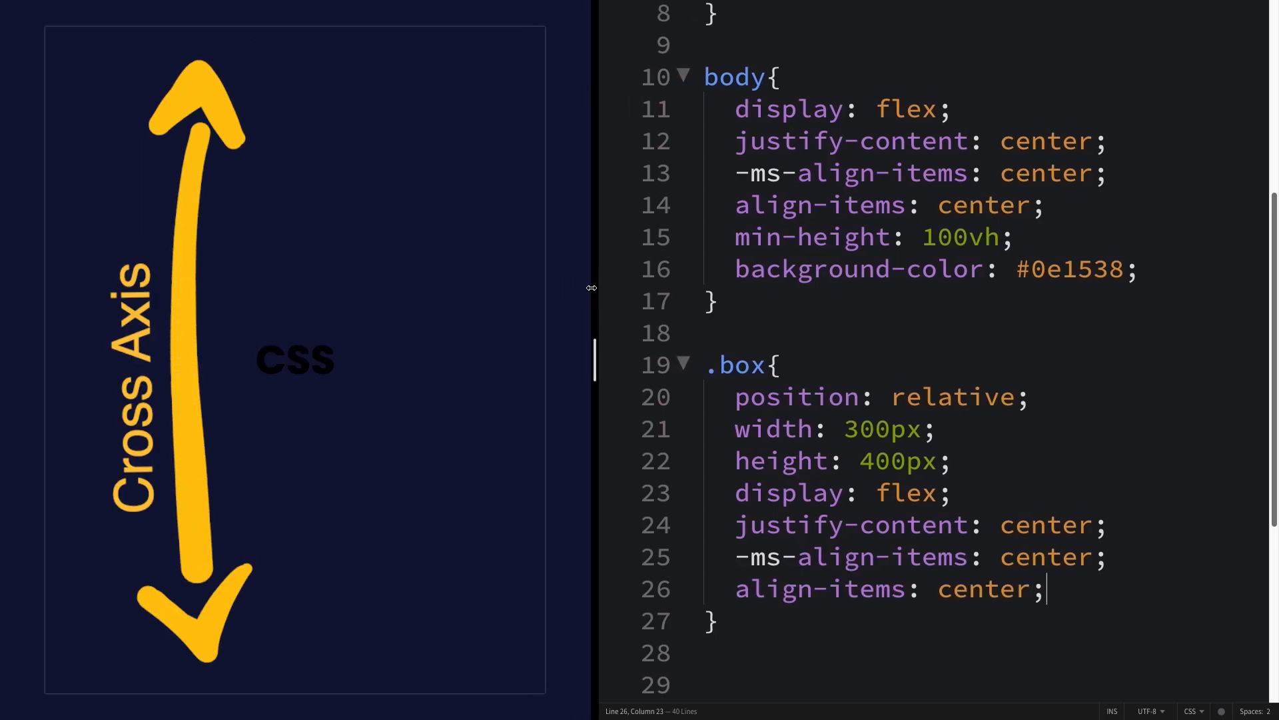
pyautogui.scroll(-3)
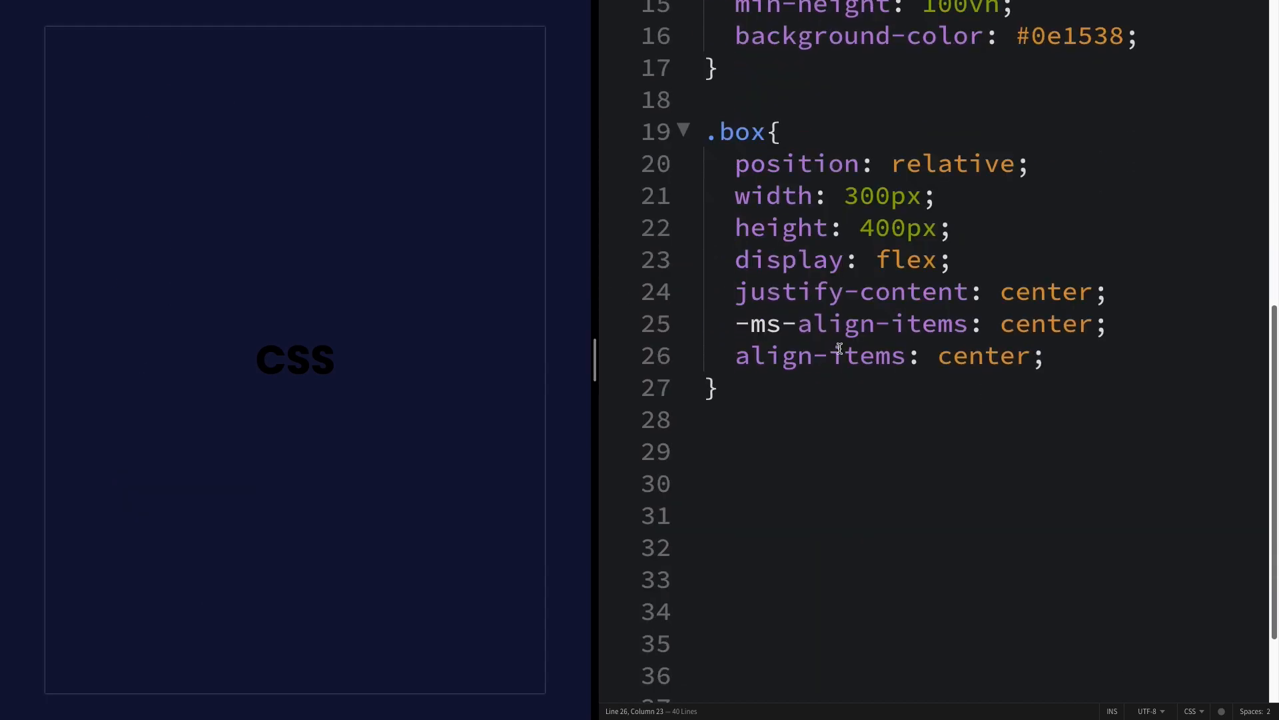
pyautogui.scroll(-3)
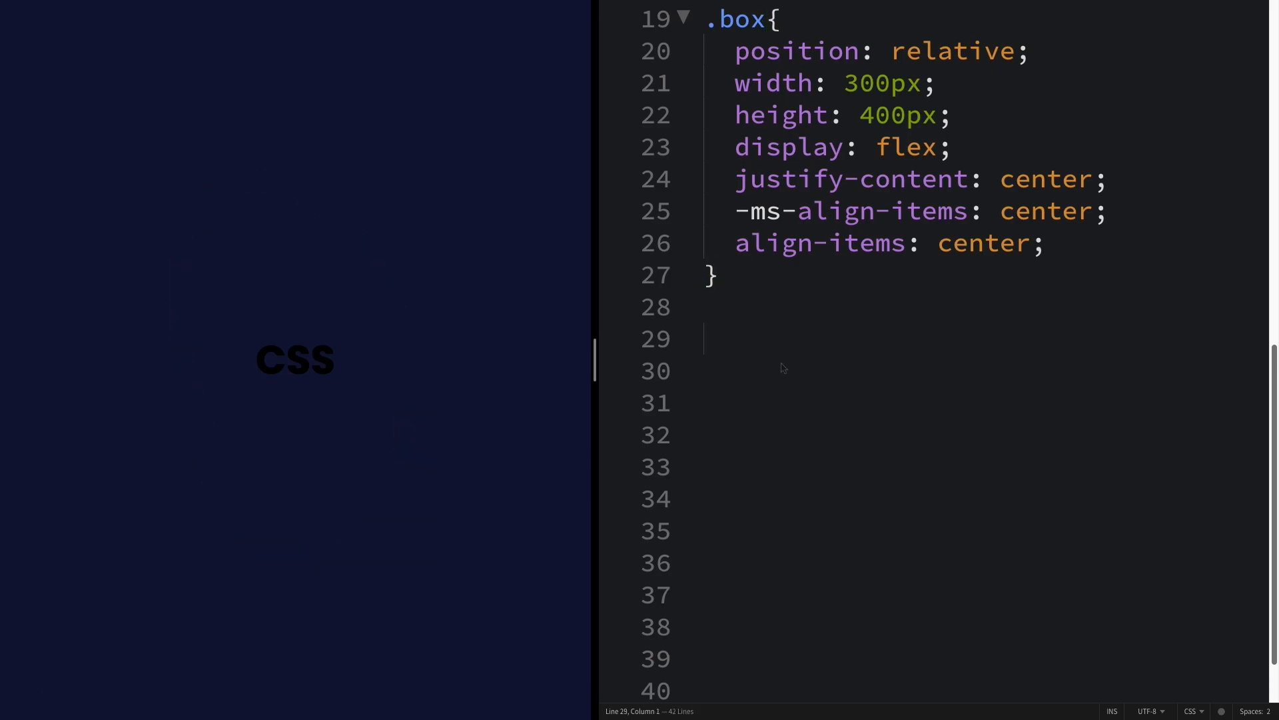
pyautogui.moveTo(742, 363)
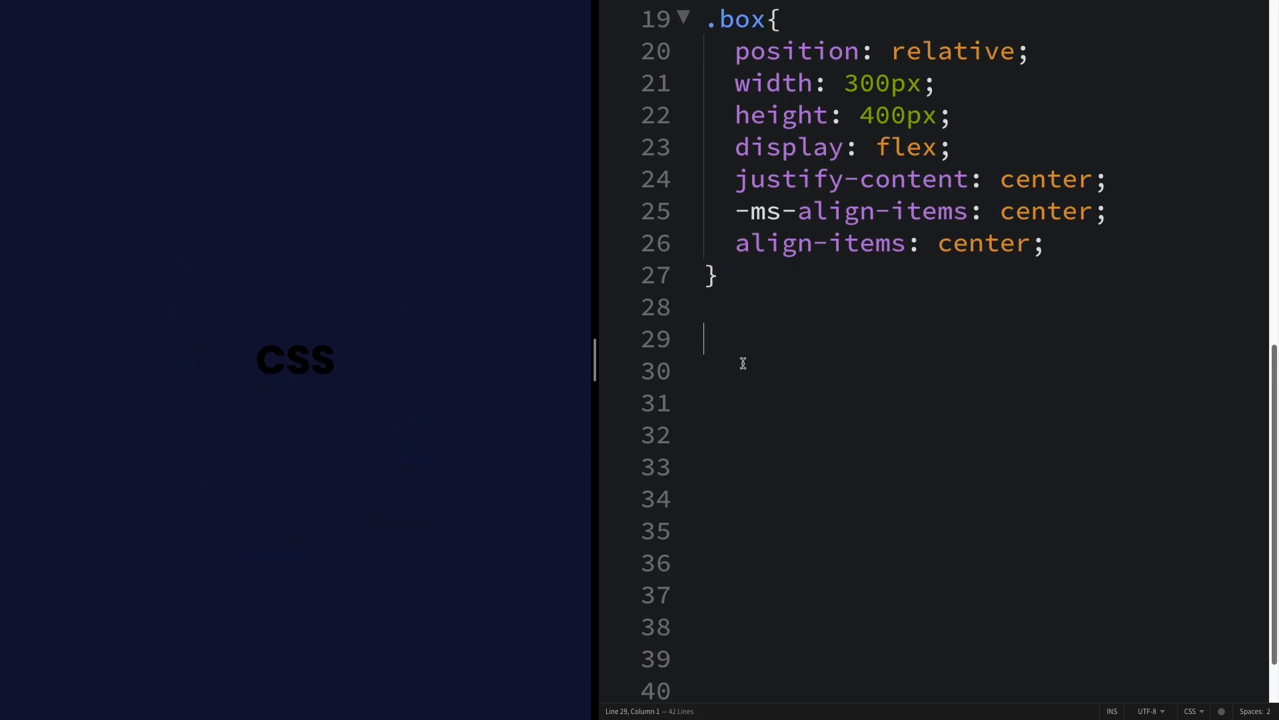
# - Add a .box h2 rule with color rgb(226,226,226)
pyautogui.write('.box h')
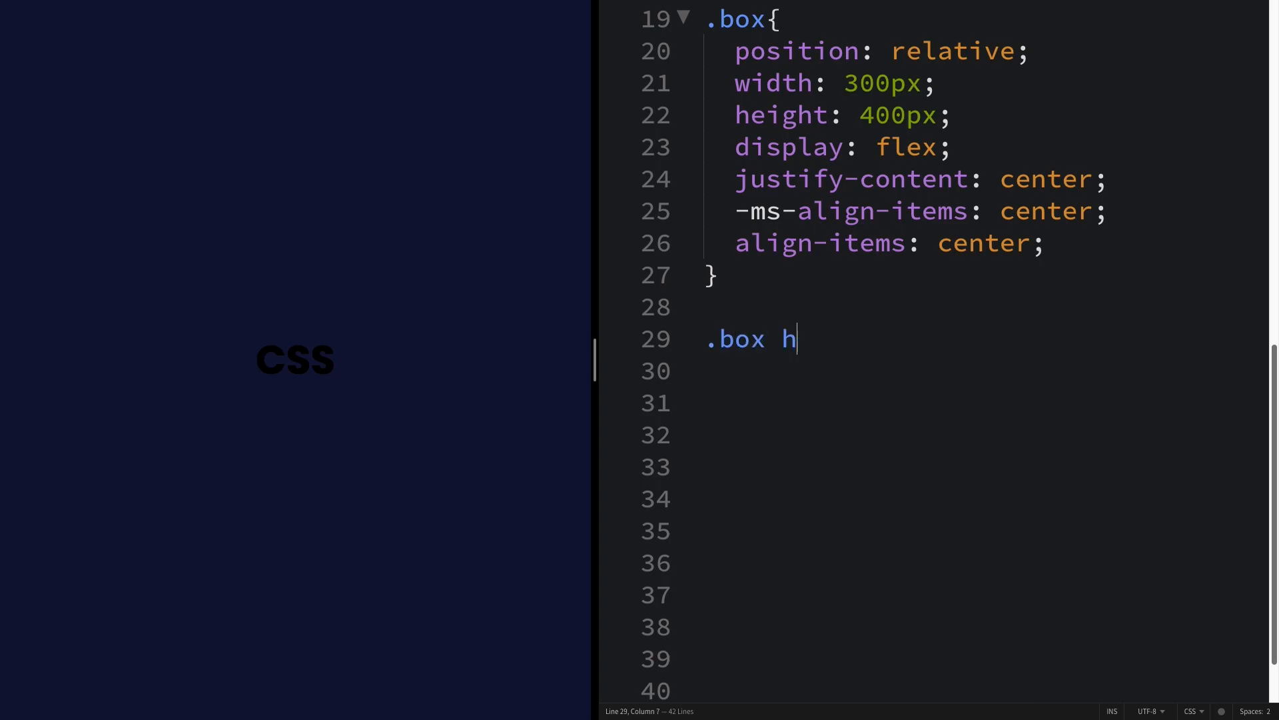
pyautogui.write('2{')
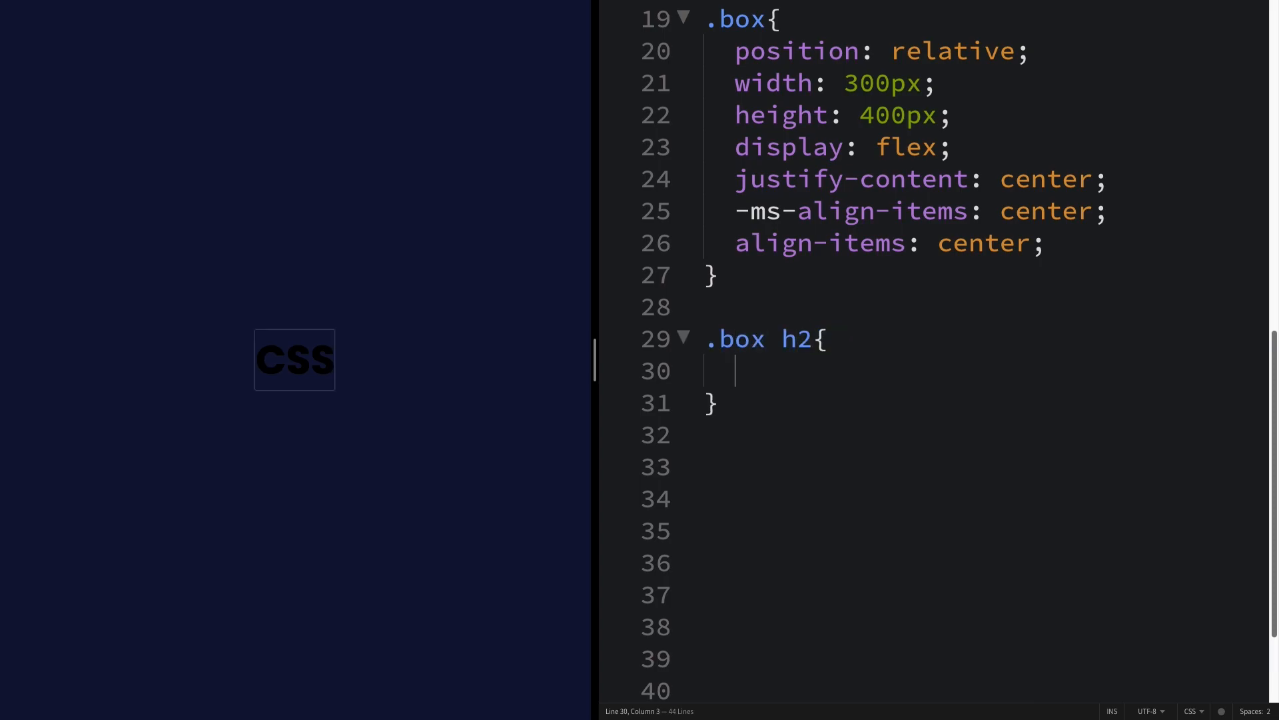
pyautogui.write('color: r')
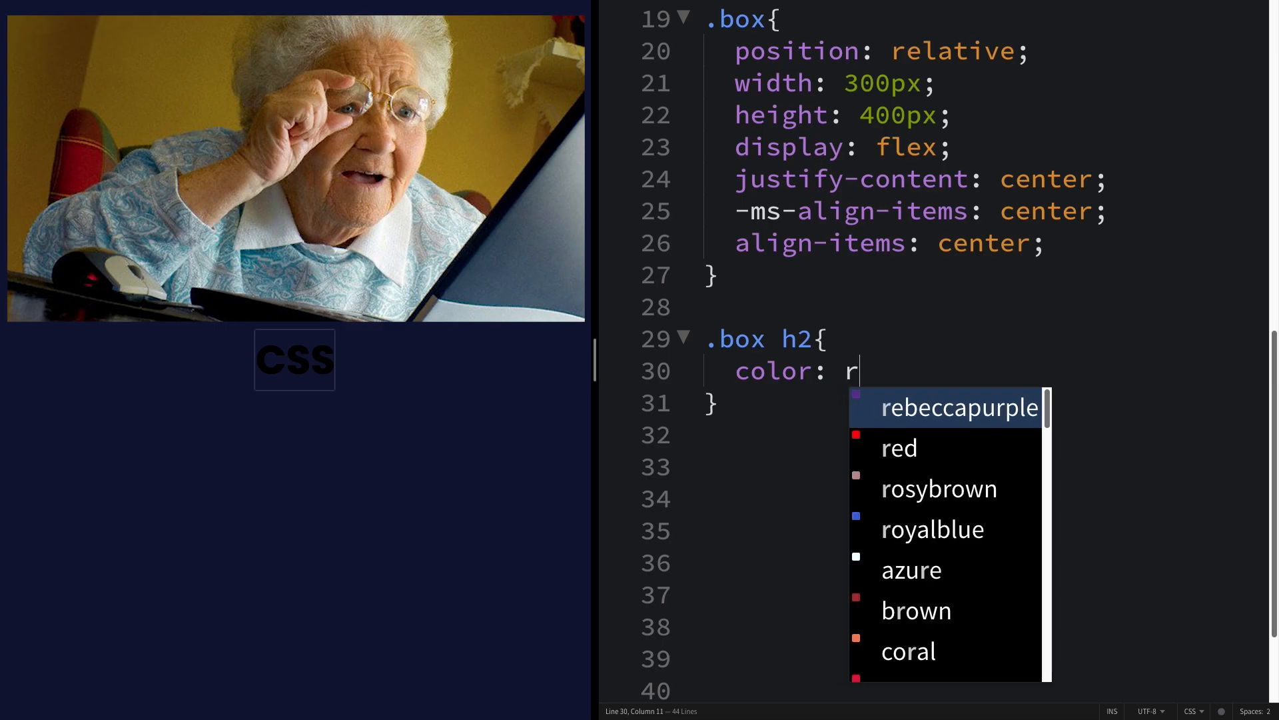
pyautogui.write('gb(226)')
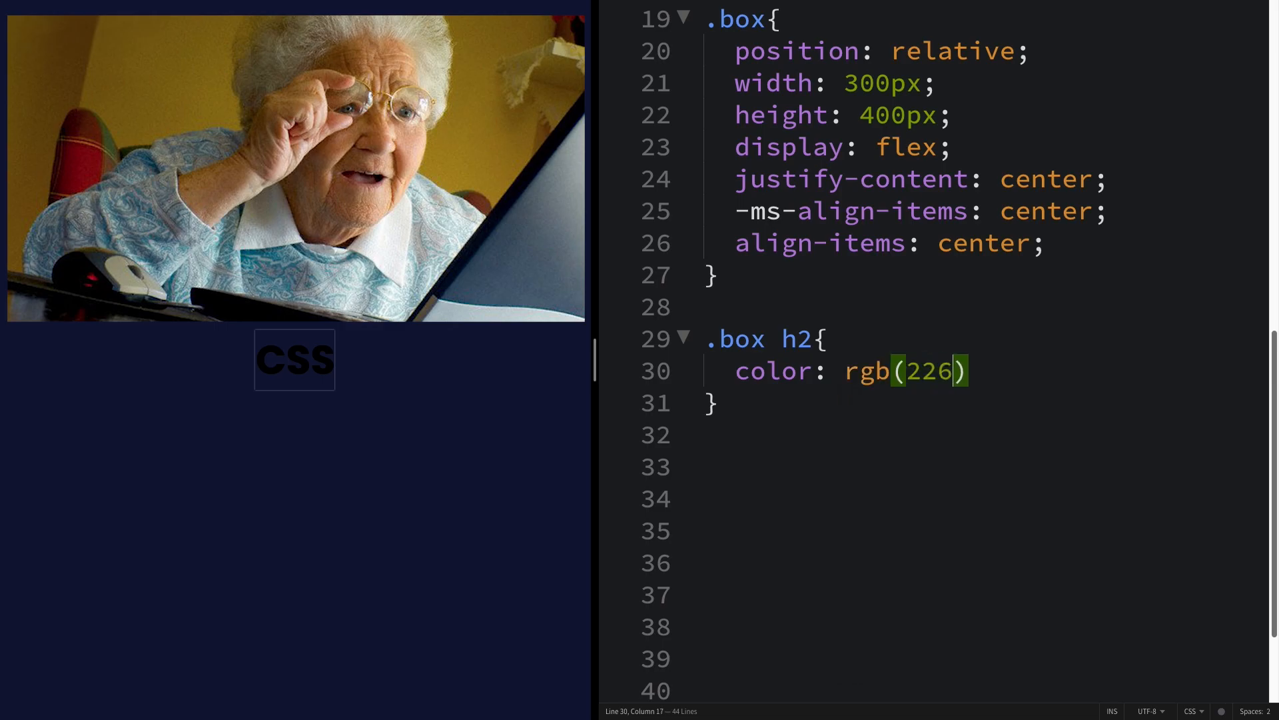
pyautogui.write(',226,22')
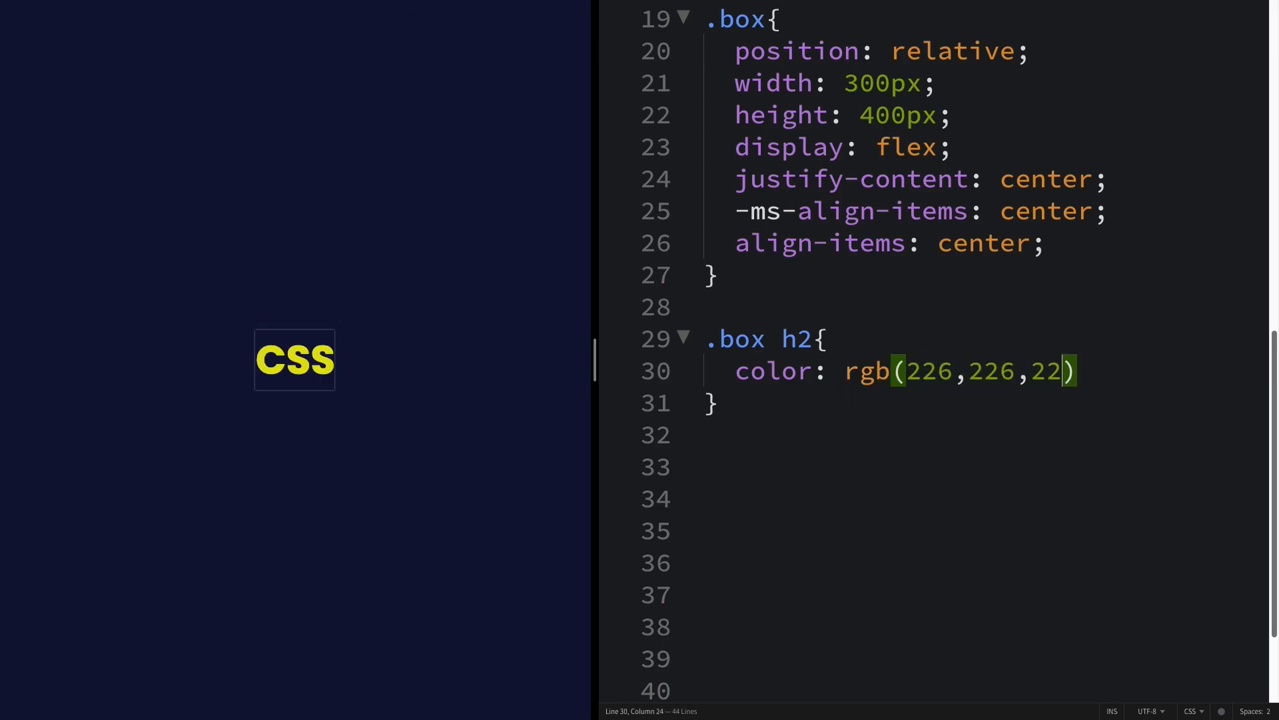
pyautogui.write('6')
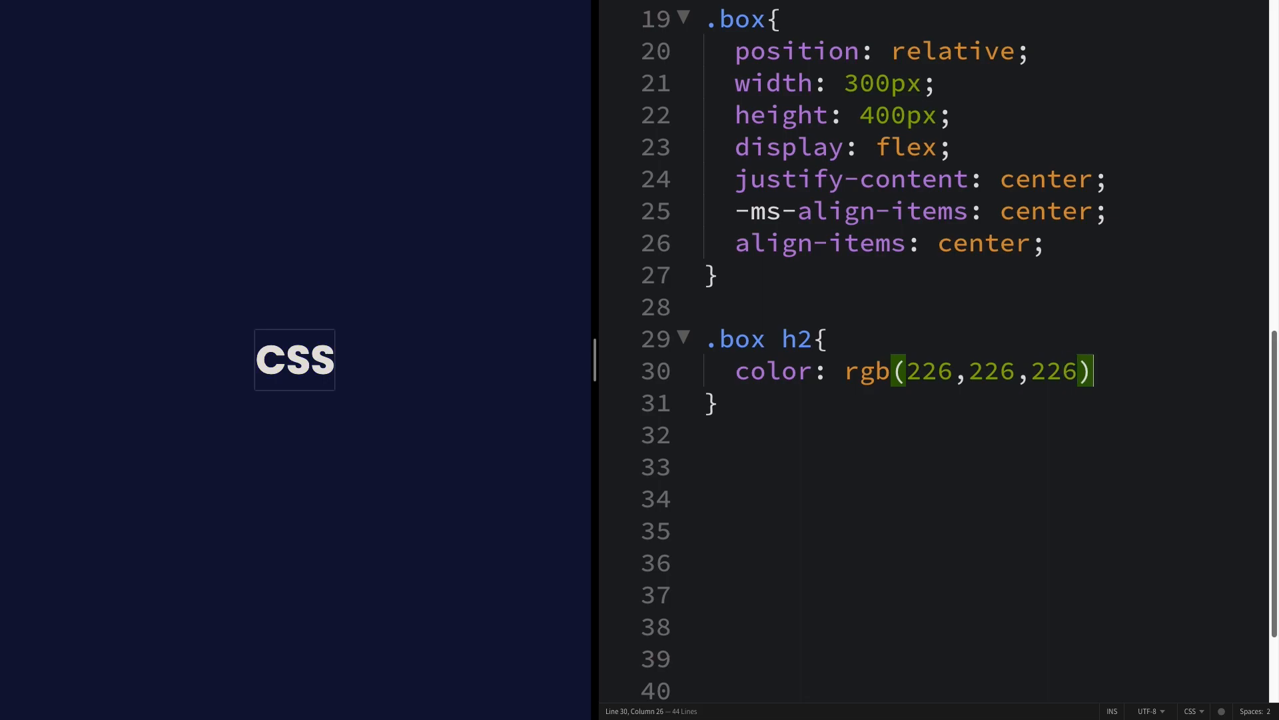
pyautogui.press('Enter')
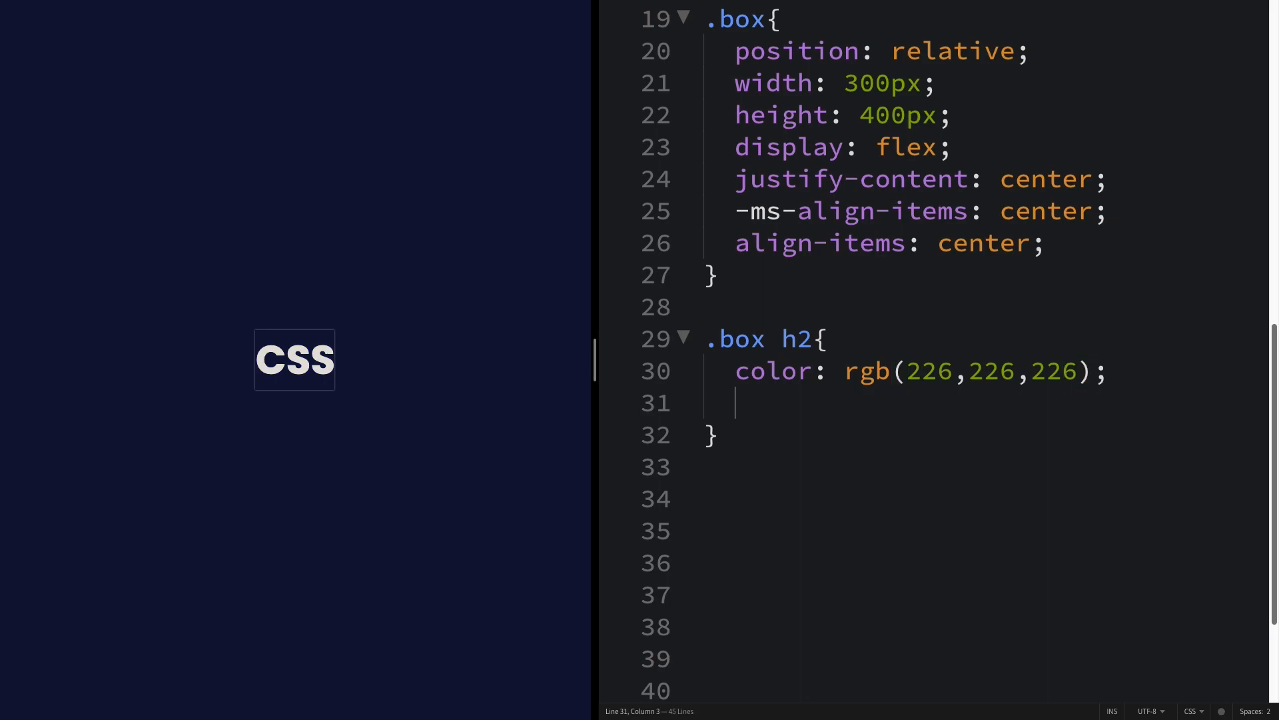
# - Give the heading a 2px 2px black text-shadow and 8em font size
pyautogui.write('text-shadow: 2')
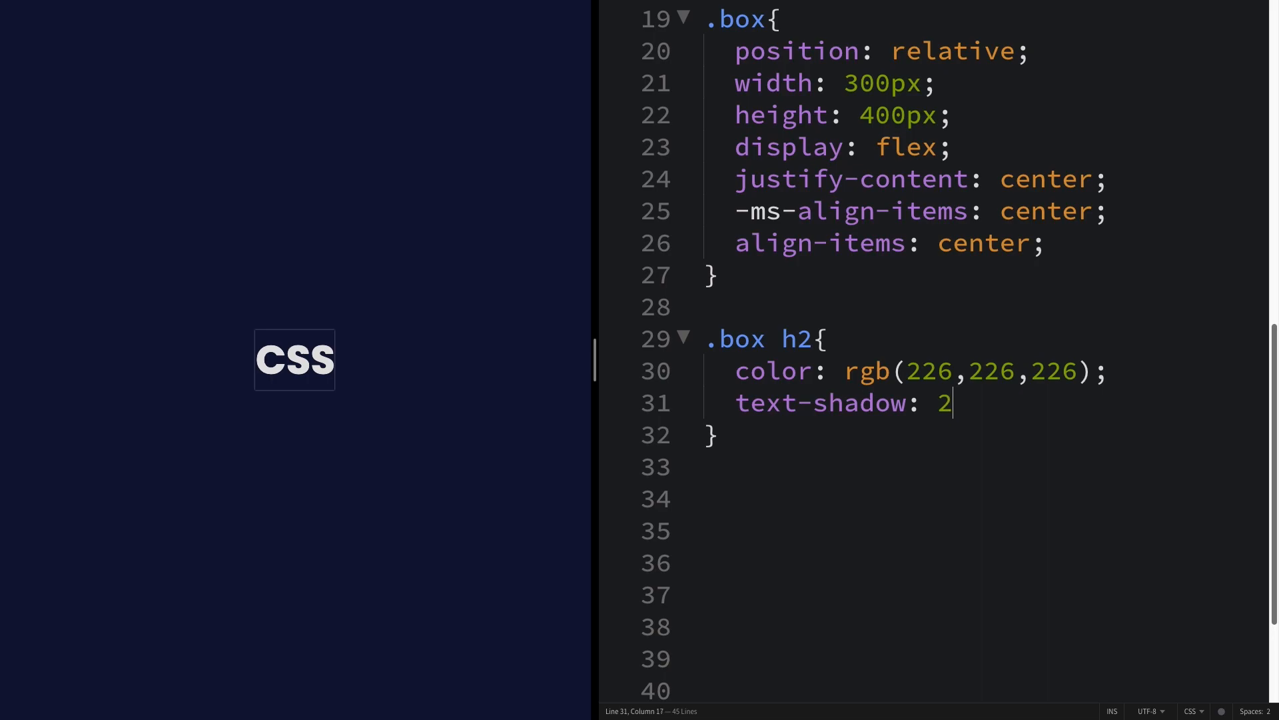
pyautogui.write('px 2px')
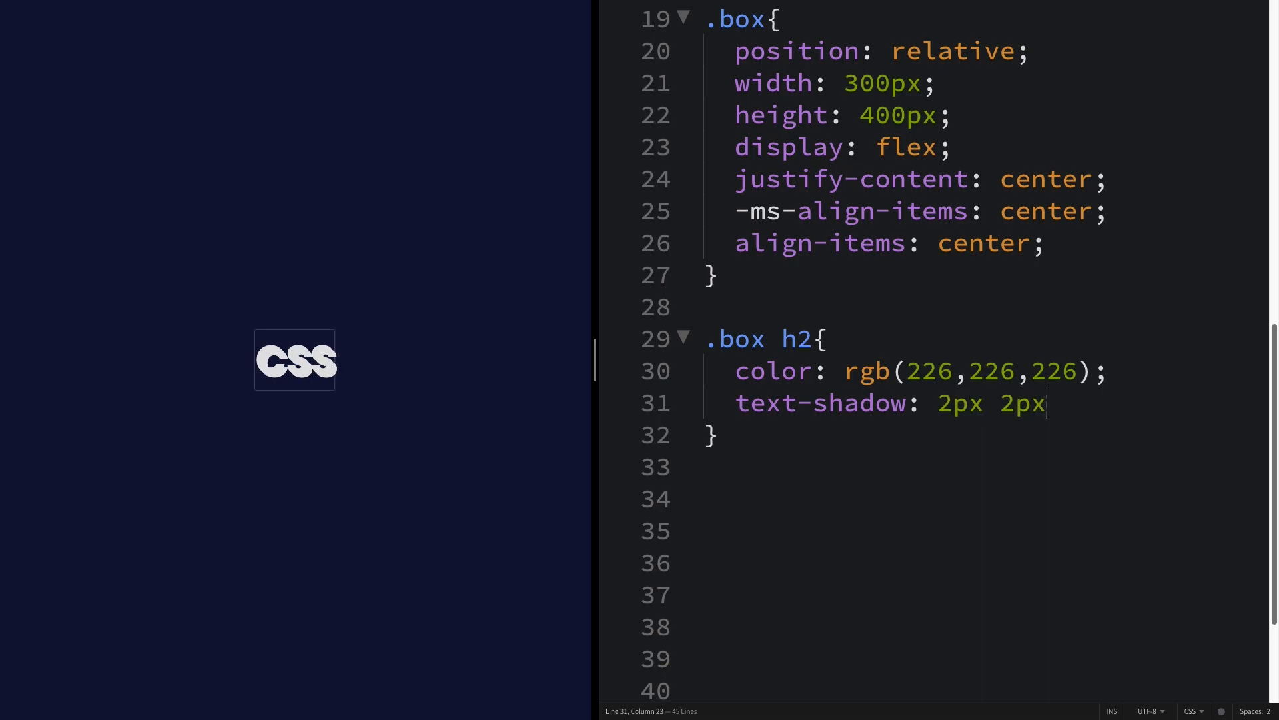
pyautogui.write('black')
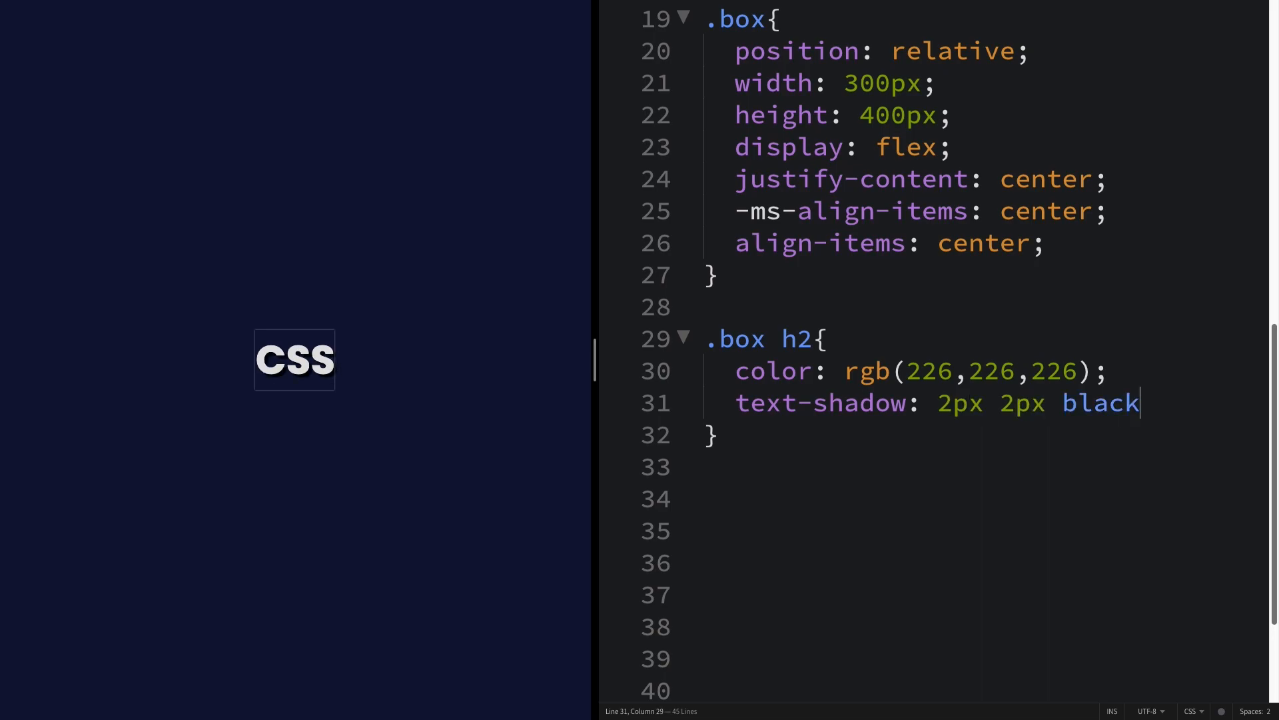
pyautogui.write(';')
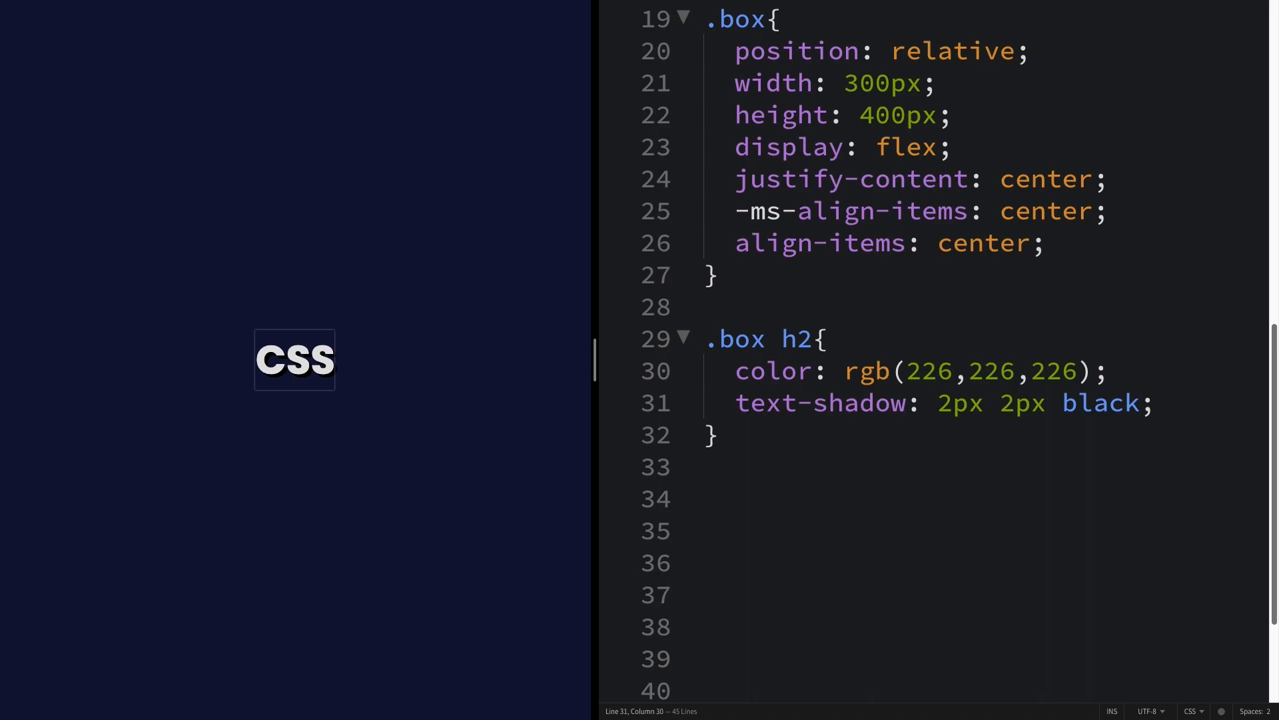
pyautogui.write('fz8')
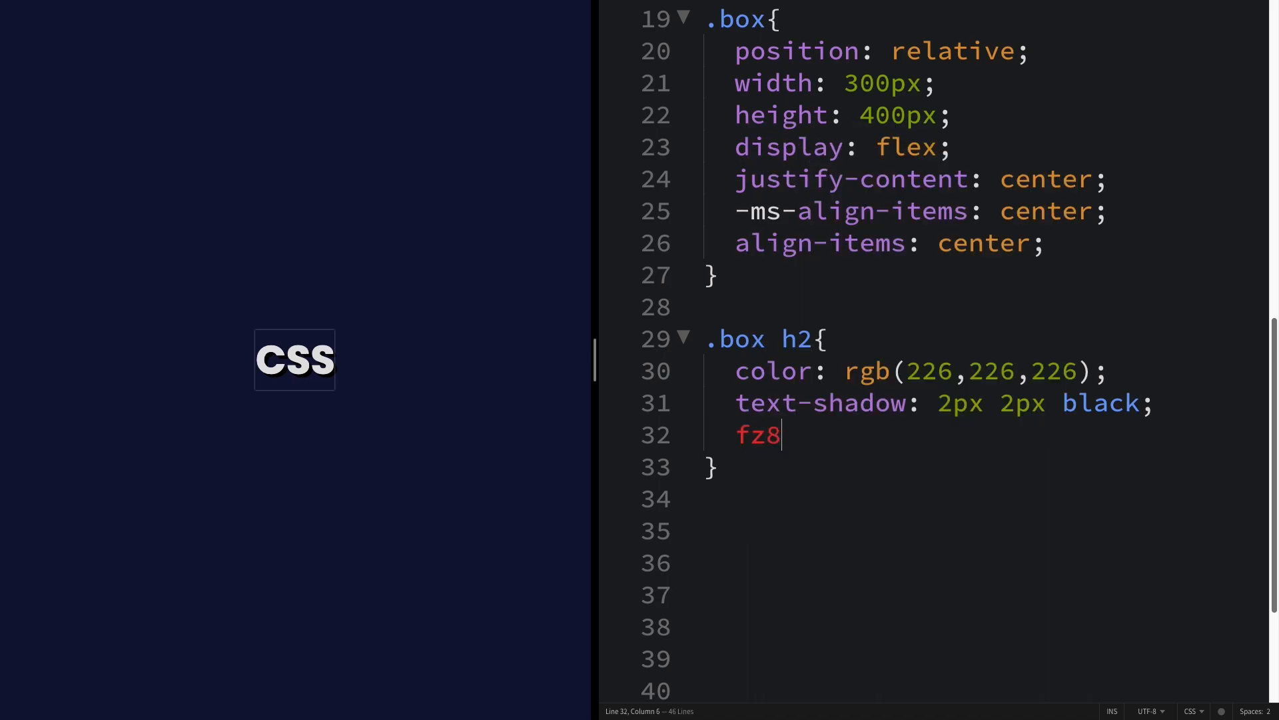
pyautogui.write('font-size: 8em;')
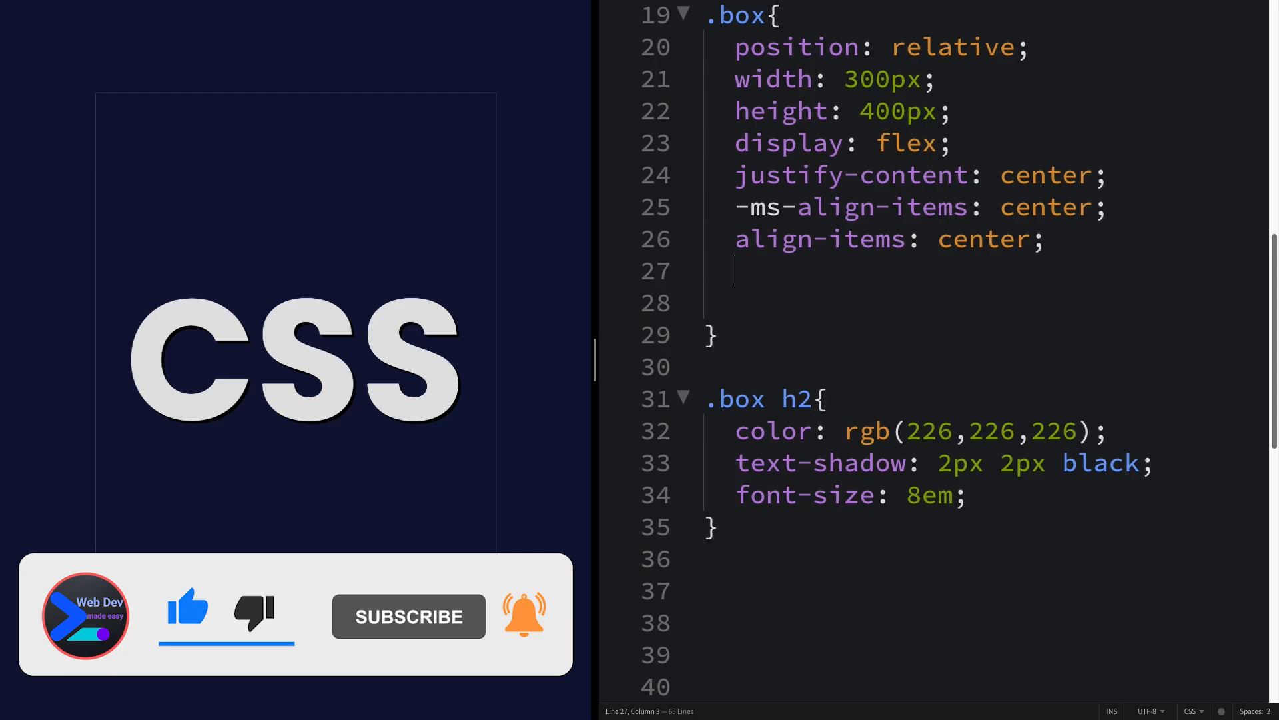
# - Give .box background-color rgba(0,0,0,0.5) and border-radius 20px
pyautogui.write('background-color: #;')
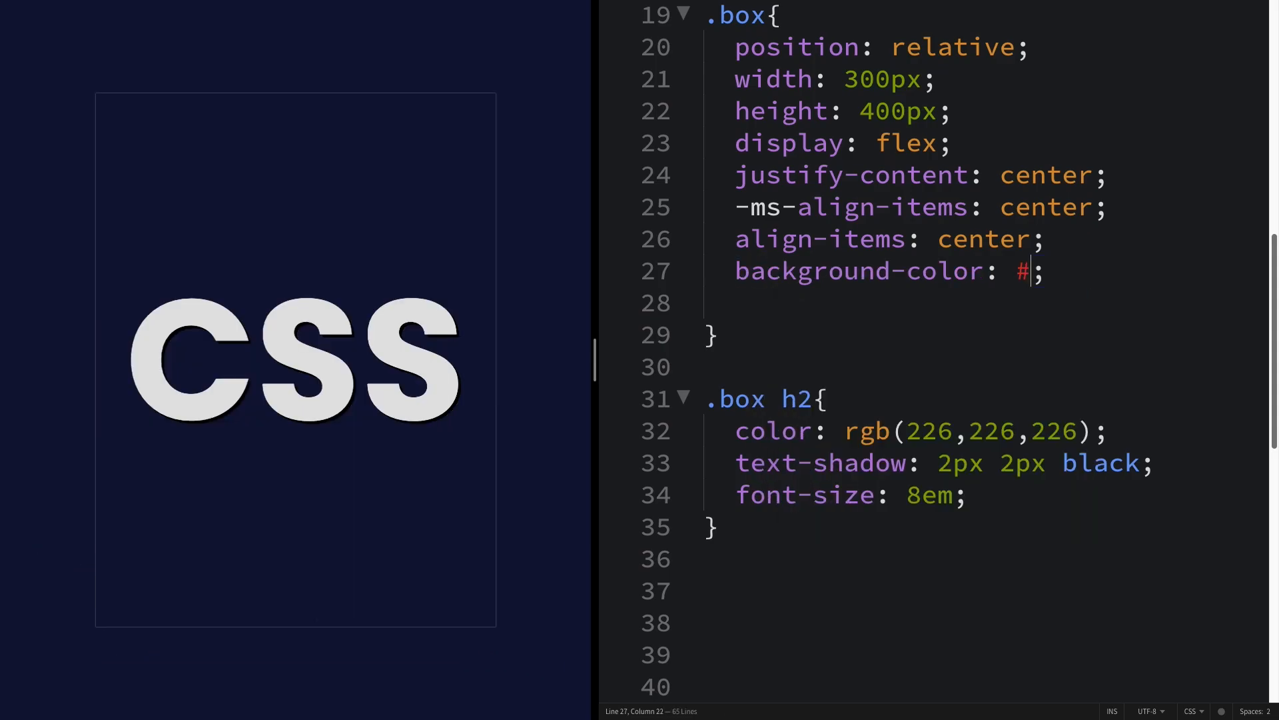
pyautogui.write('r')
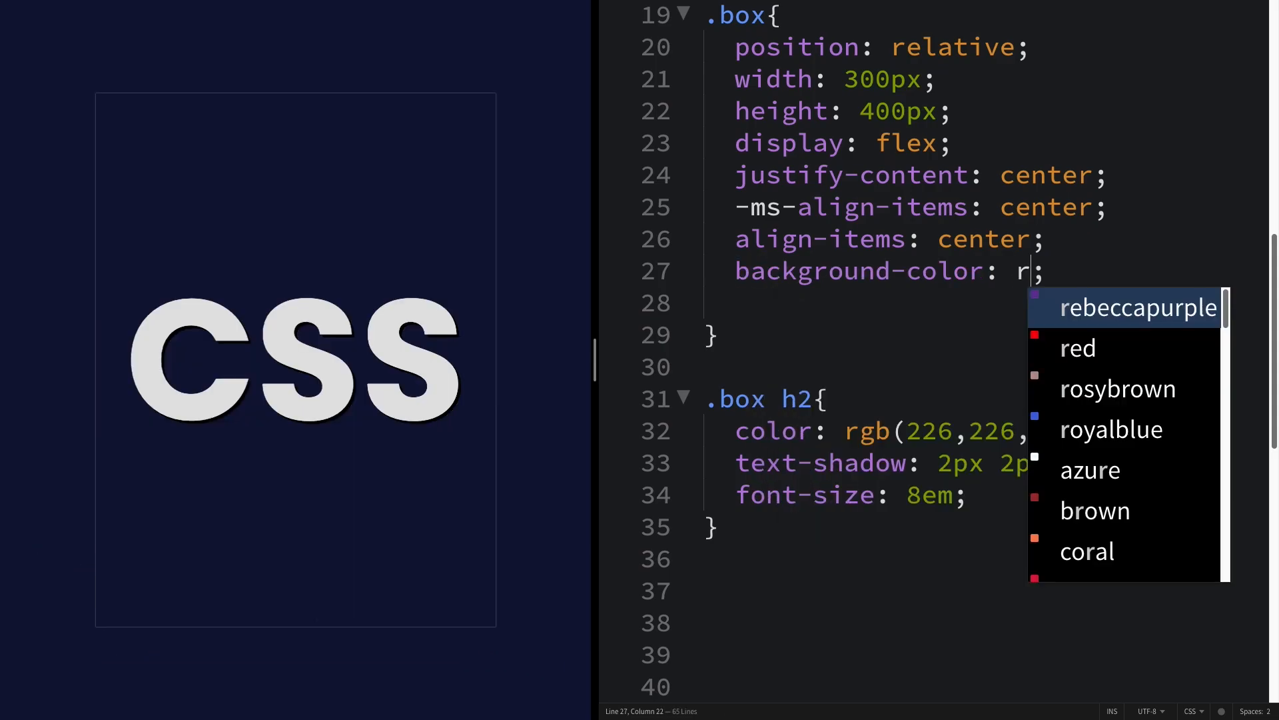
pyautogui.write('gba(')
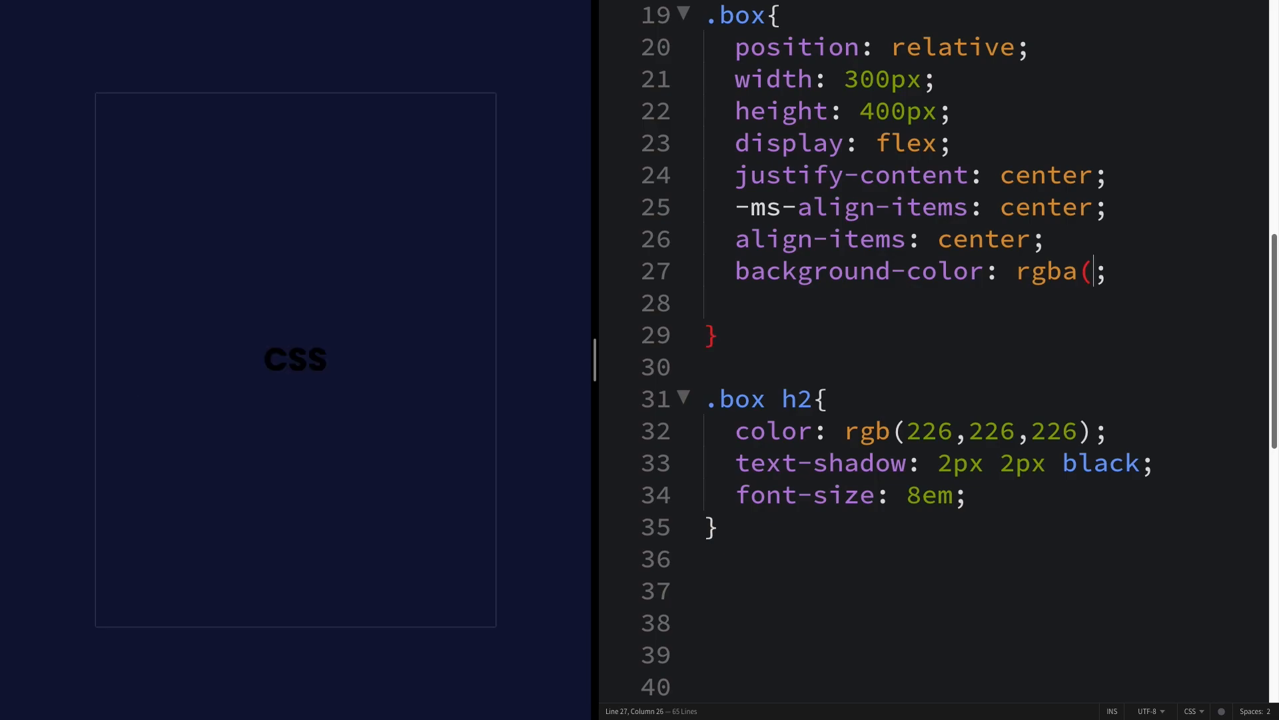
pyautogui.write('0,0')
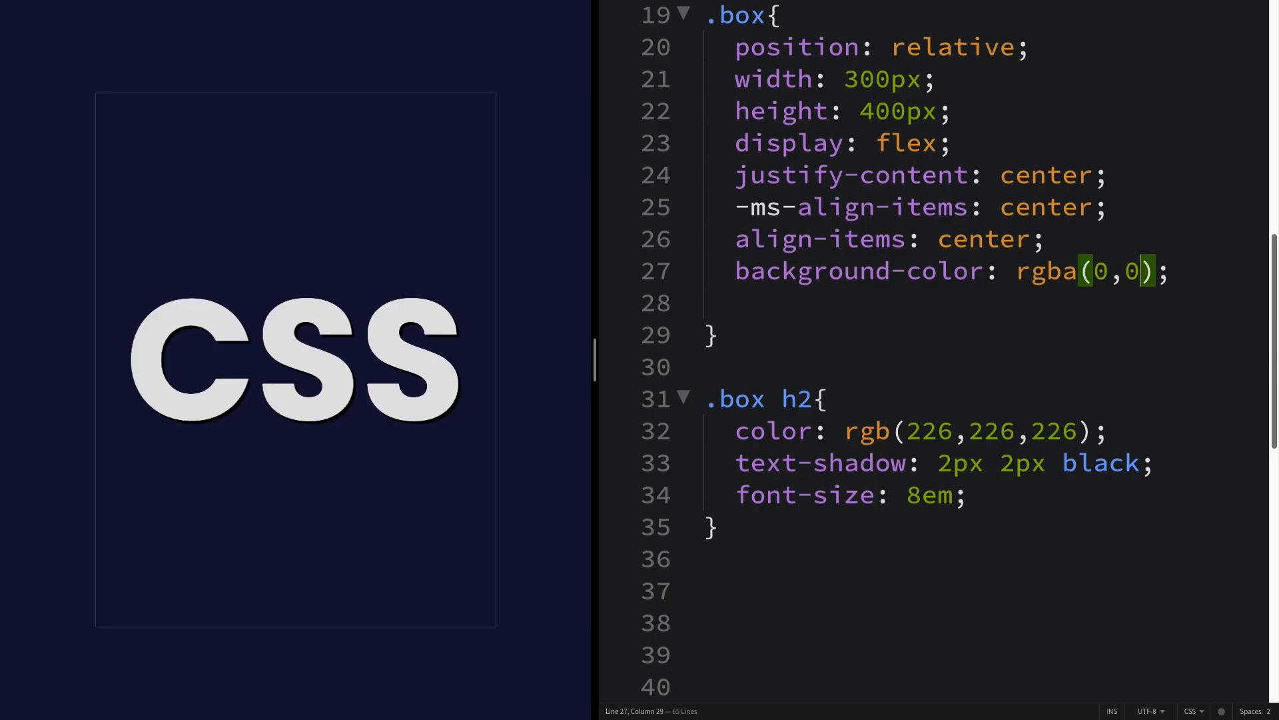
pyautogui.write(',0,0.')
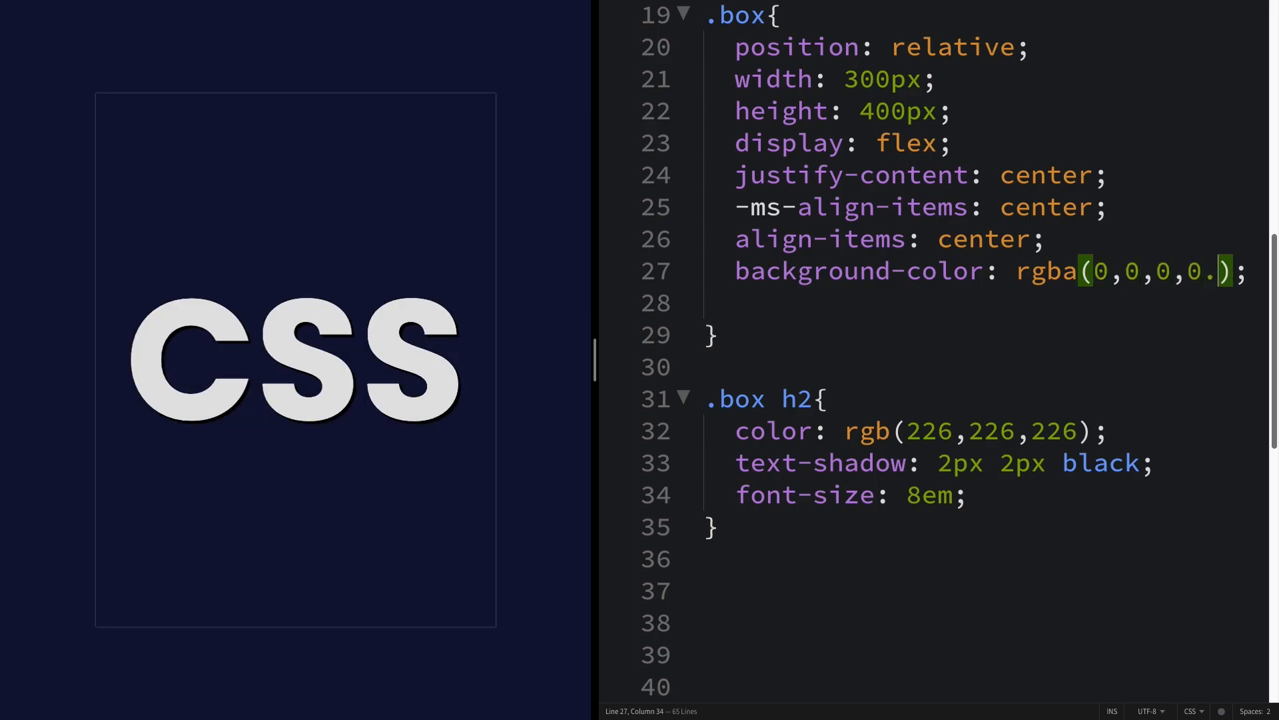
pyautogui.write('5')
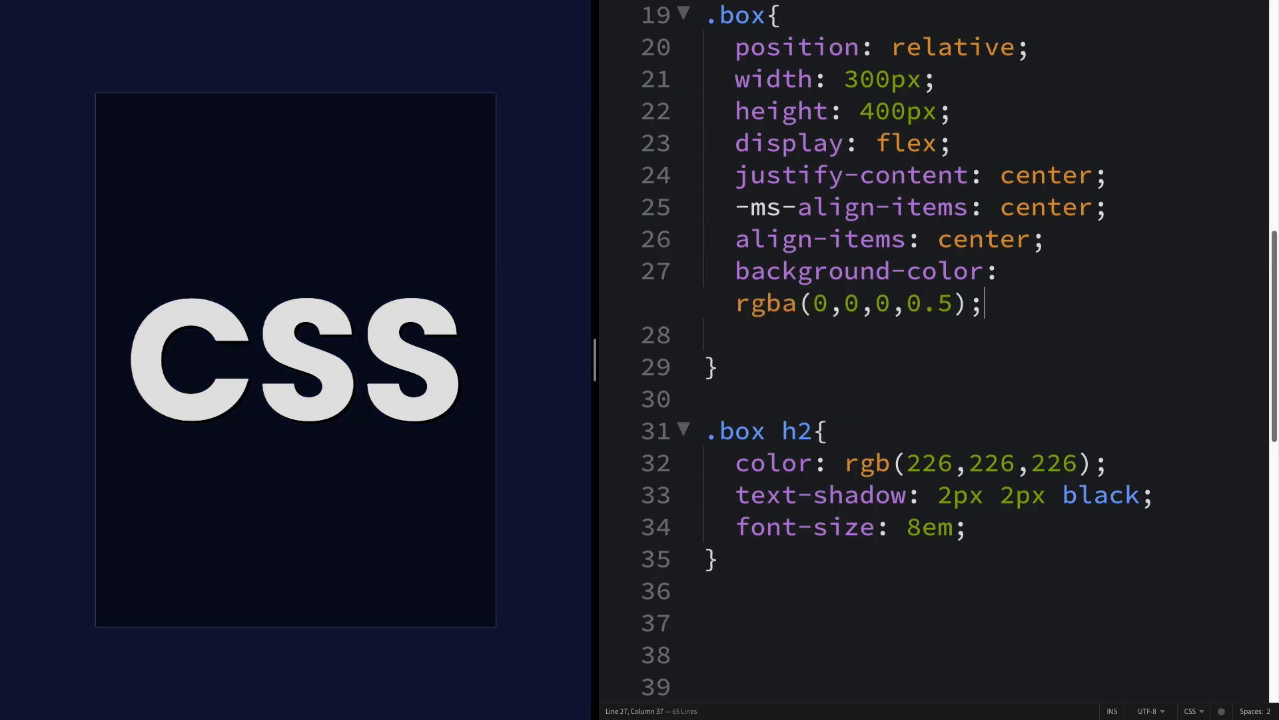
pyautogui.press('enter')
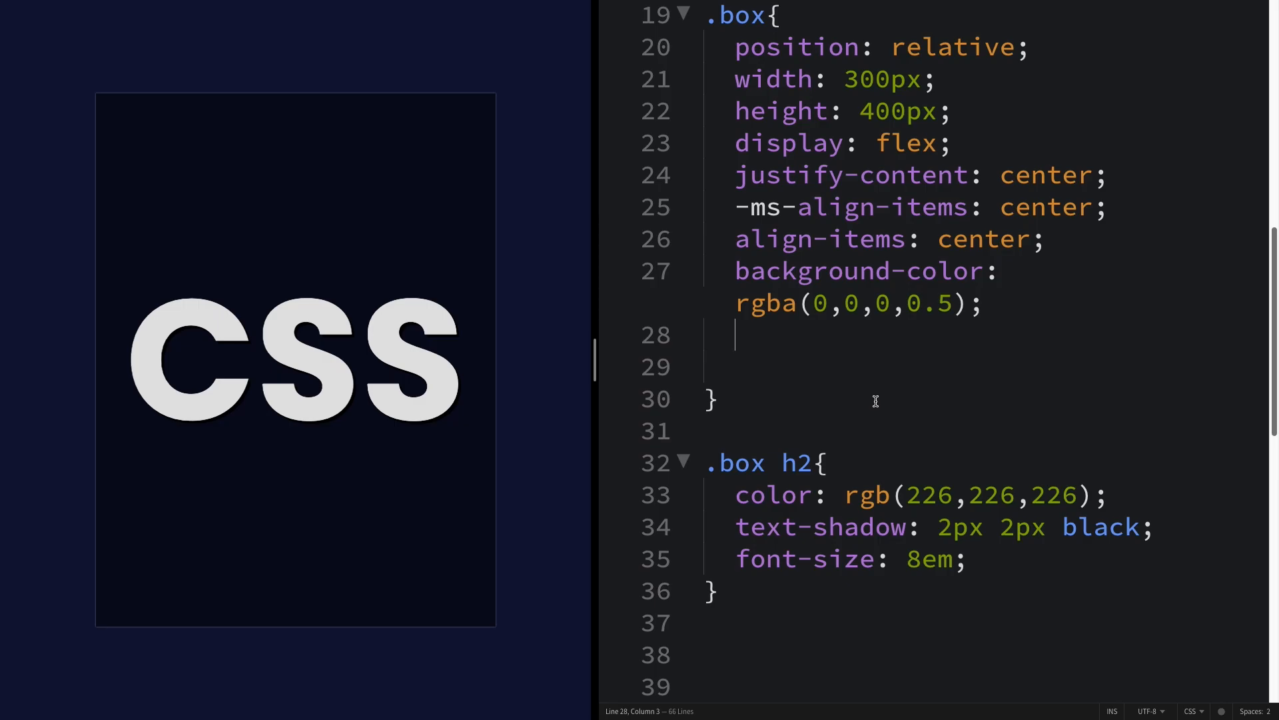
pyautogui.write('bdrs')
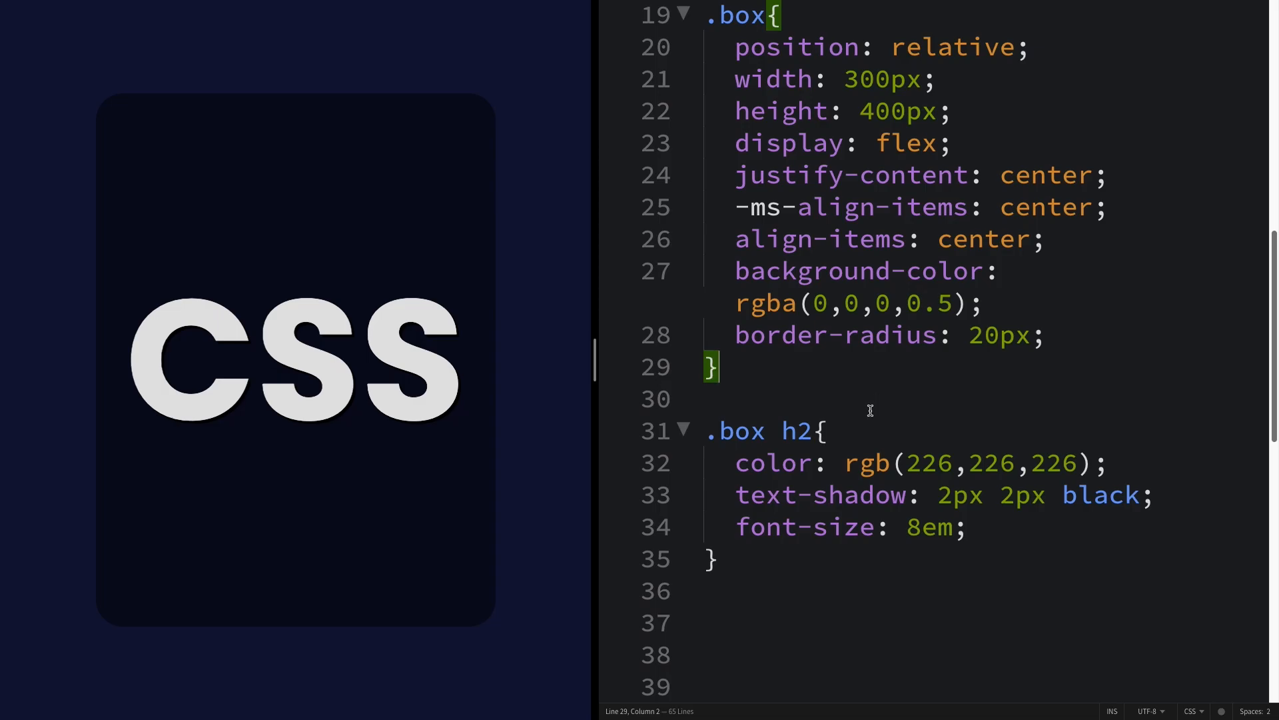
pyautogui.scroll(-3)
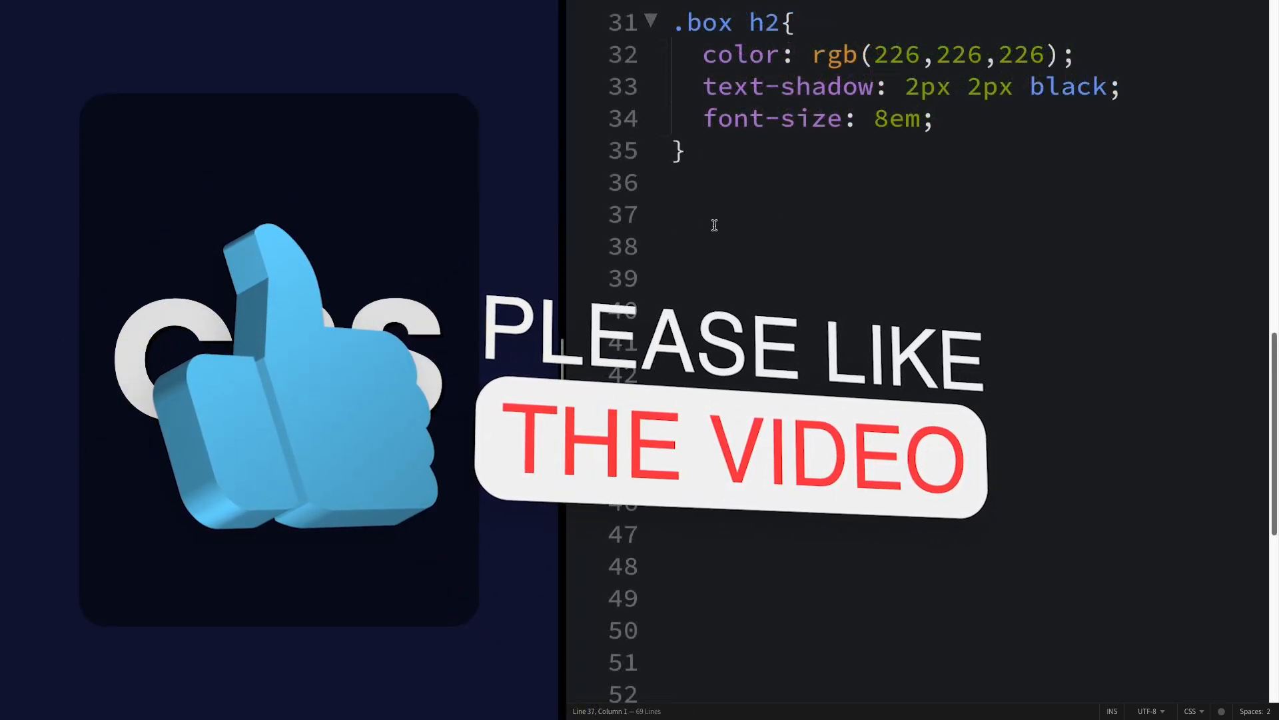
# - Add a .box::before rule: absolute position, 170px width, 100% height
pyautogui.write('.bo')
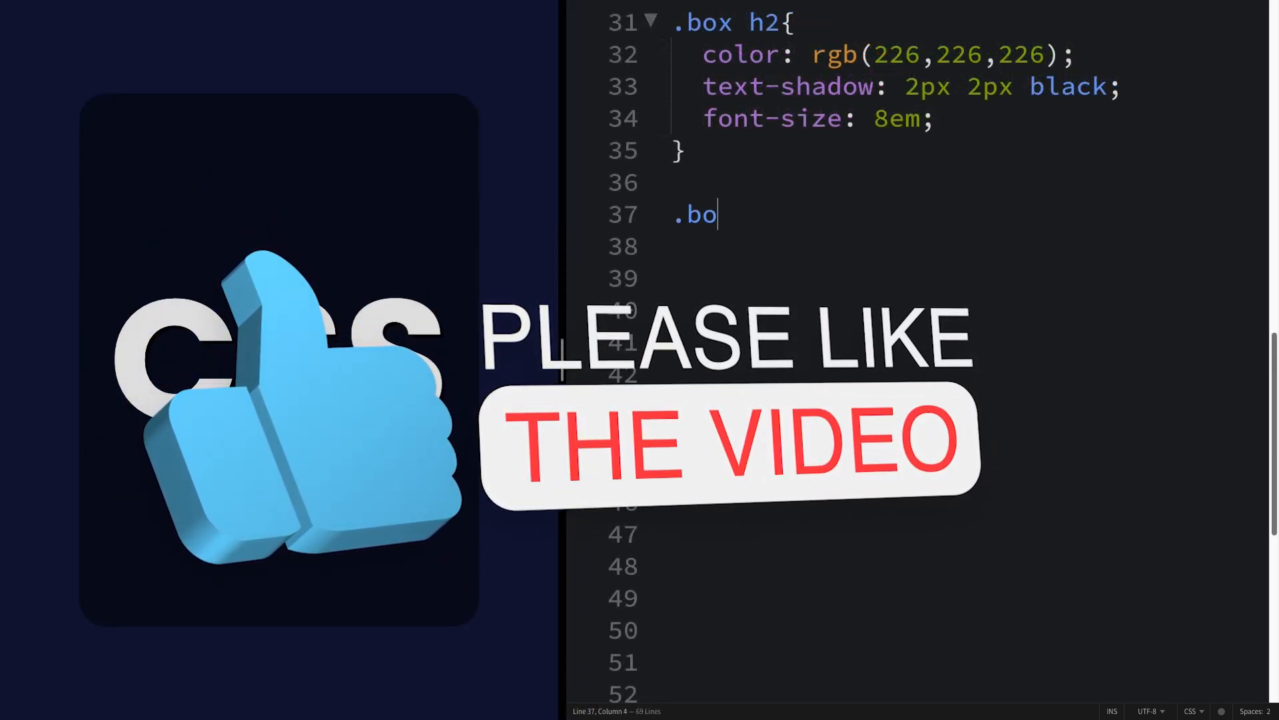
pyautogui.write('x::before{')
pyautogui.click(969, 247)
pyautogui.write('con')
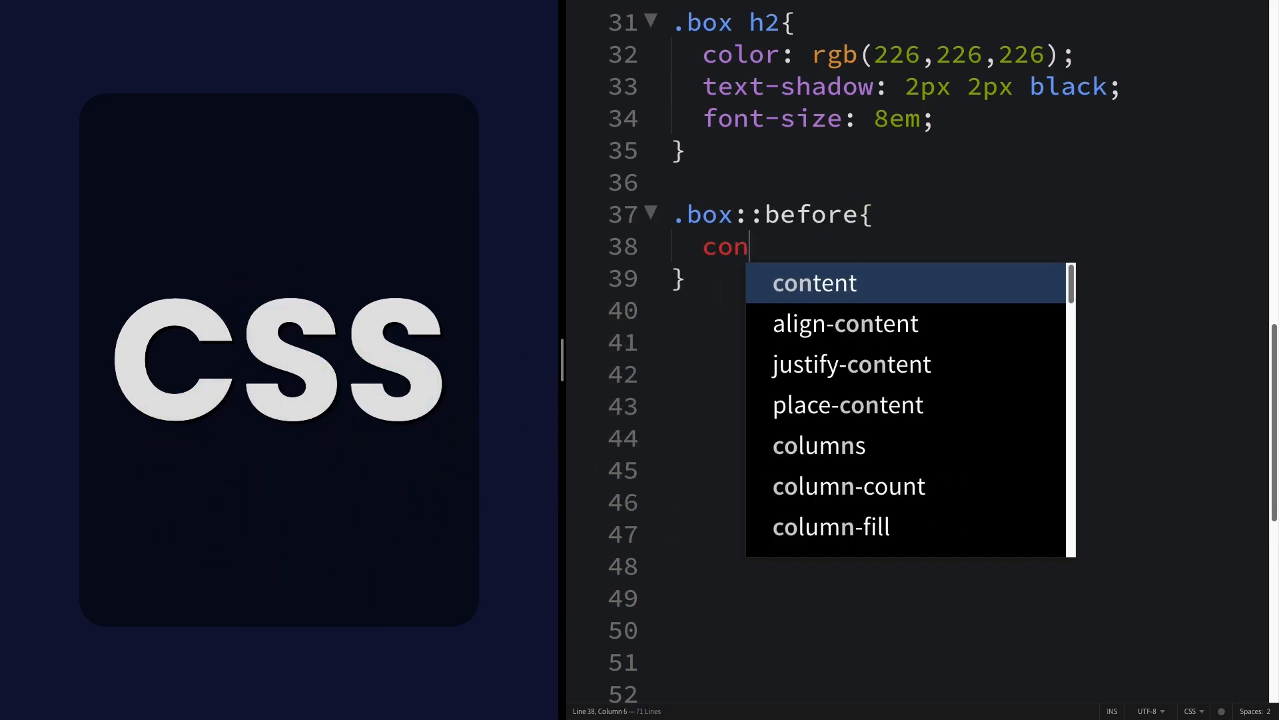
pyautogui.write('pos')
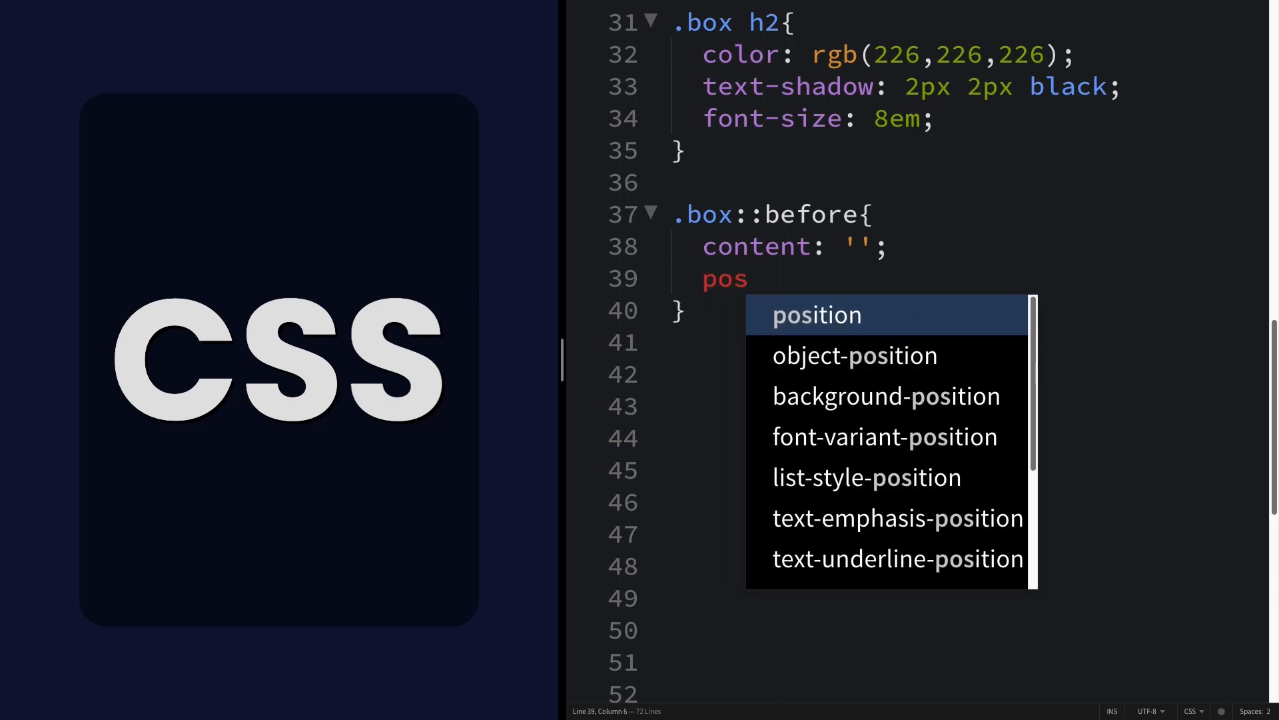
pyautogui.write('absolute;')
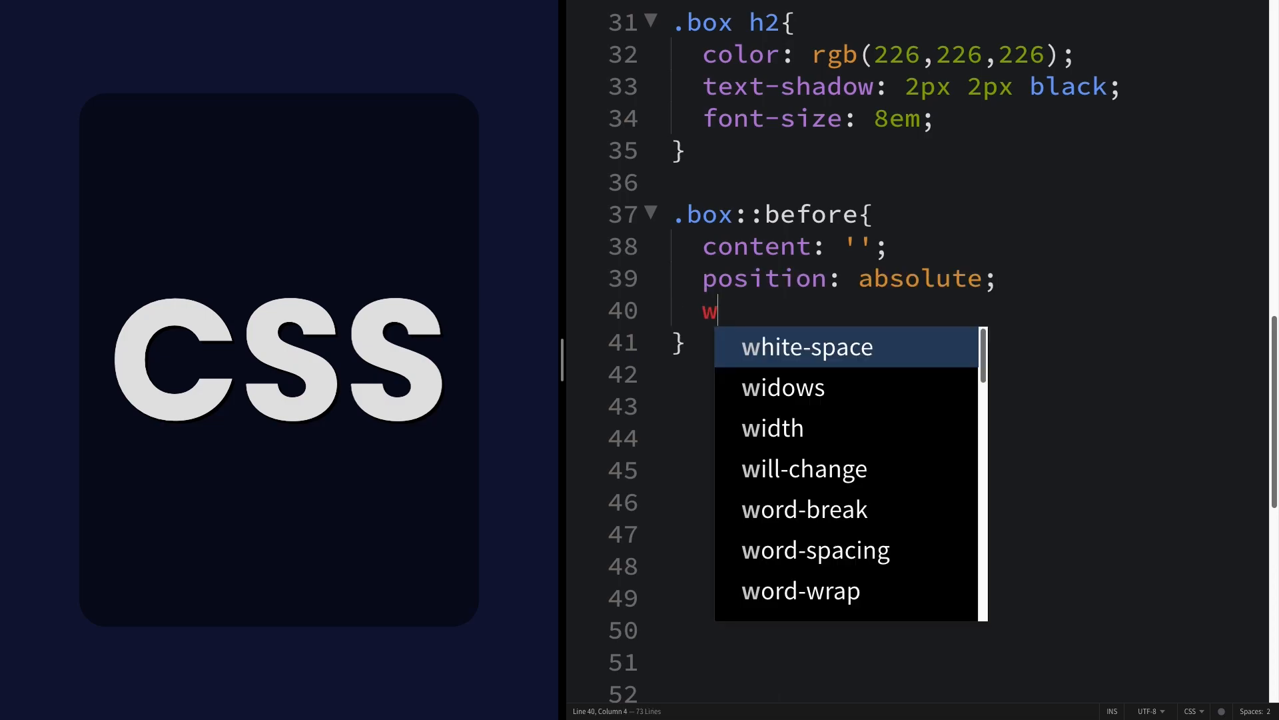
pyautogui.write('170px;')
pyautogui.write('h')
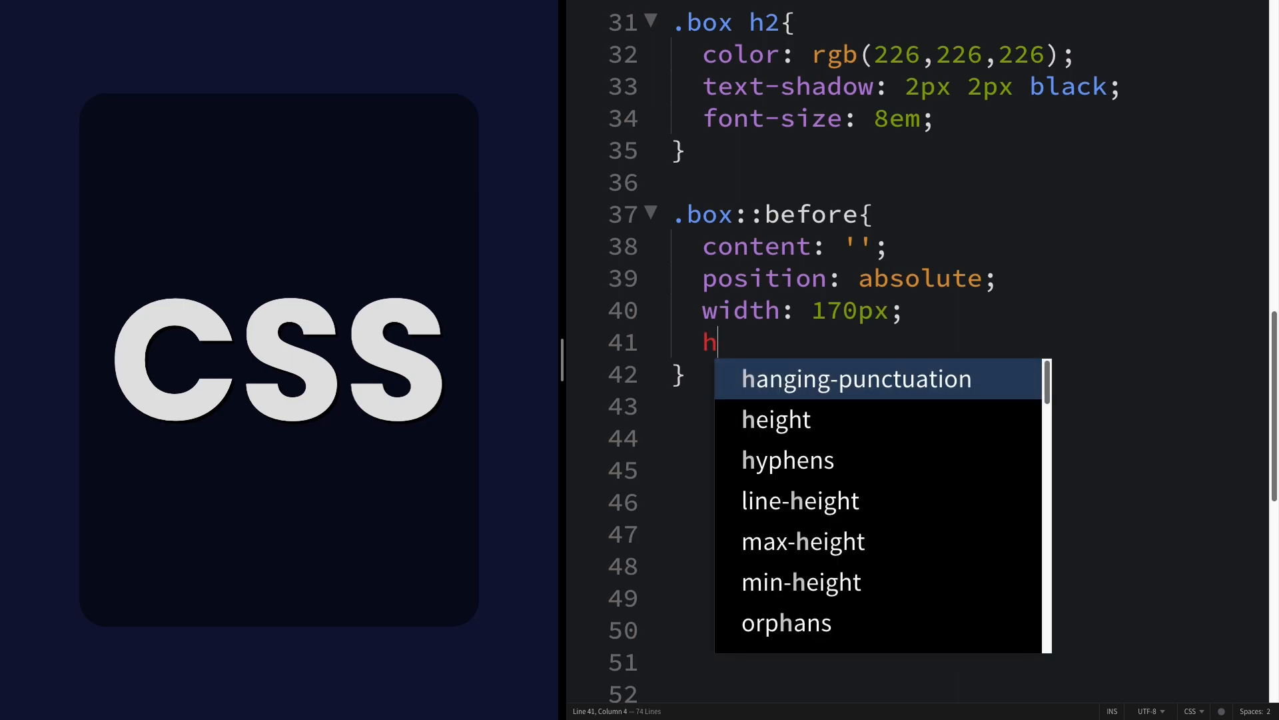
pyautogui.write('100%')
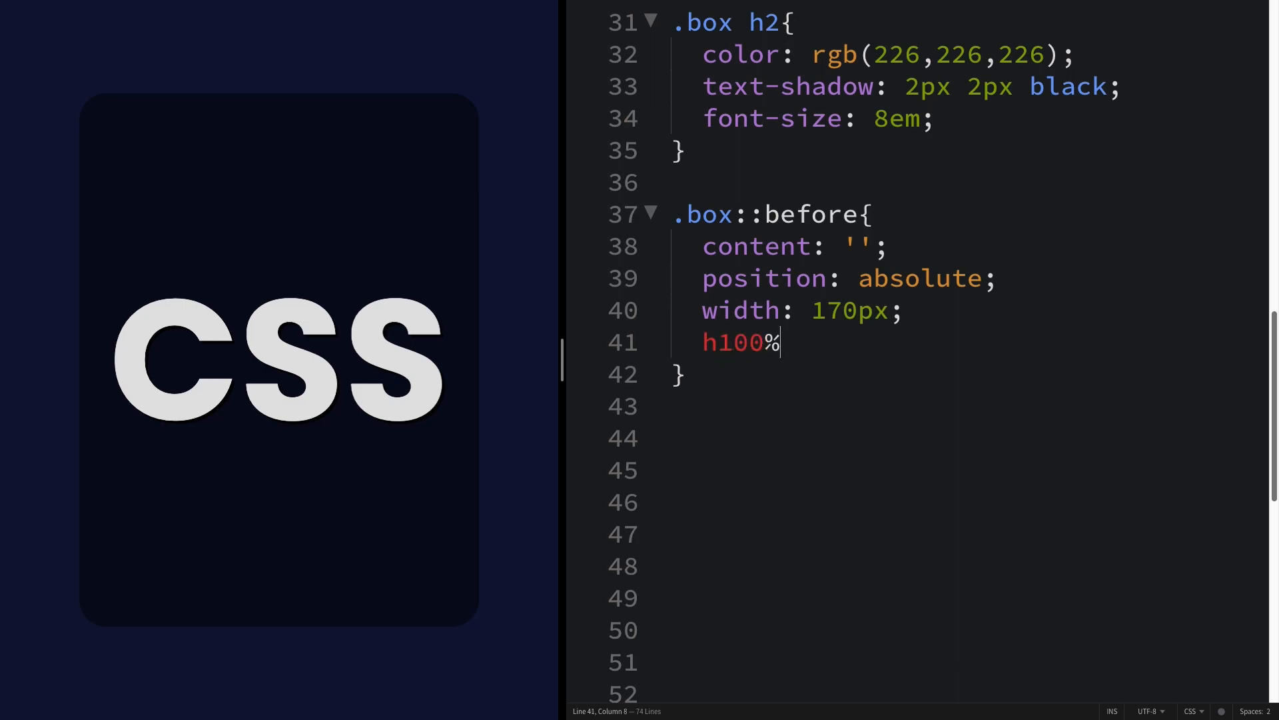
pyautogui.write('eight:')
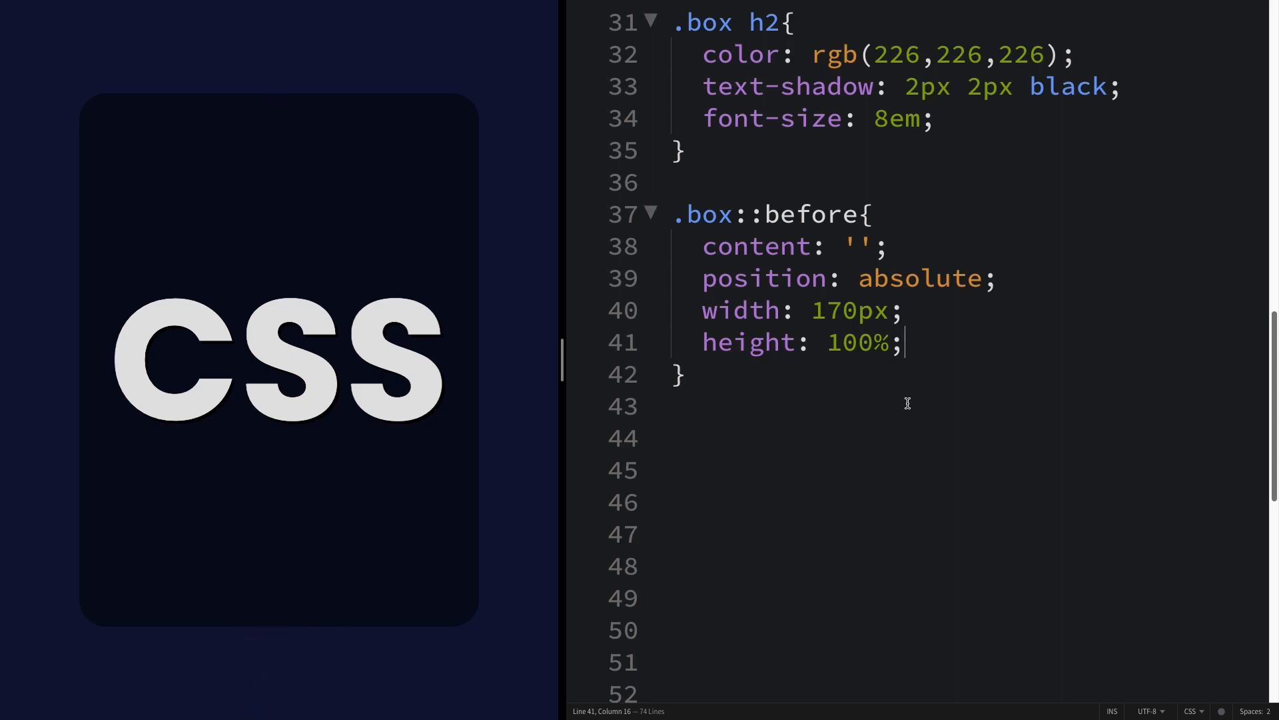
pyautogui.press('enter')
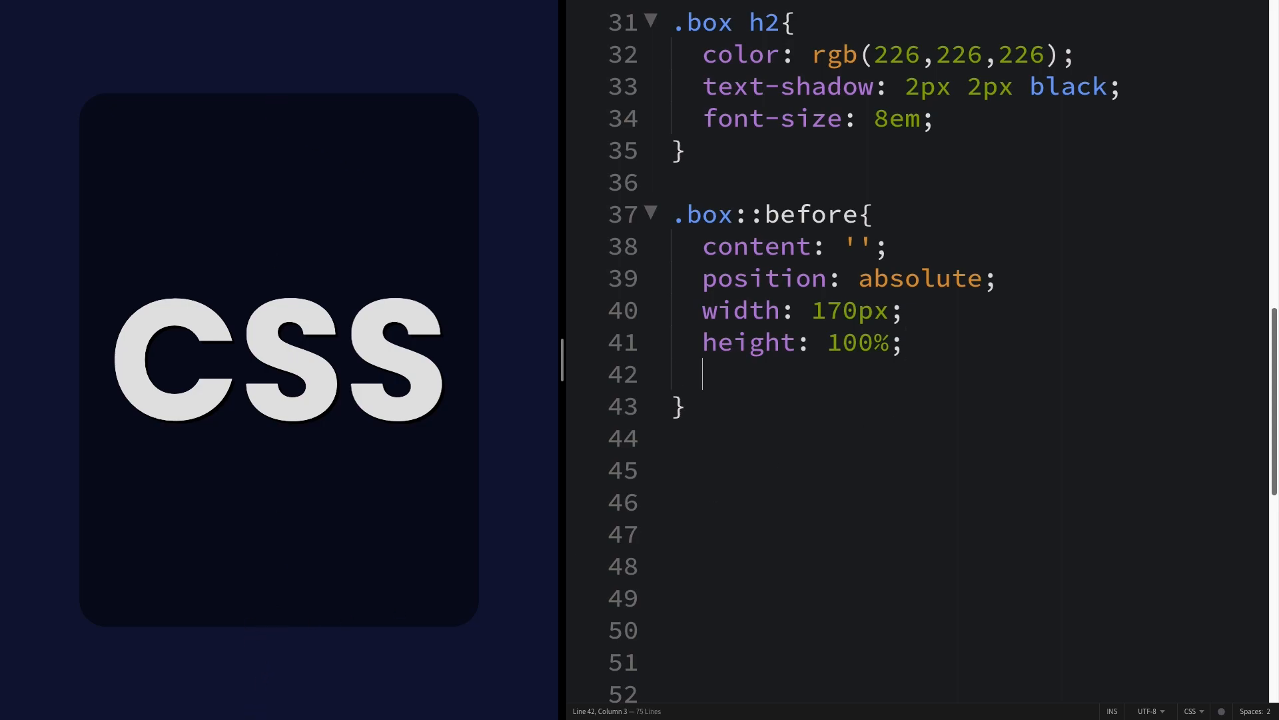
# - Set the ::before background to linear-gradient(#00ccff, #d500f9)
pyautogui.write('background:')
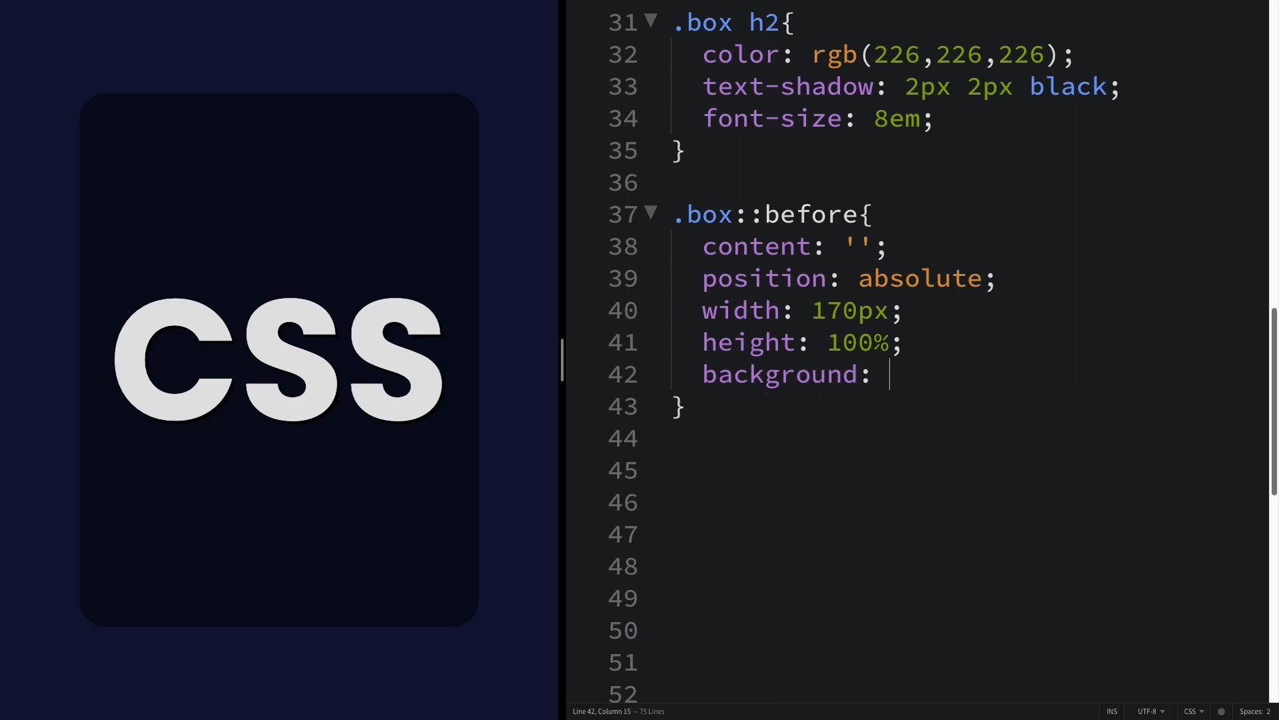
pyautogui.write('linear-gradient(#)')
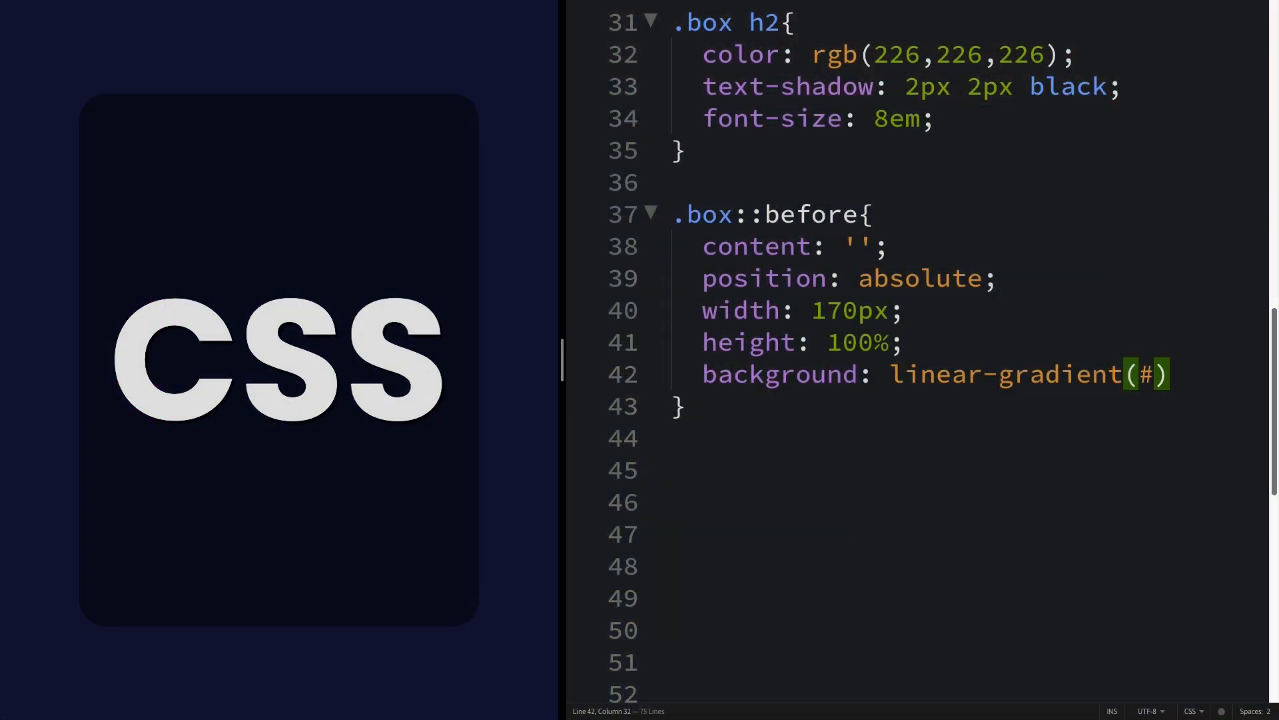
pyautogui.write('00ccff')
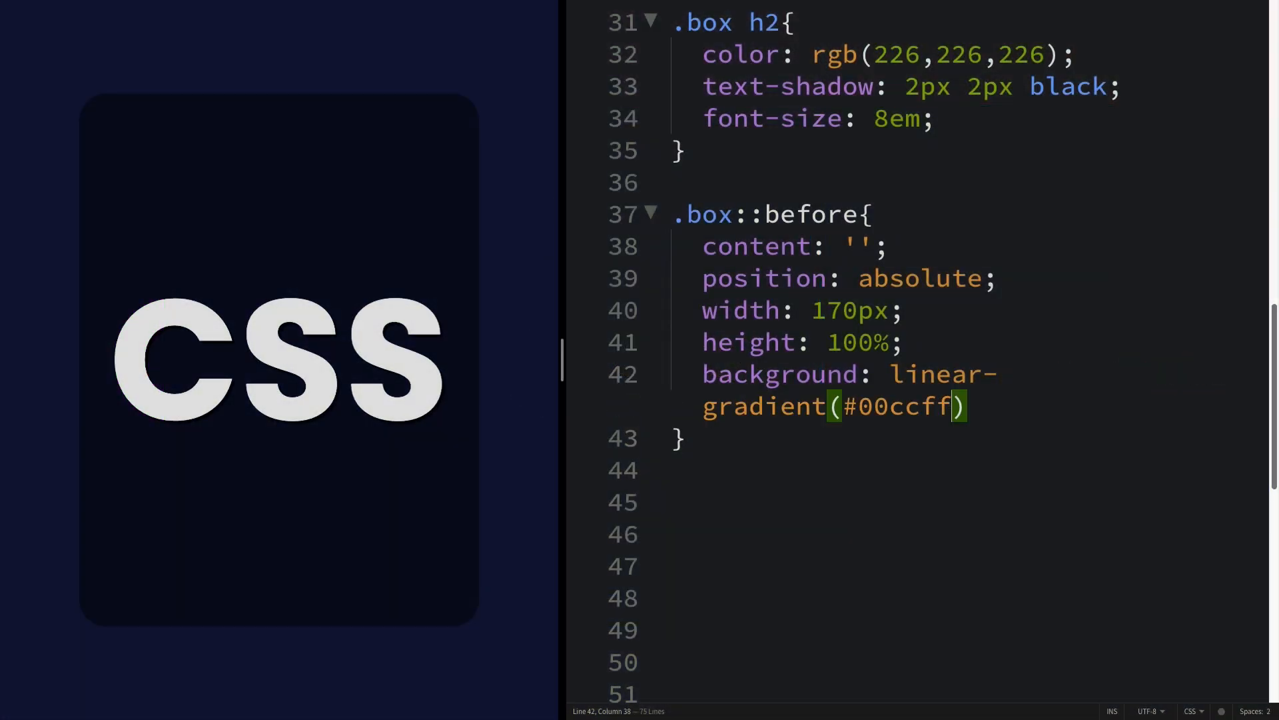
pyautogui.write(',')
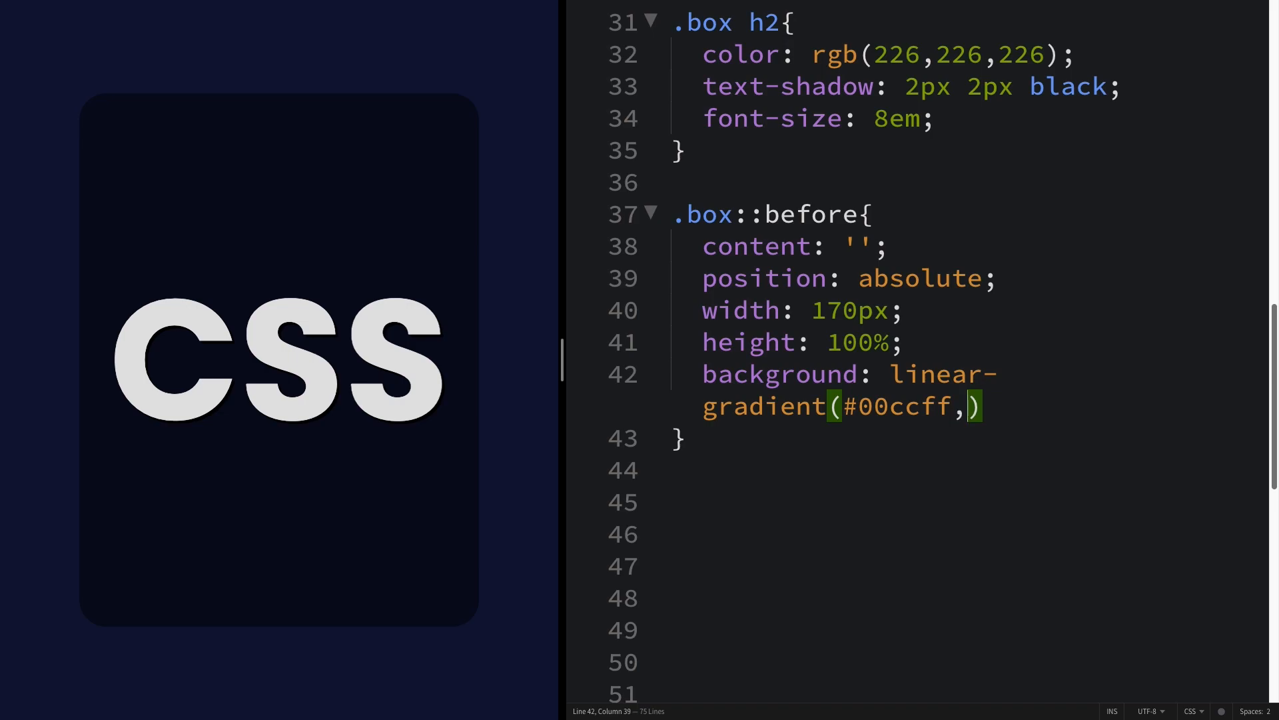
pyautogui.write('#')
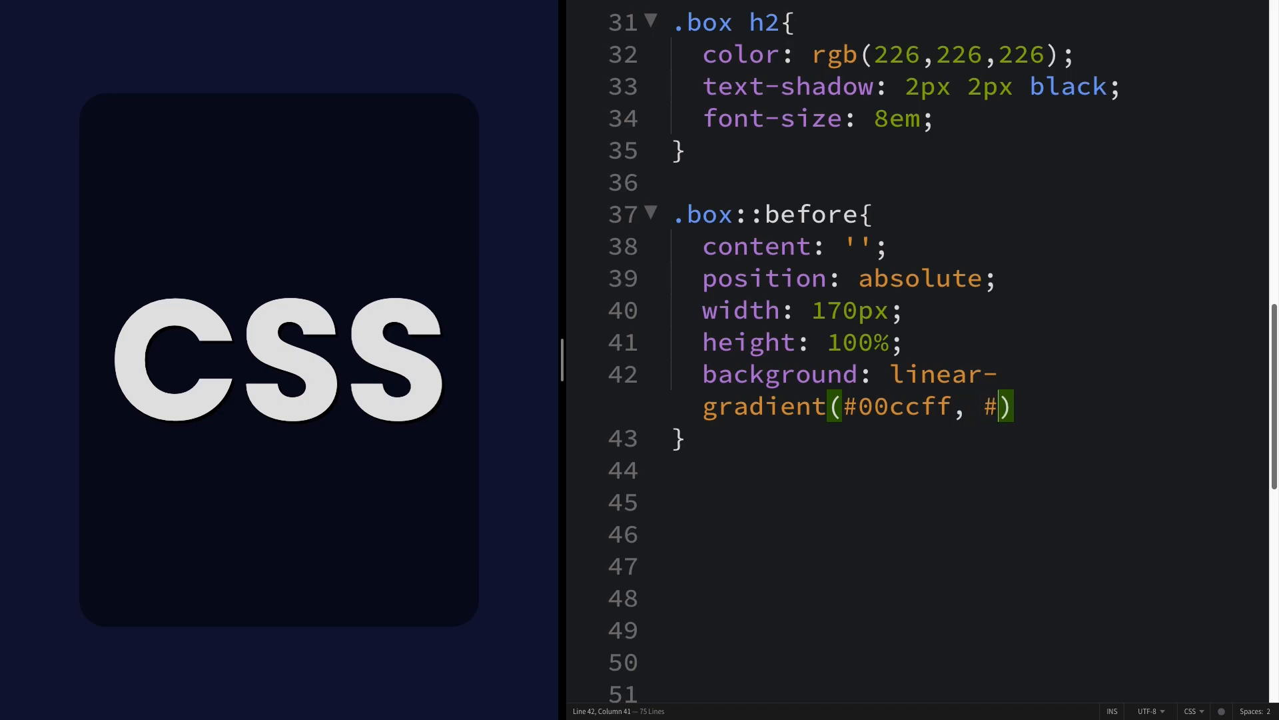
pyautogui.write('d500f')
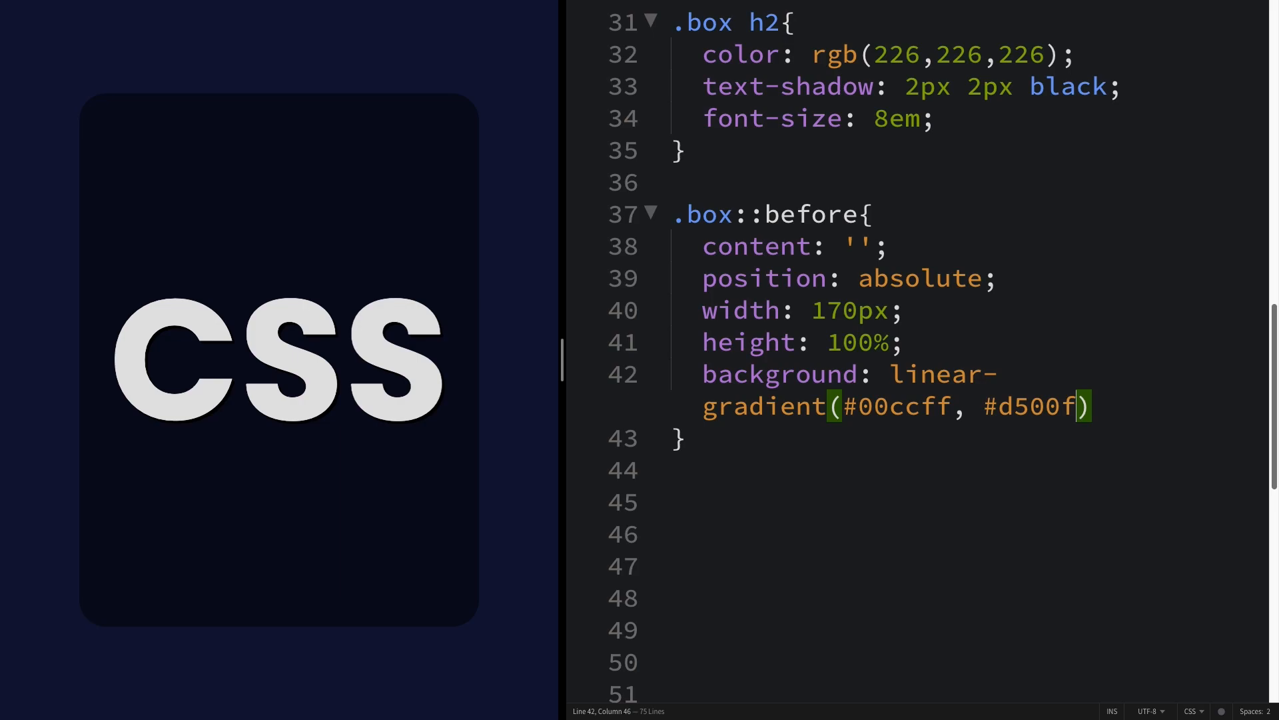
pyautogui.write('9')
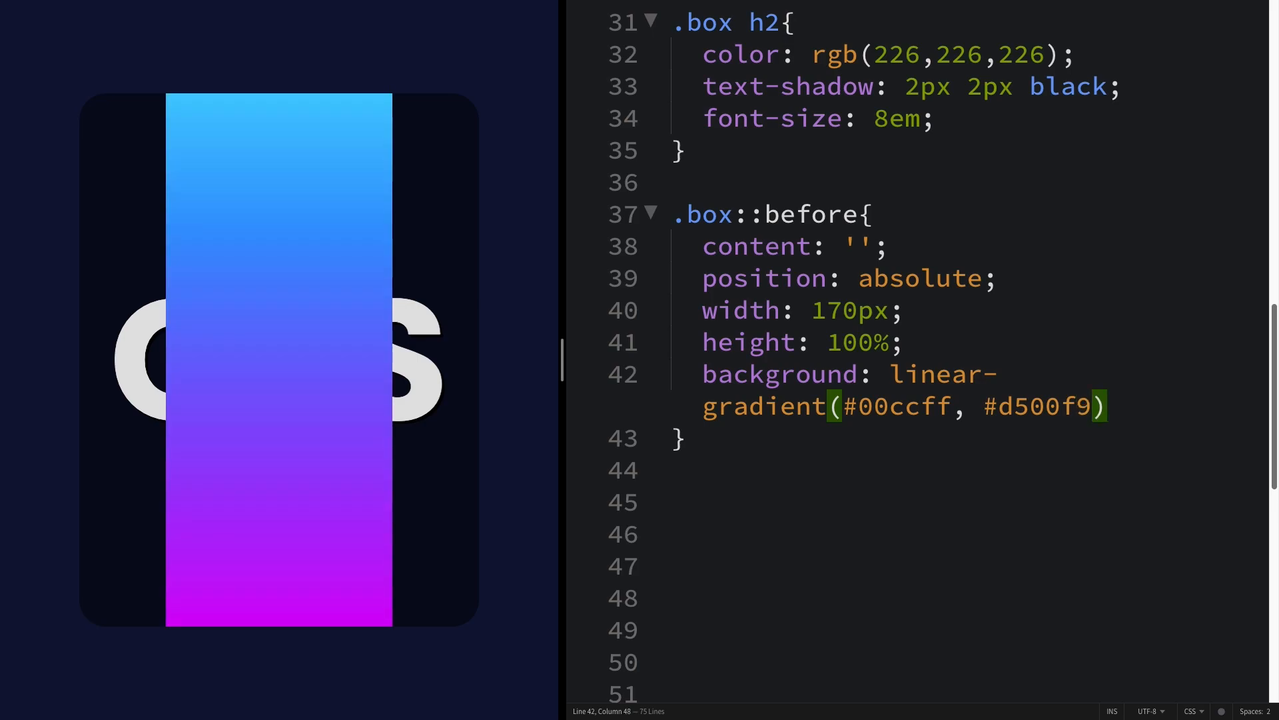
pyautogui.write(';')
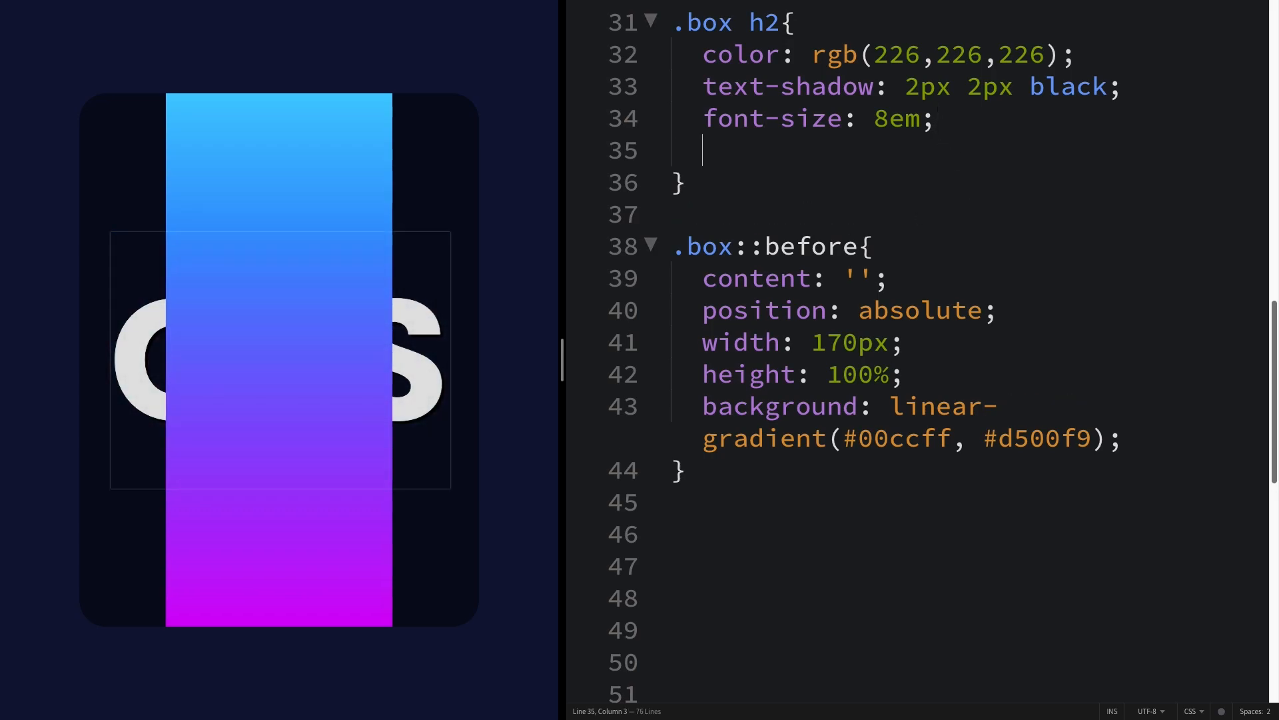
# - Add z-index: 2 and animation: rotate 4s linear infinite to the stylesheet
pyautogui.write('z-index: 2')
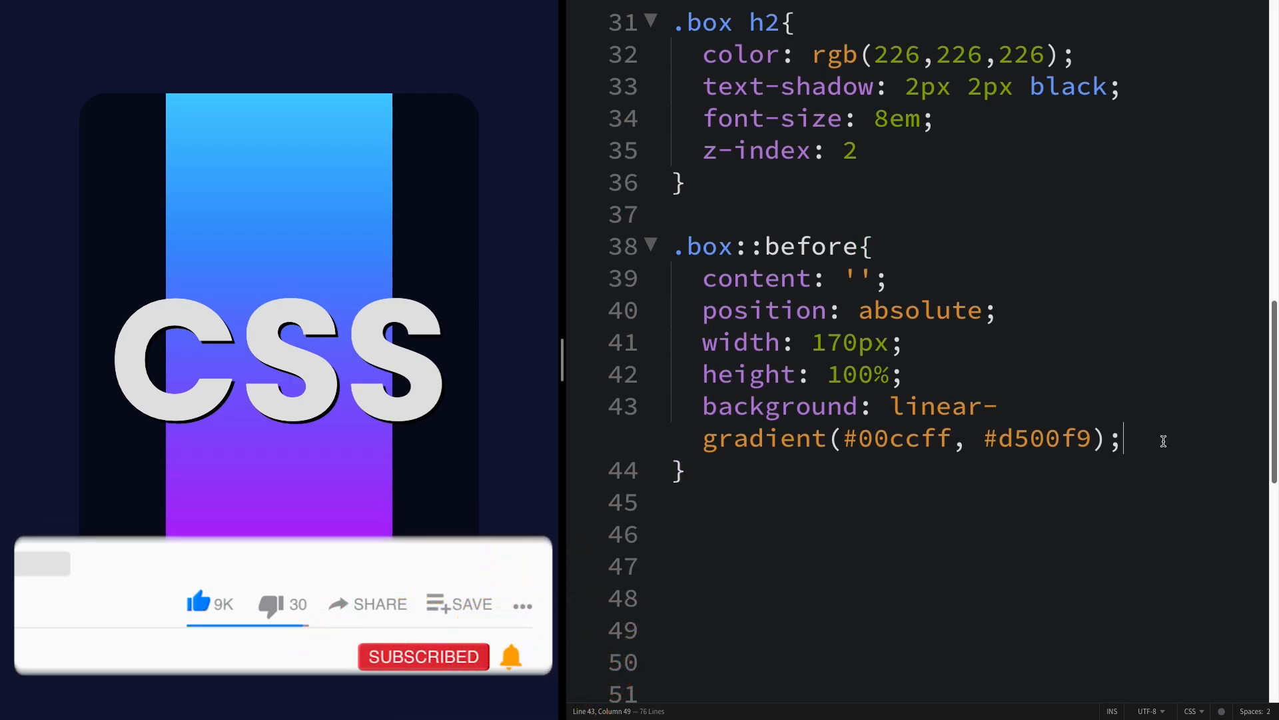
pyautogui.write('an')
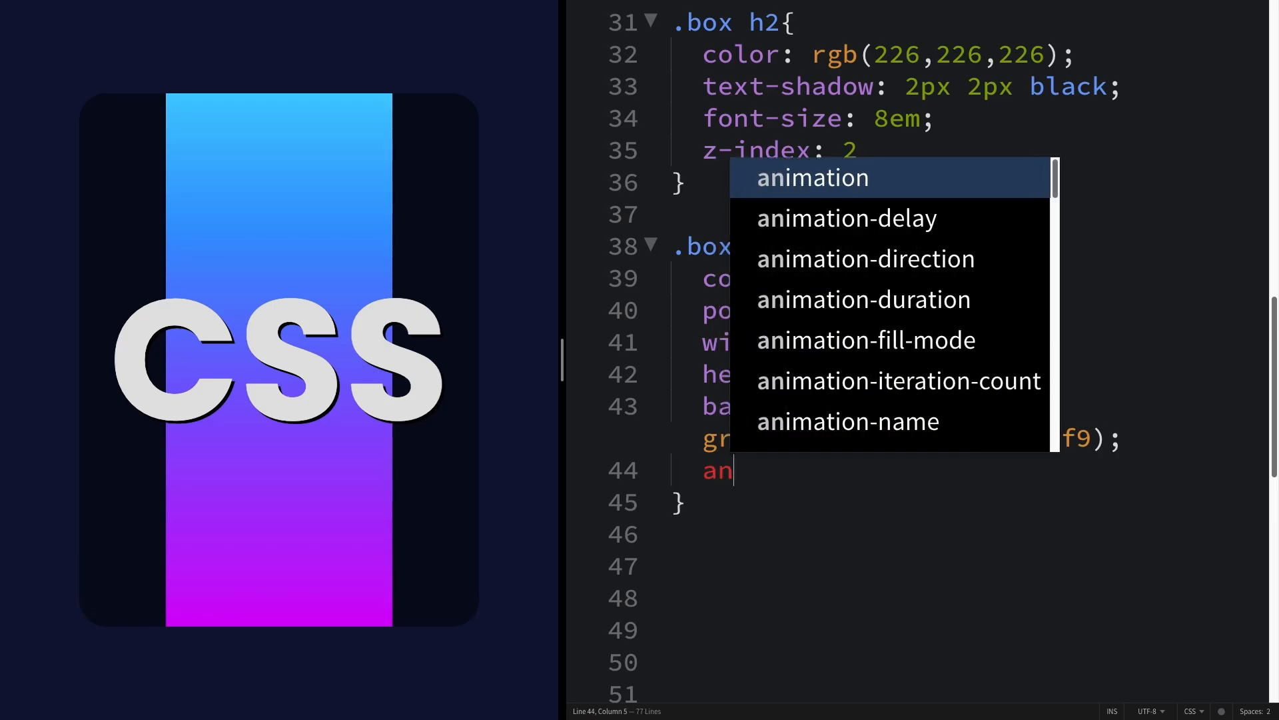
pyautogui.write('animation: rotate')
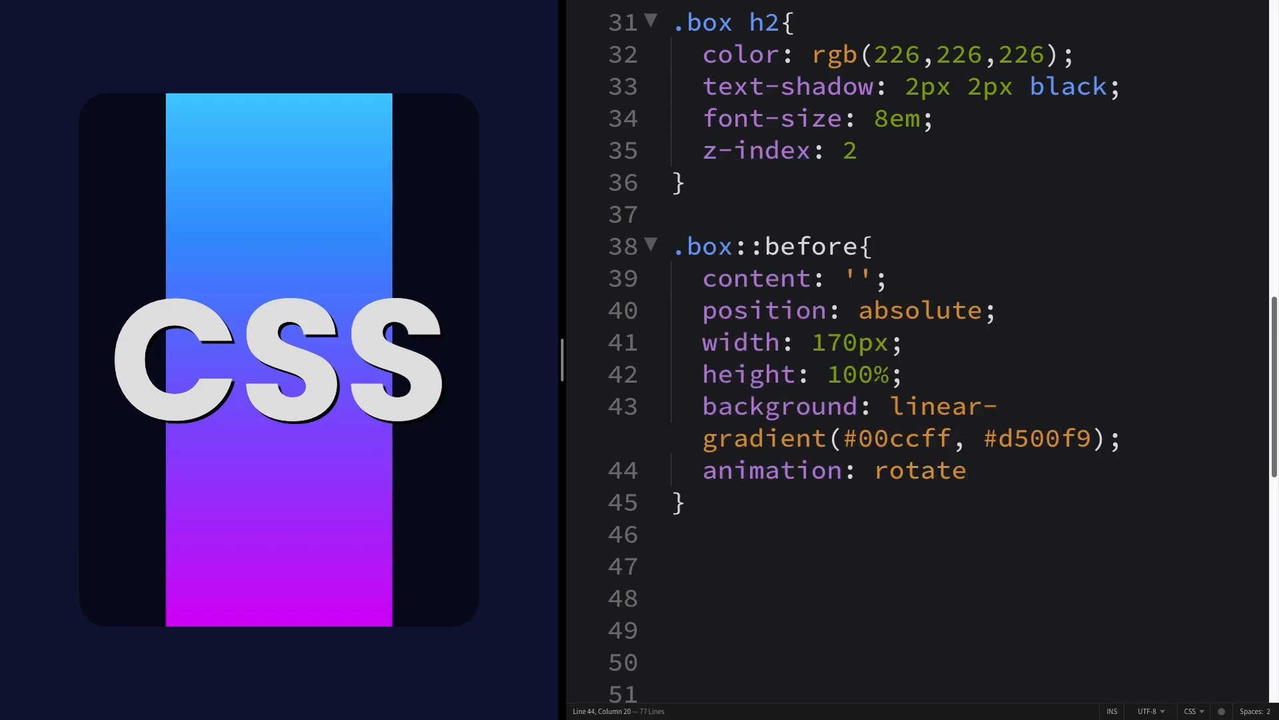
pyautogui.write('4s linear')
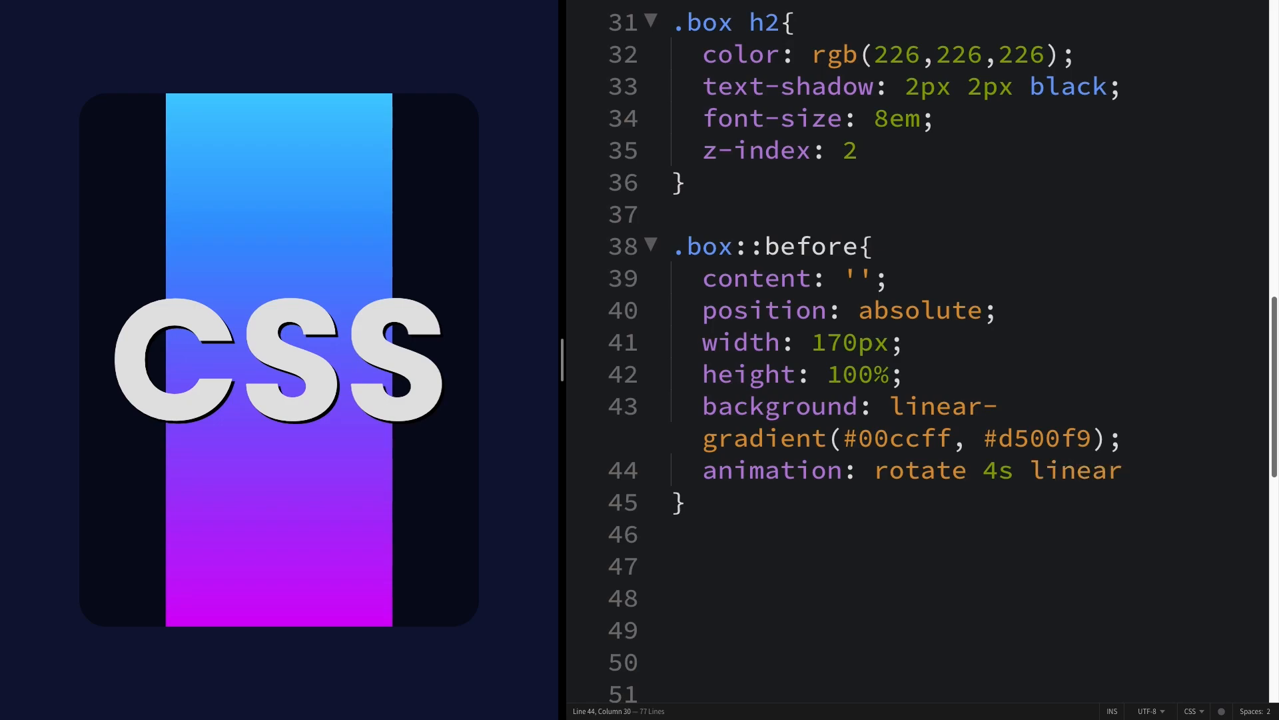
pyautogui.write('infinite')
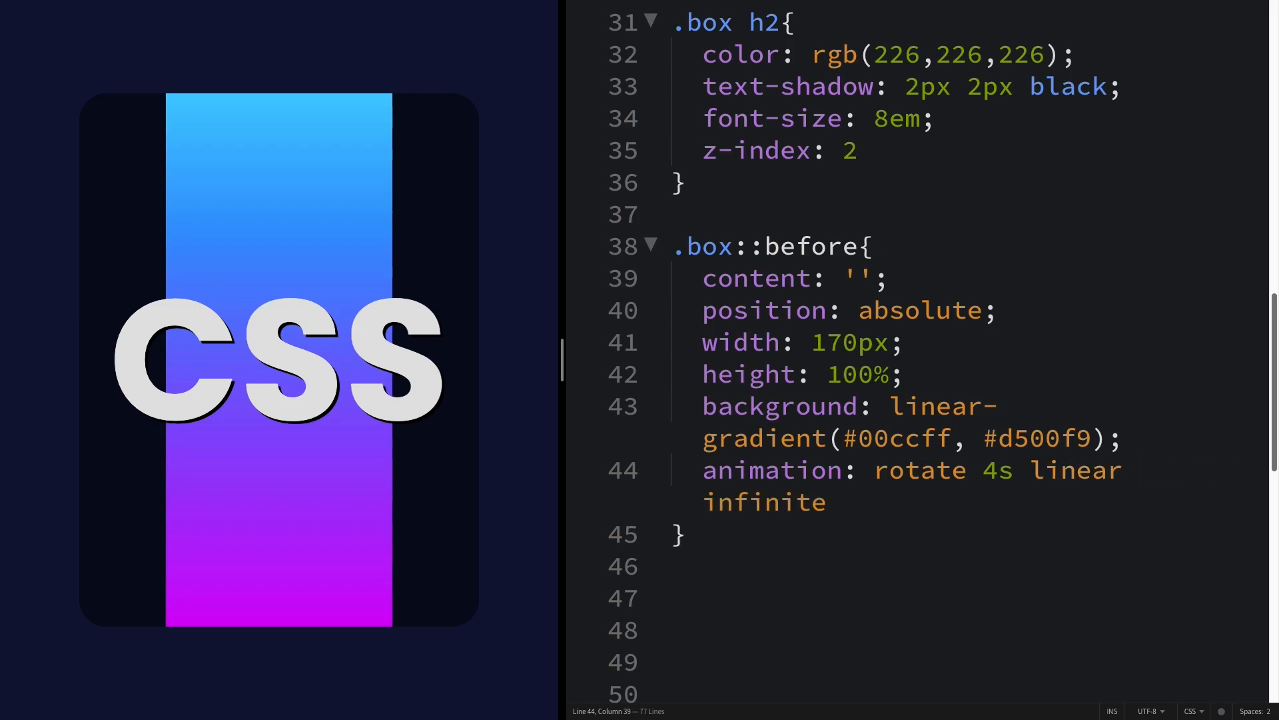
pyautogui.write(';')
pyautogui.click(970, 598)
pyautogui.write('@keyframes rotate')
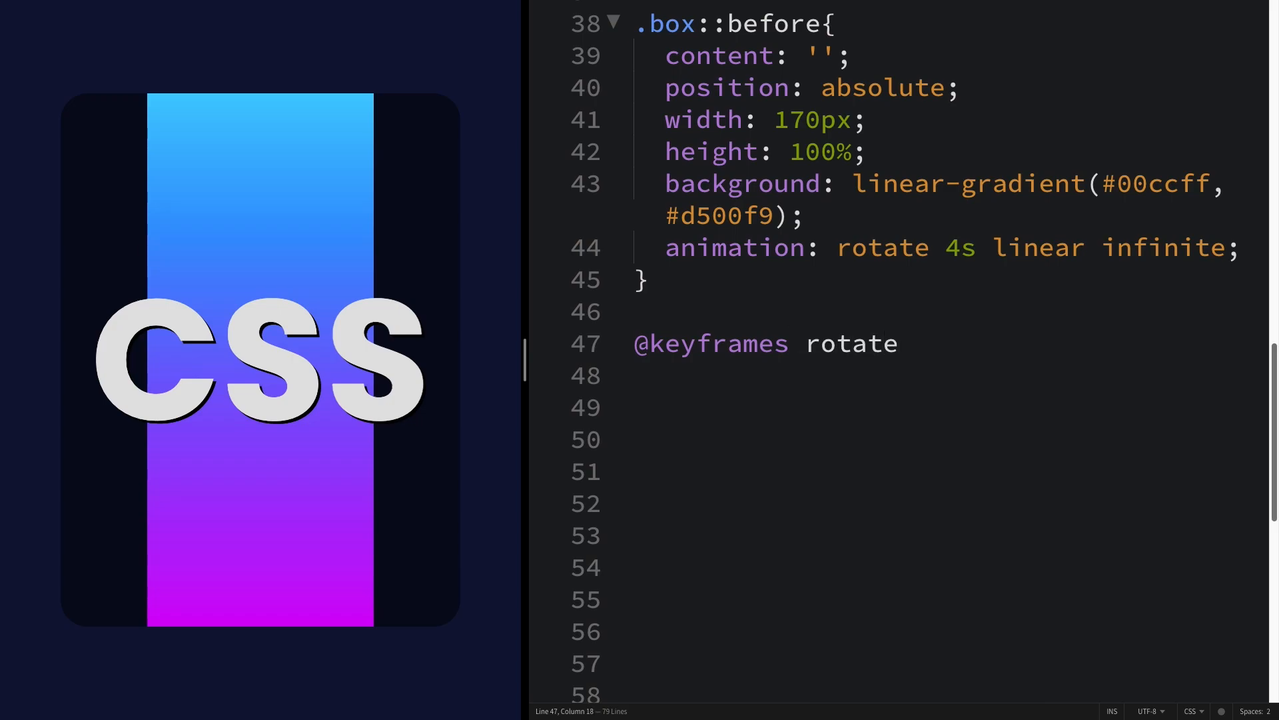
pyautogui.write('{')
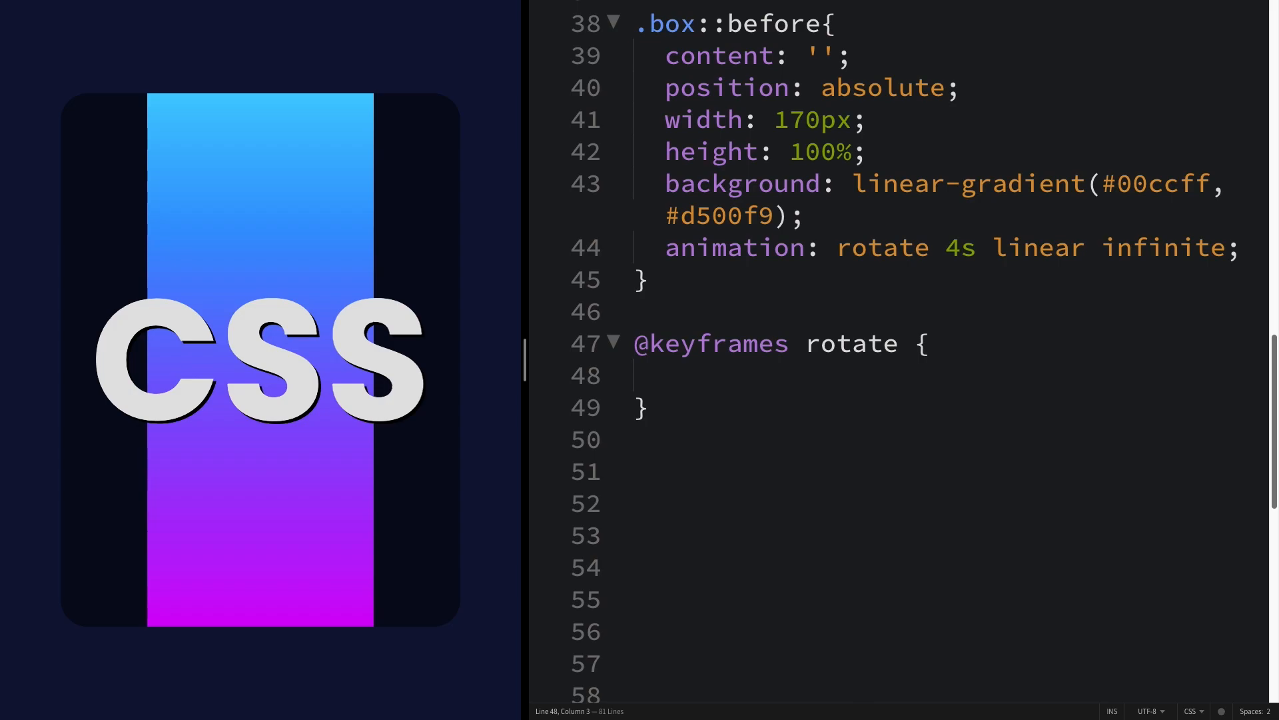
pyautogui.write('from{}')
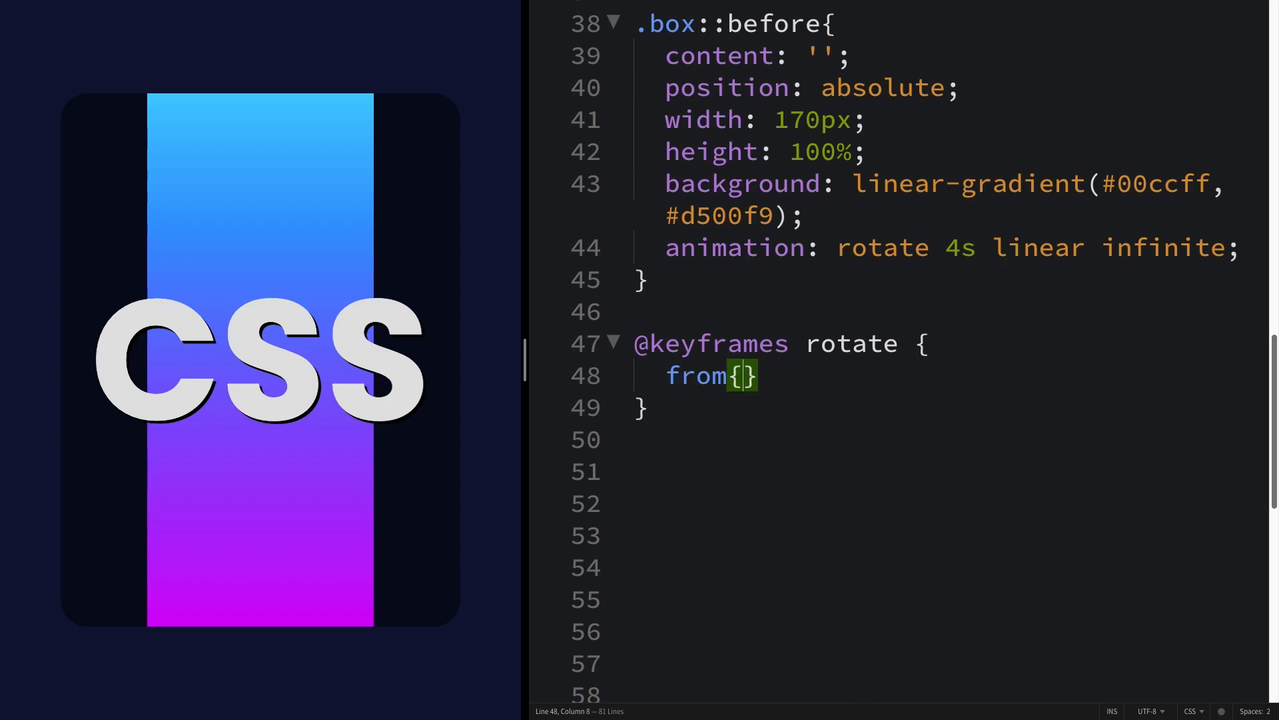
pyautogui.write('transform: rotate(0deg')
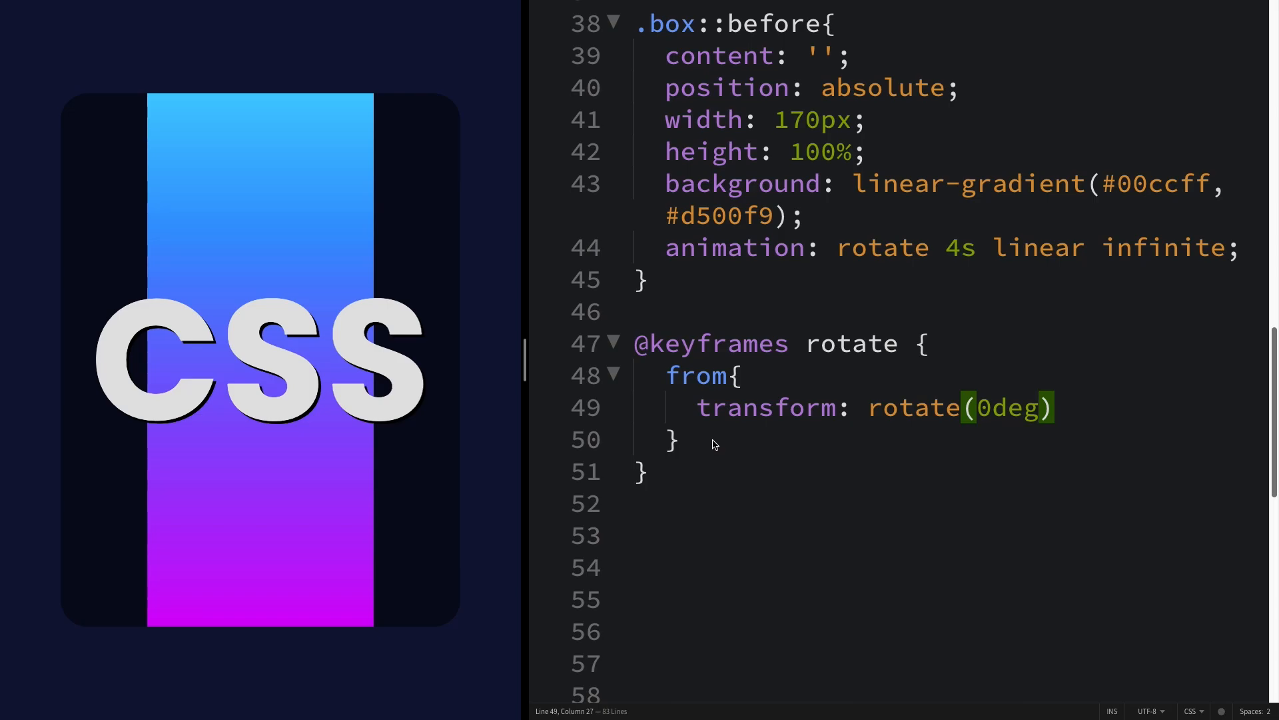
pyautogui.write('to{')
pyautogui.write('transform: rotate(360deg)')
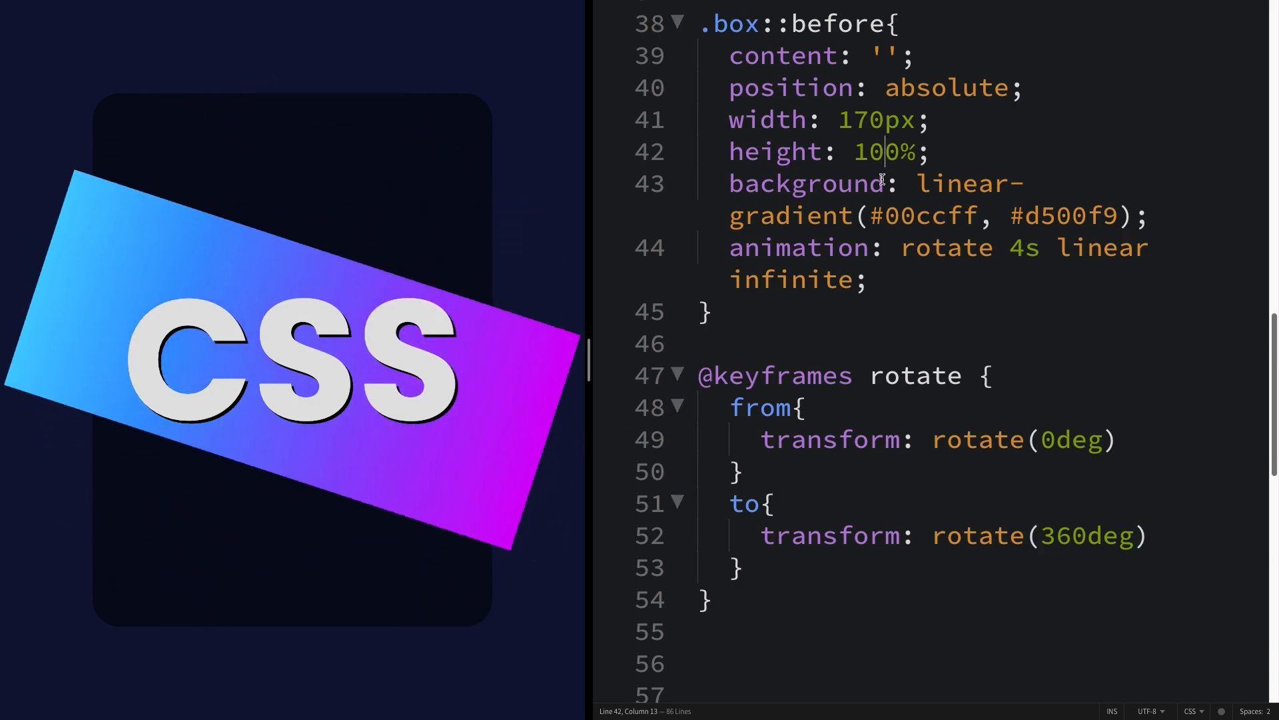
pyautogui.press('Backspace')
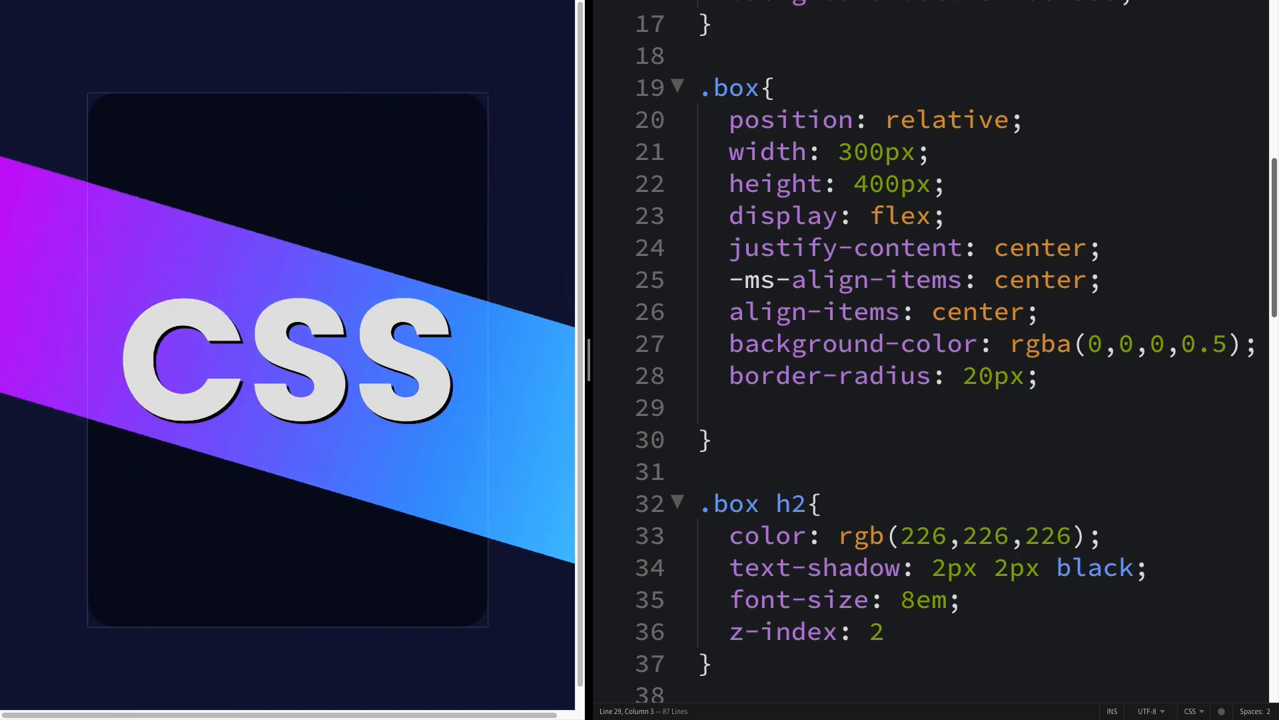
# - Add 'overflow: hidden' to the .box rule after border-radius
pyautogui.write('ov')
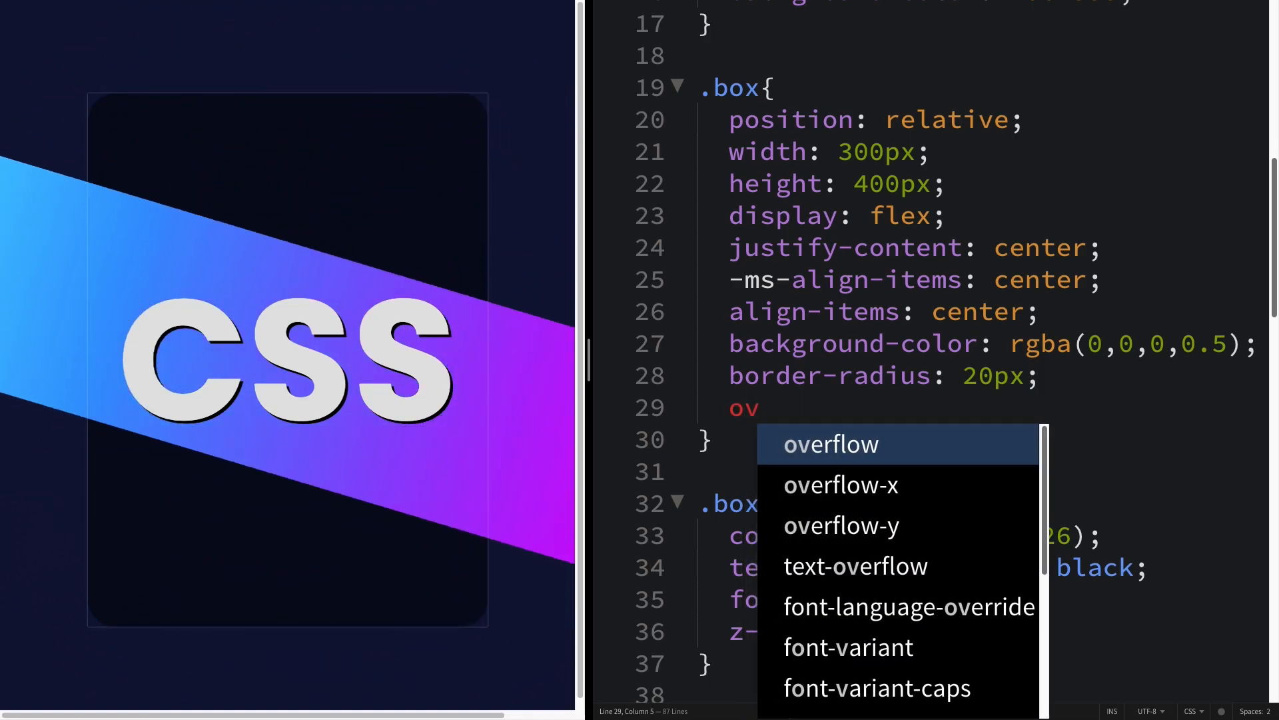
pyautogui.write(':h')
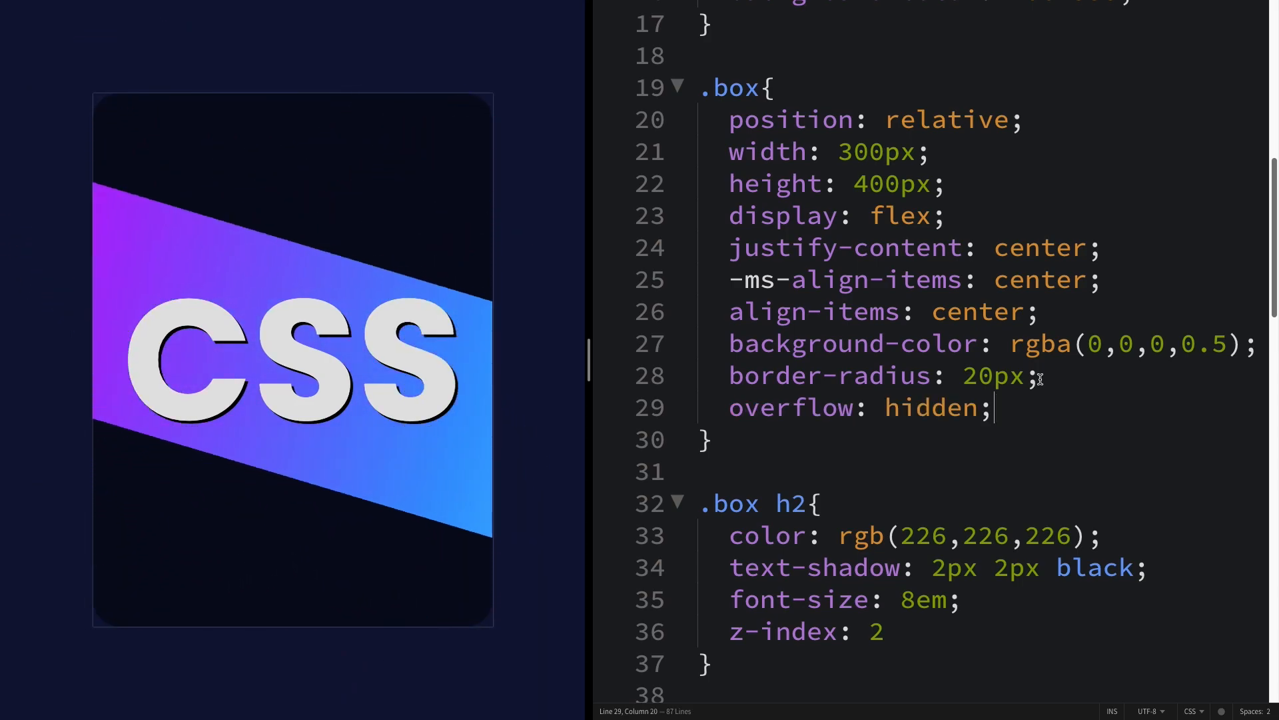
pyautogui.scroll(-3)
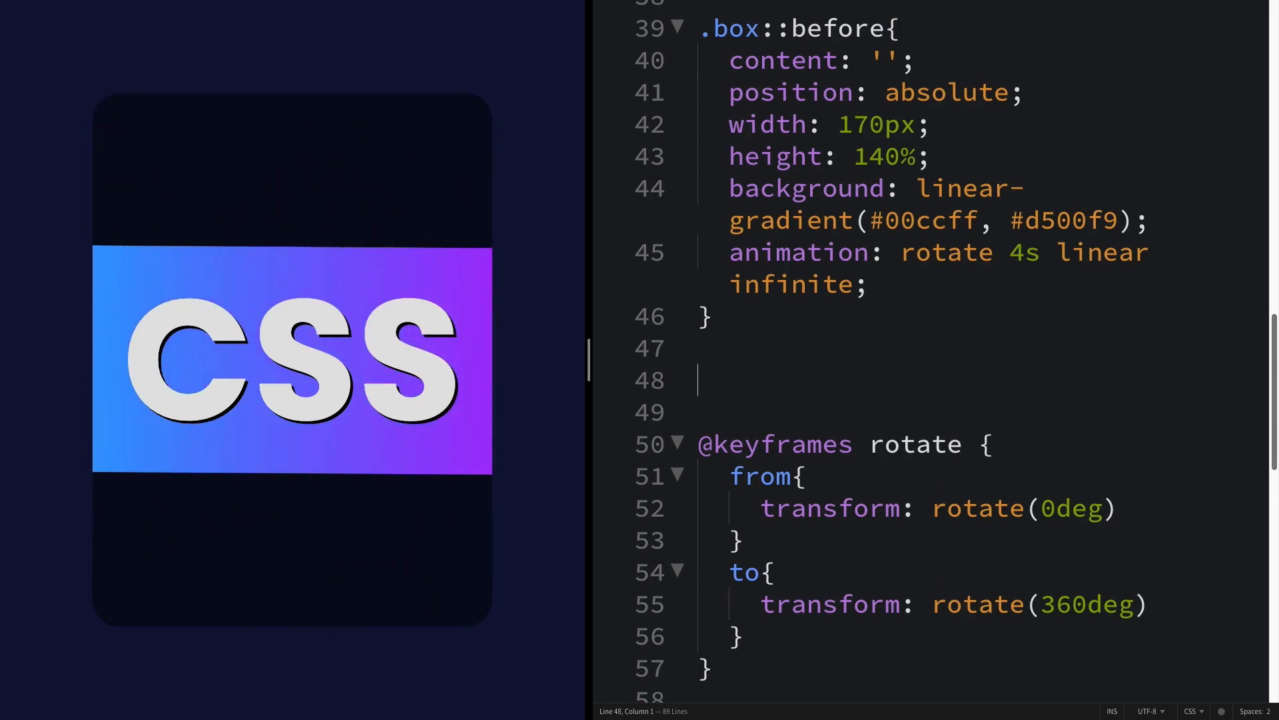
# - Create a .box::after rule with content: ''
pyautogui.write('.box')
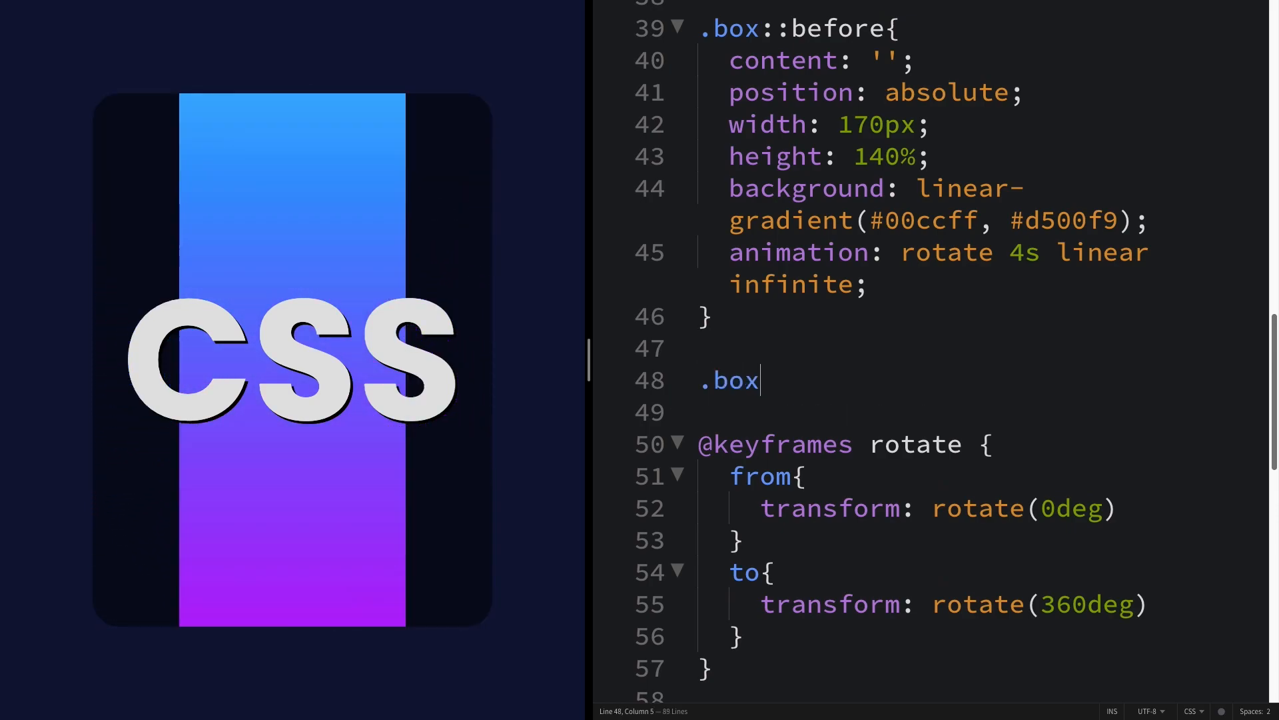
pyautogui.write('::after')
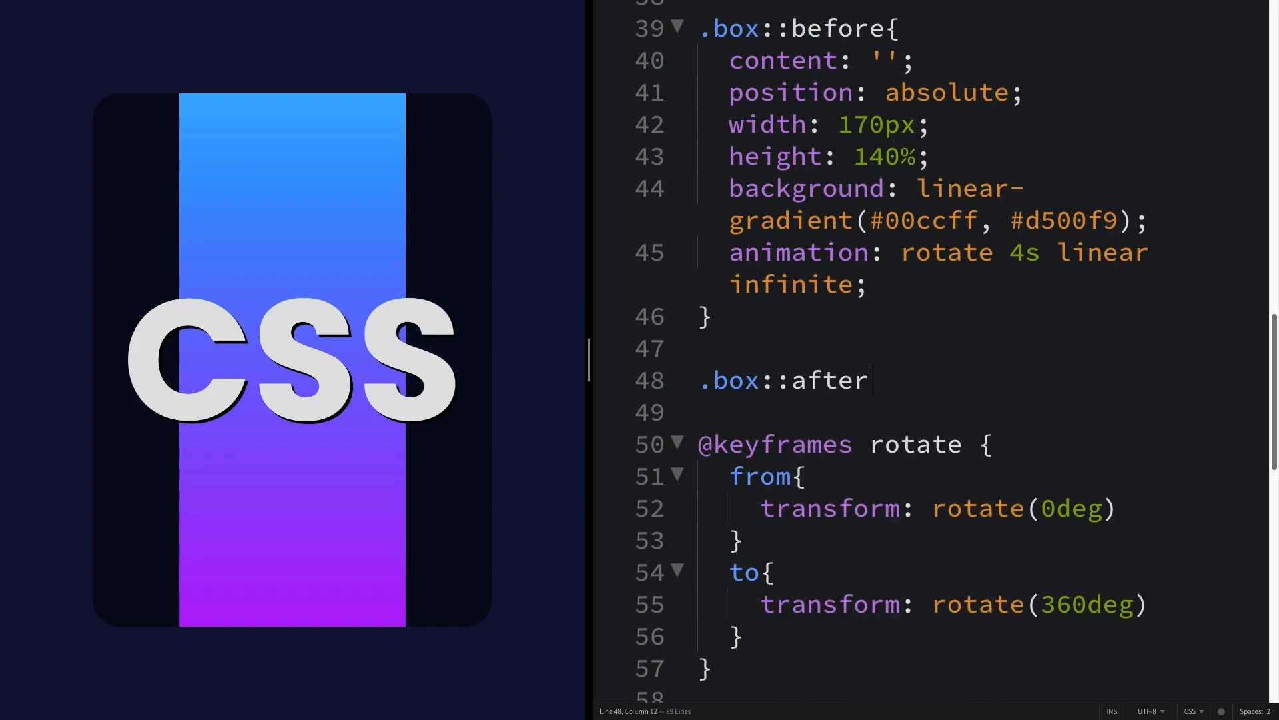
pyautogui.write('{')
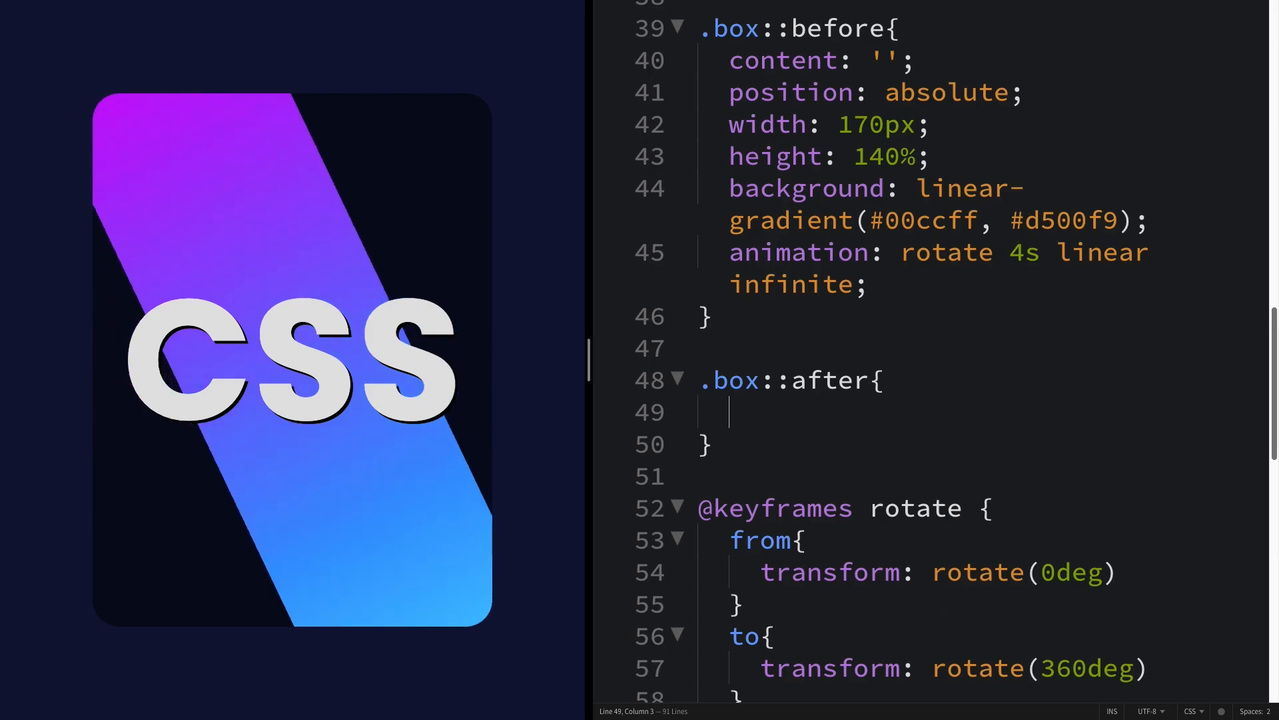
pyautogui.write("content: '';")
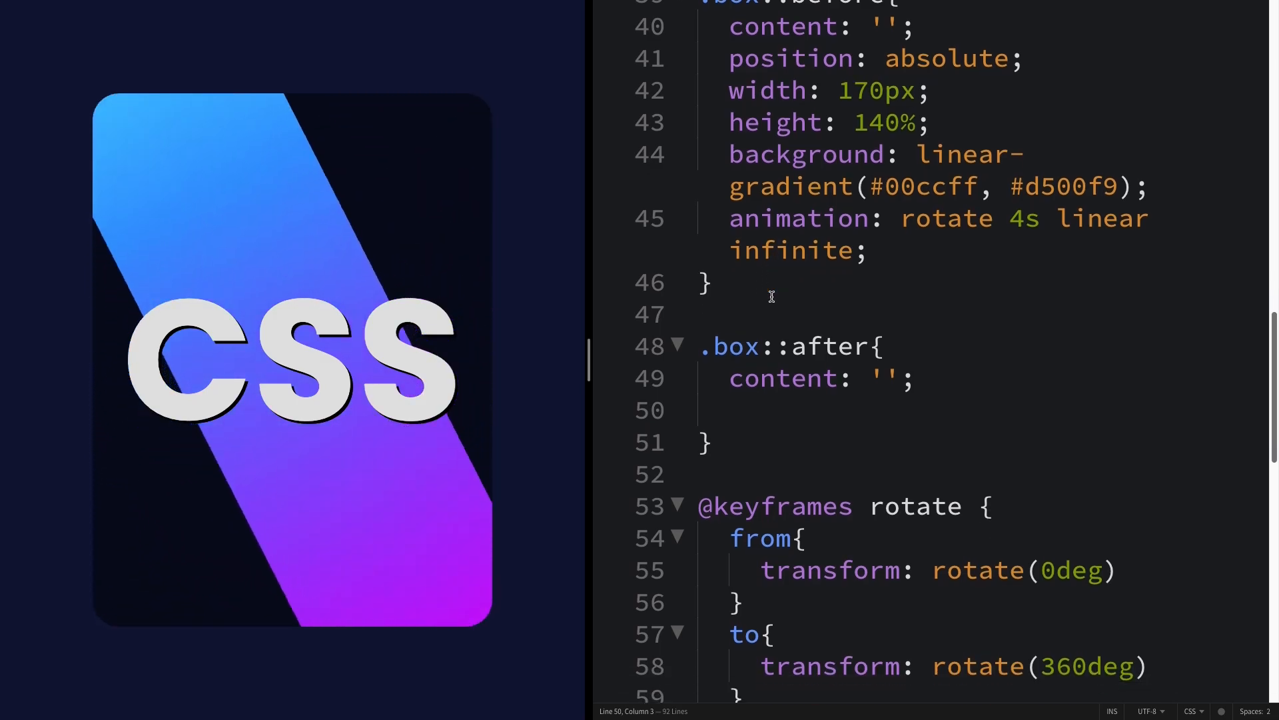
# - Give .box::after absolute positioning and a #0e1538 background
pyautogui.scroll(-3)
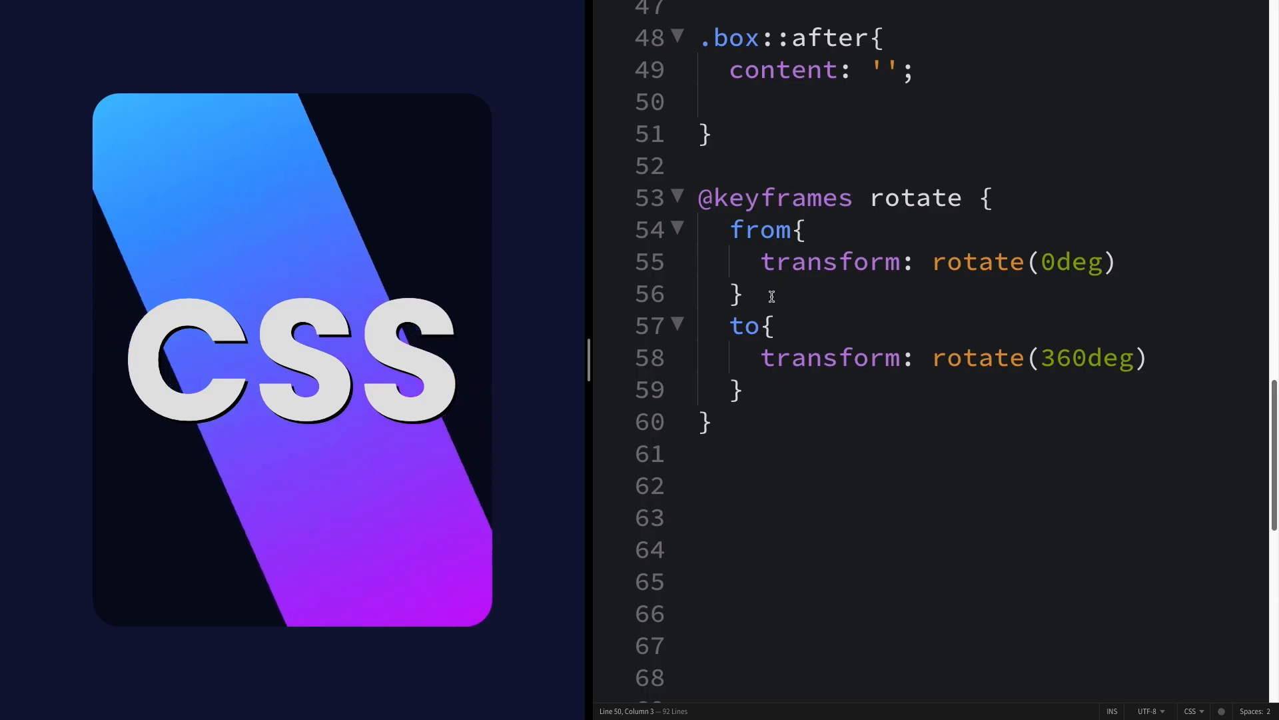
pyautogui.write('position: absolute;')
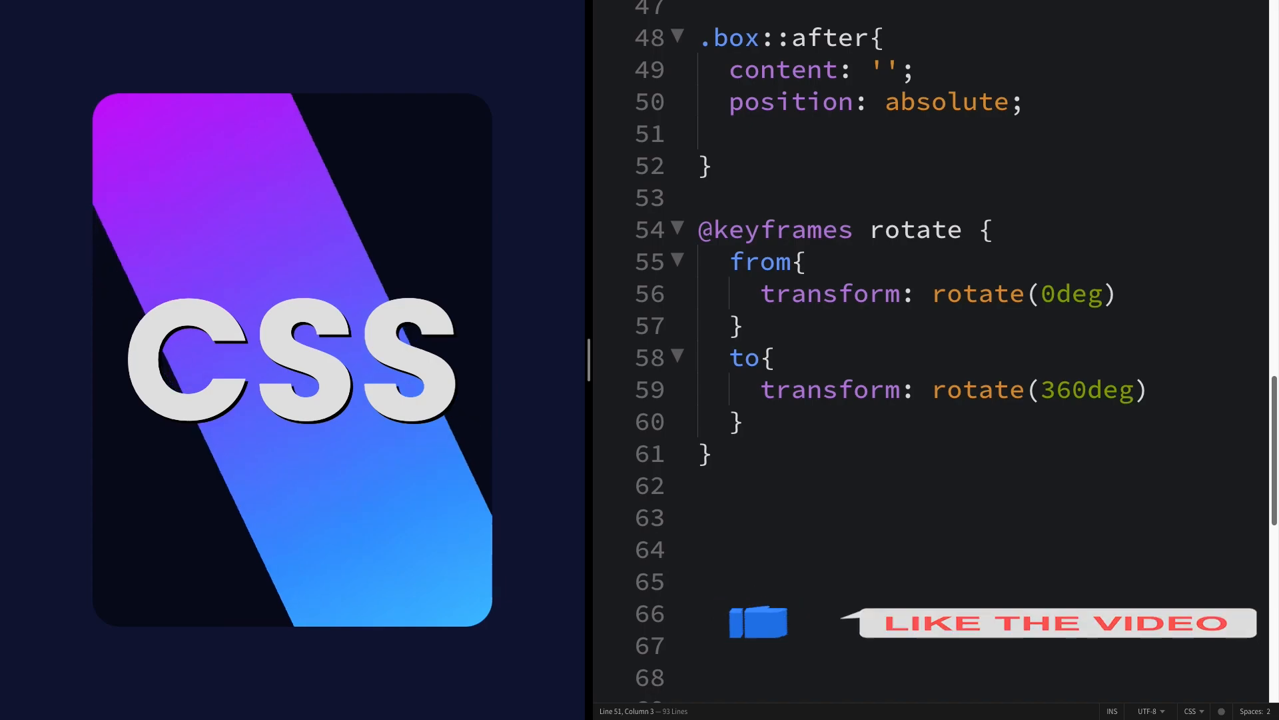
pyautogui.write('background:')
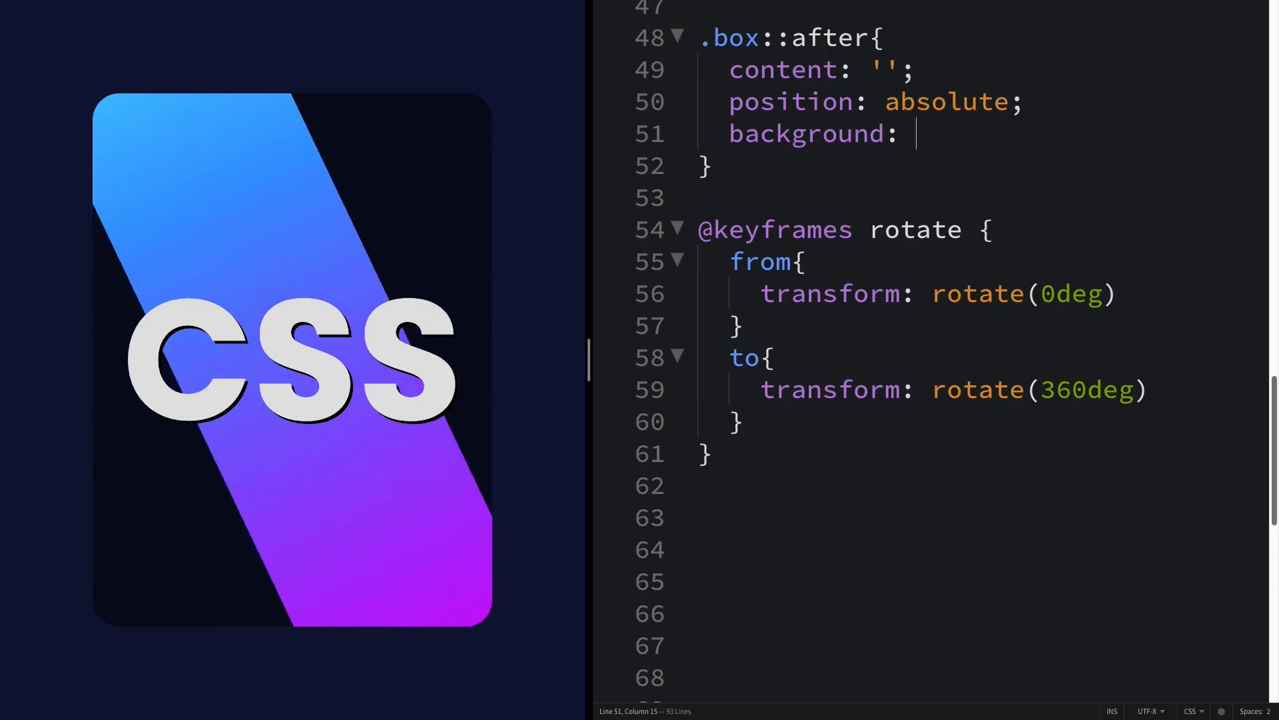
pyautogui.write('#')
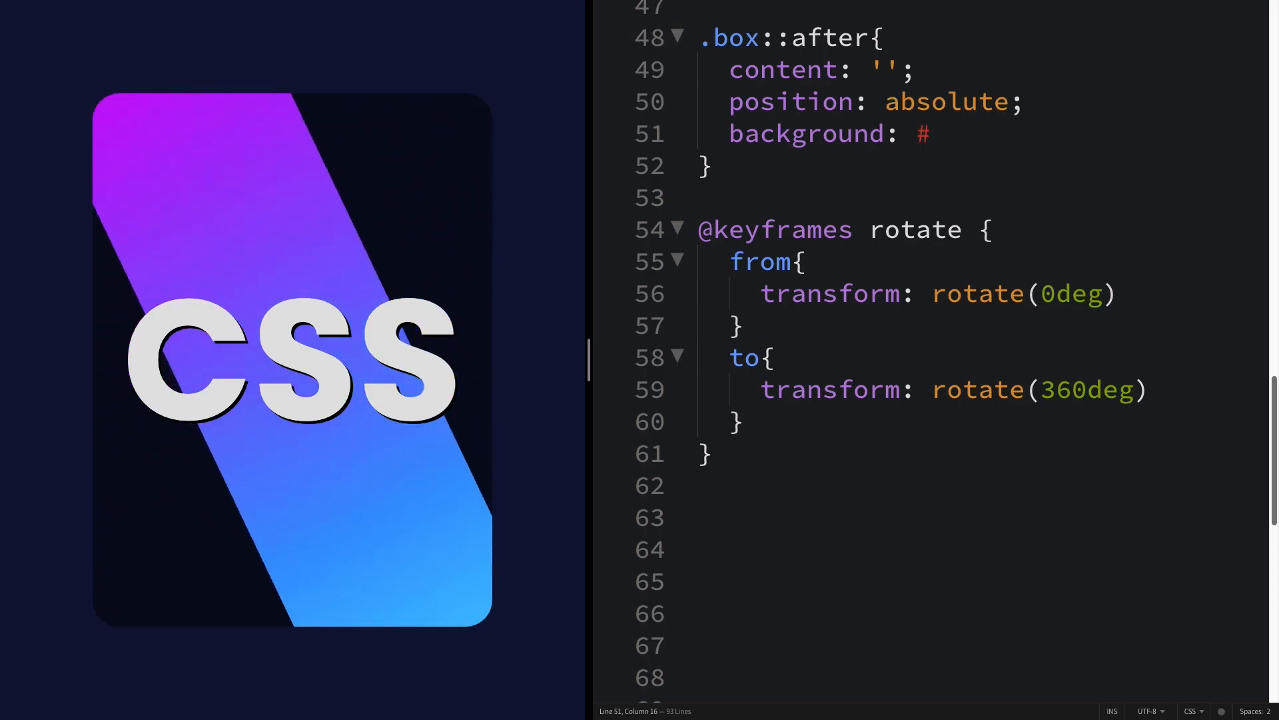
pyautogui.write('0')
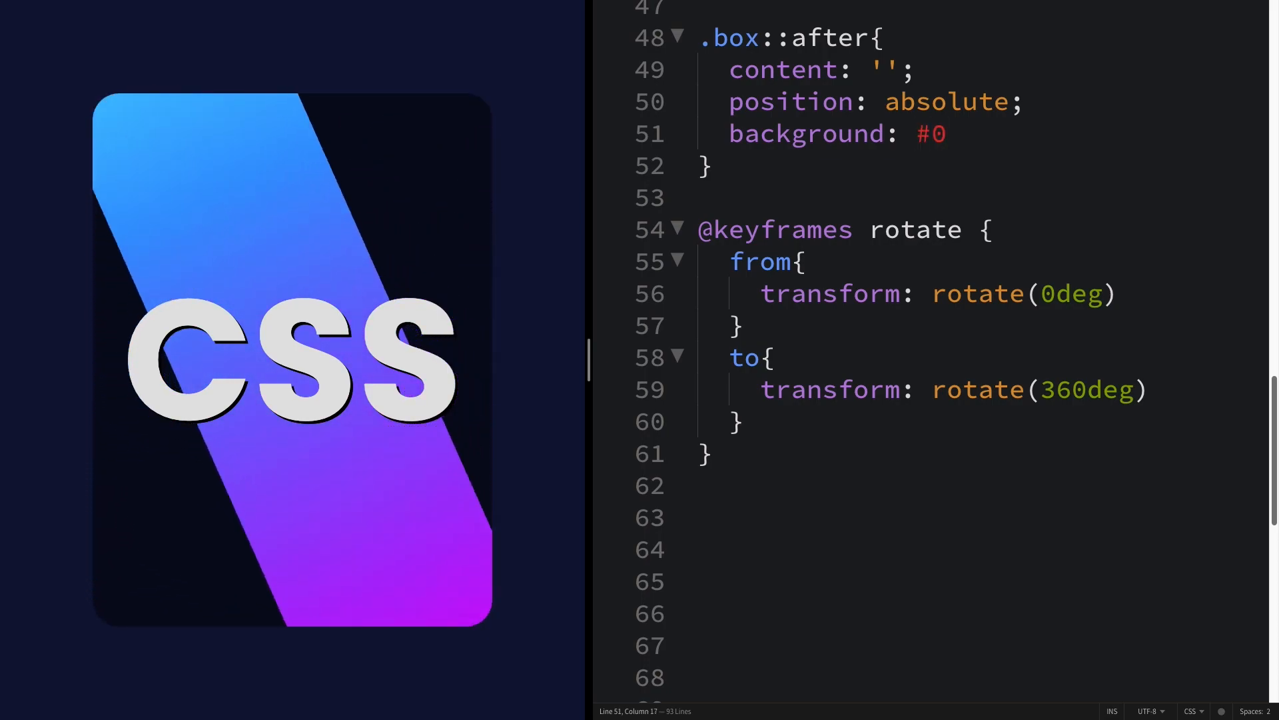
pyautogui.write('e1')
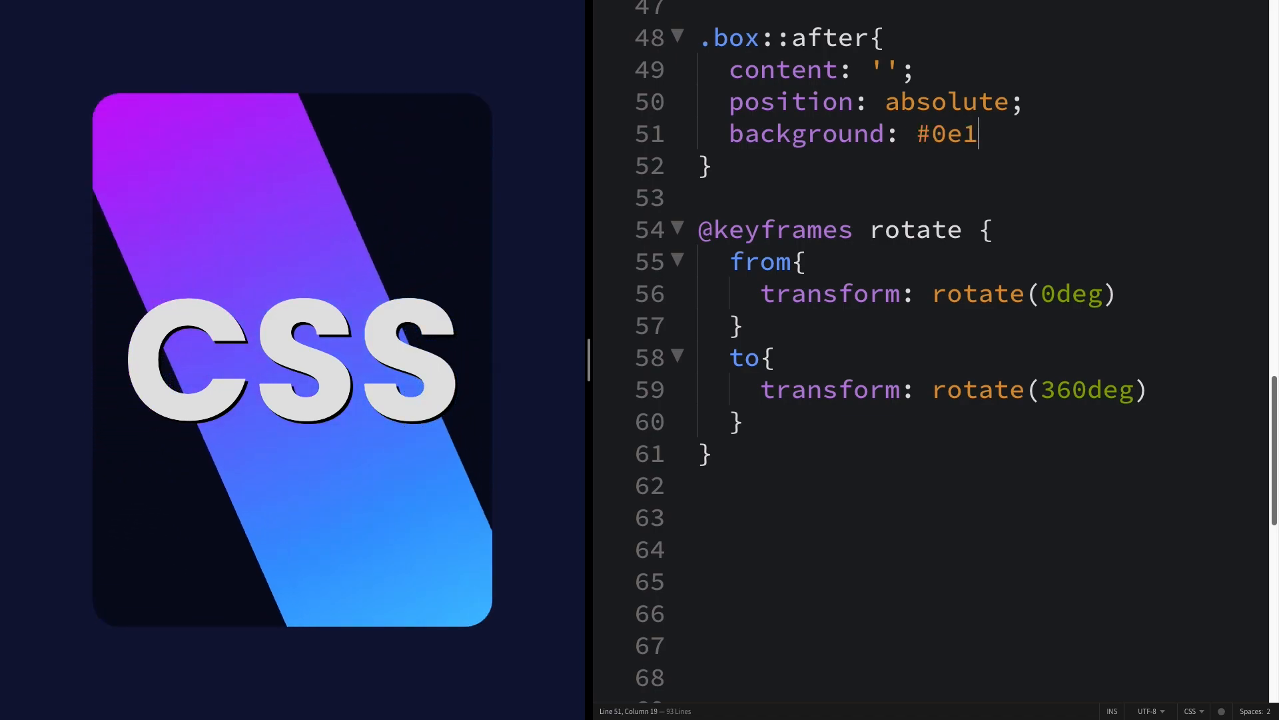
pyautogui.write('538')
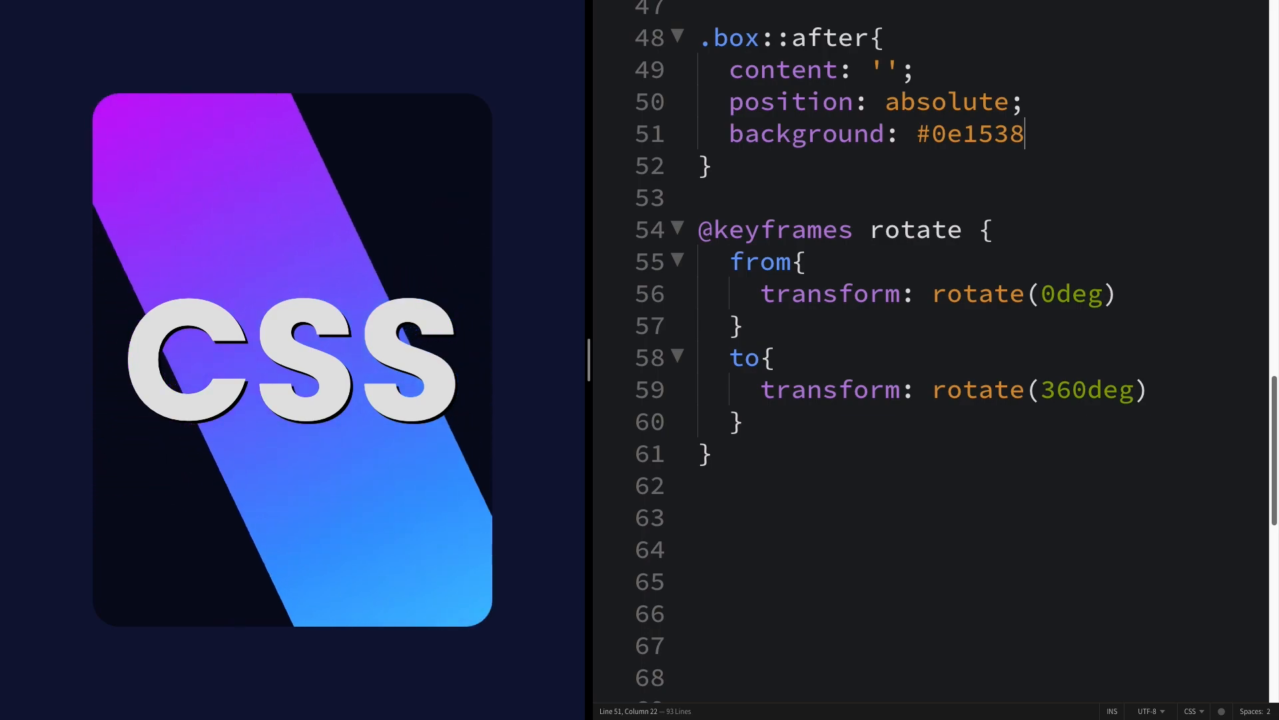
pyautogui.write(';')
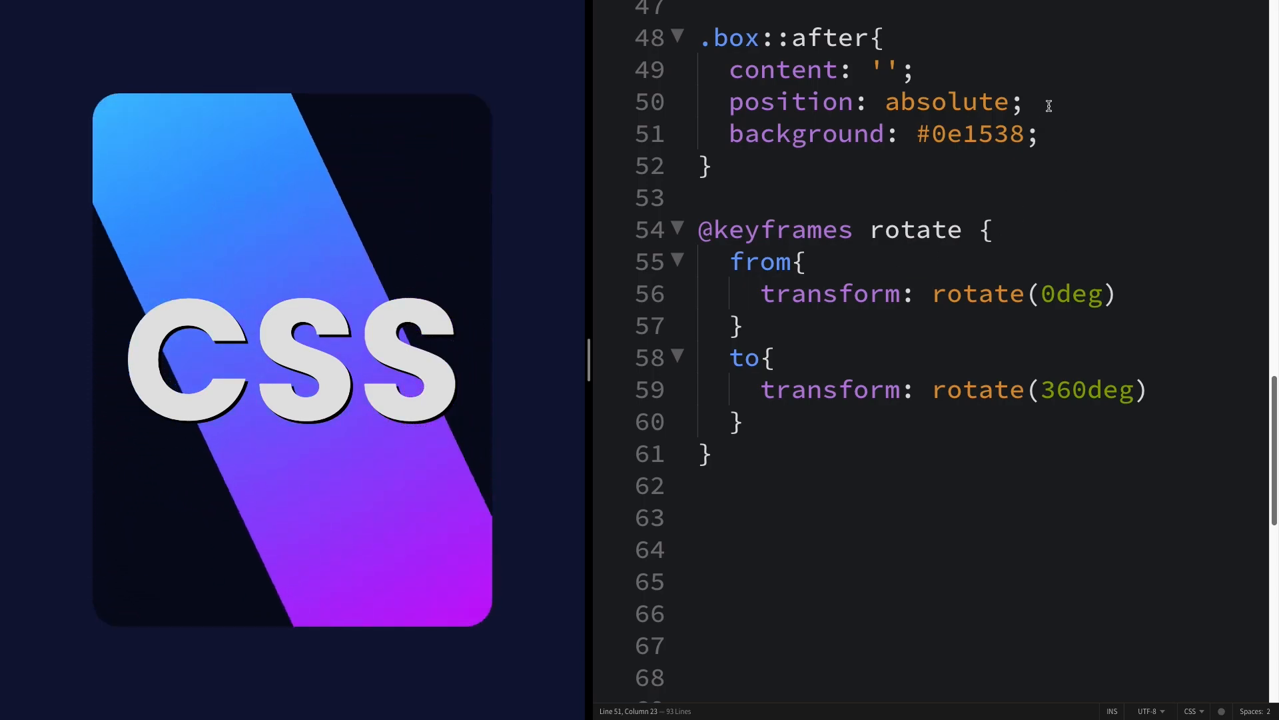
# - Add 'inset: 5px' to .box::after and start a bdrs border-radius line with '16p'
pyautogui.write('i')
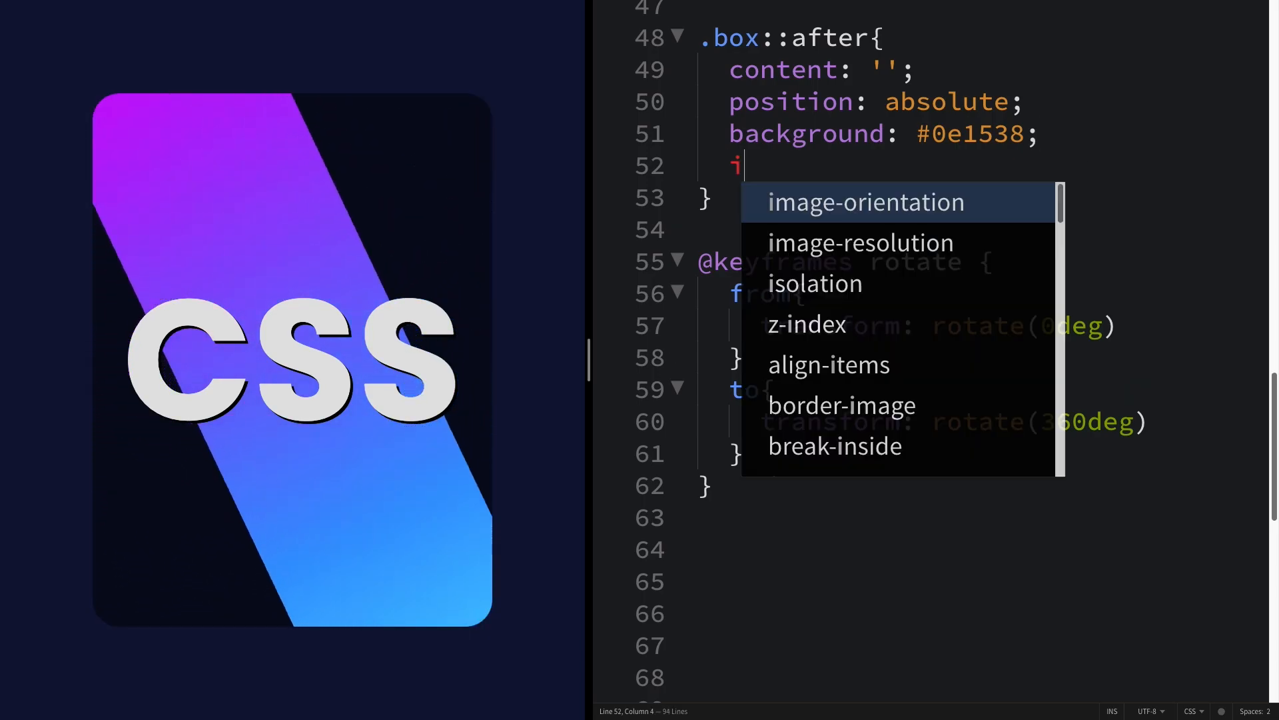
pyautogui.write('nset:')
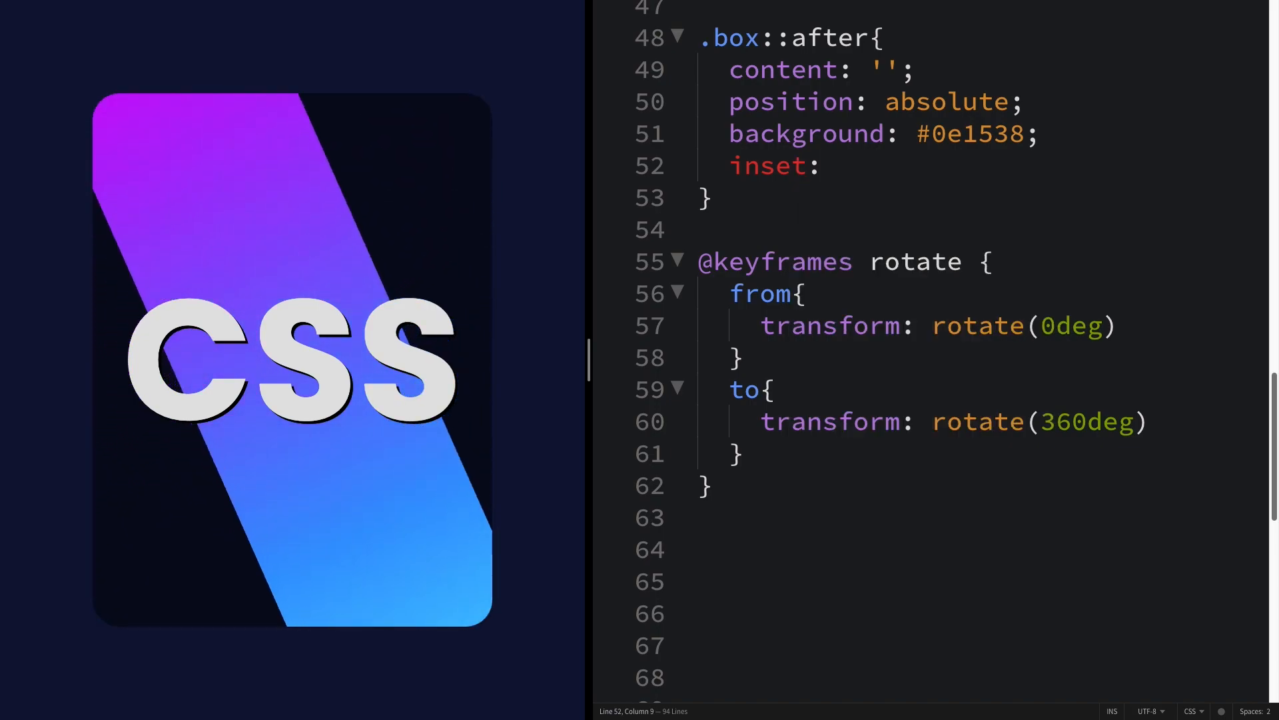
pyautogui.write('5px;')
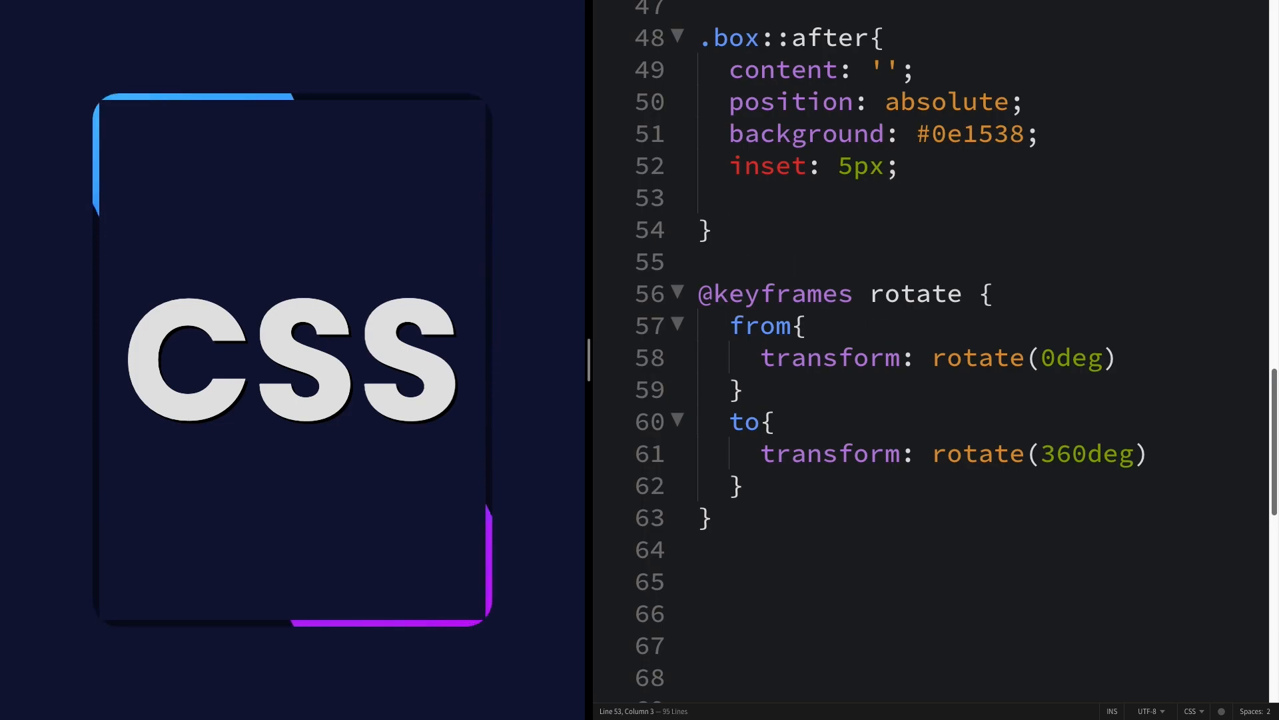
pyautogui.write('bdrs')
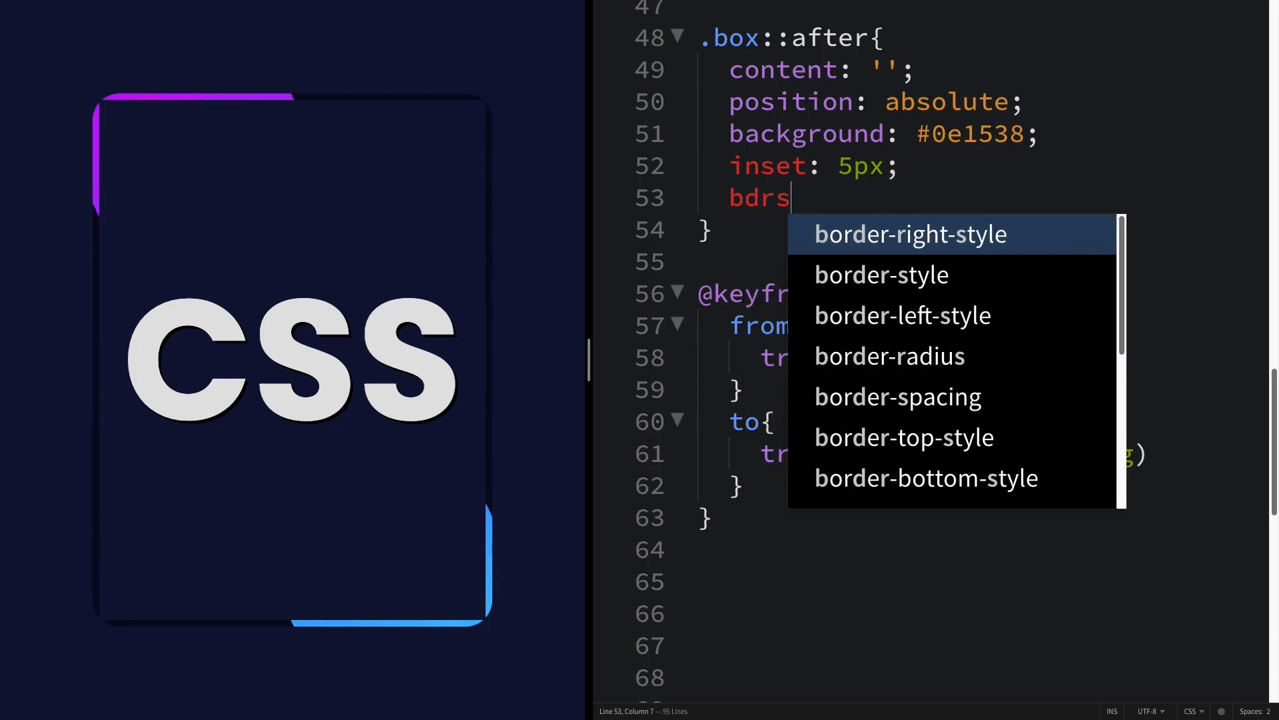
pyautogui.write('16p')
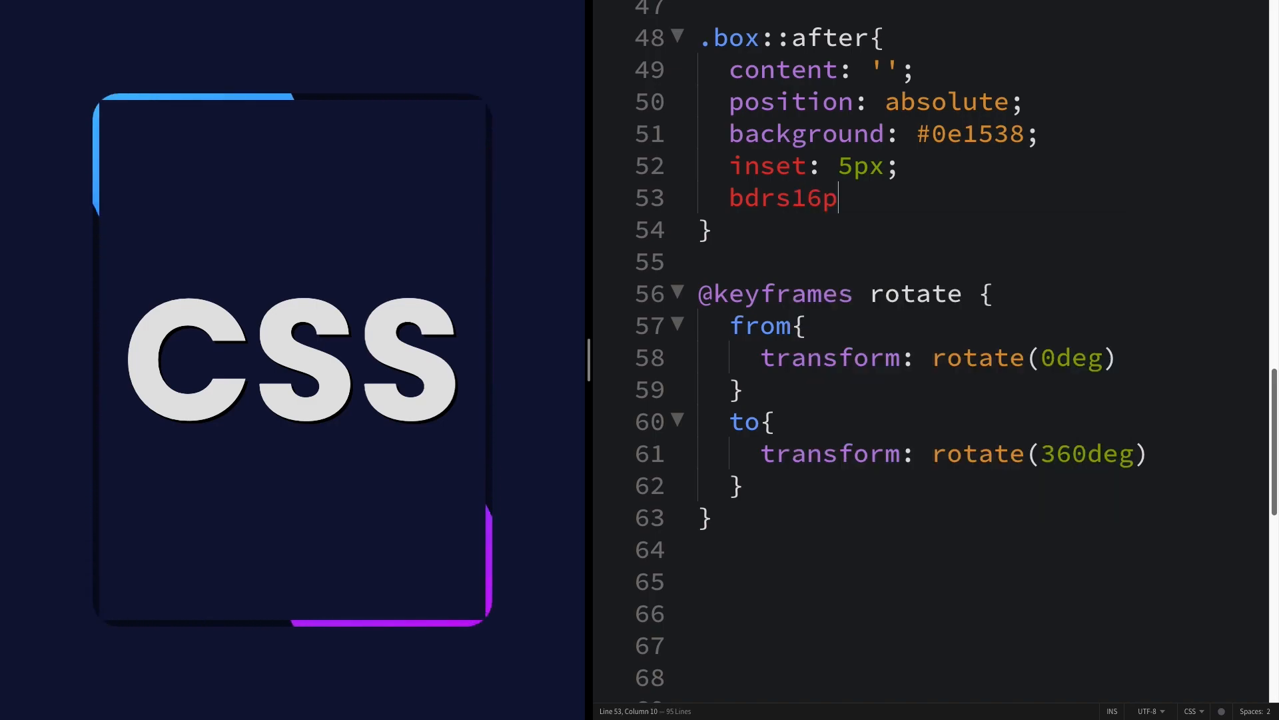